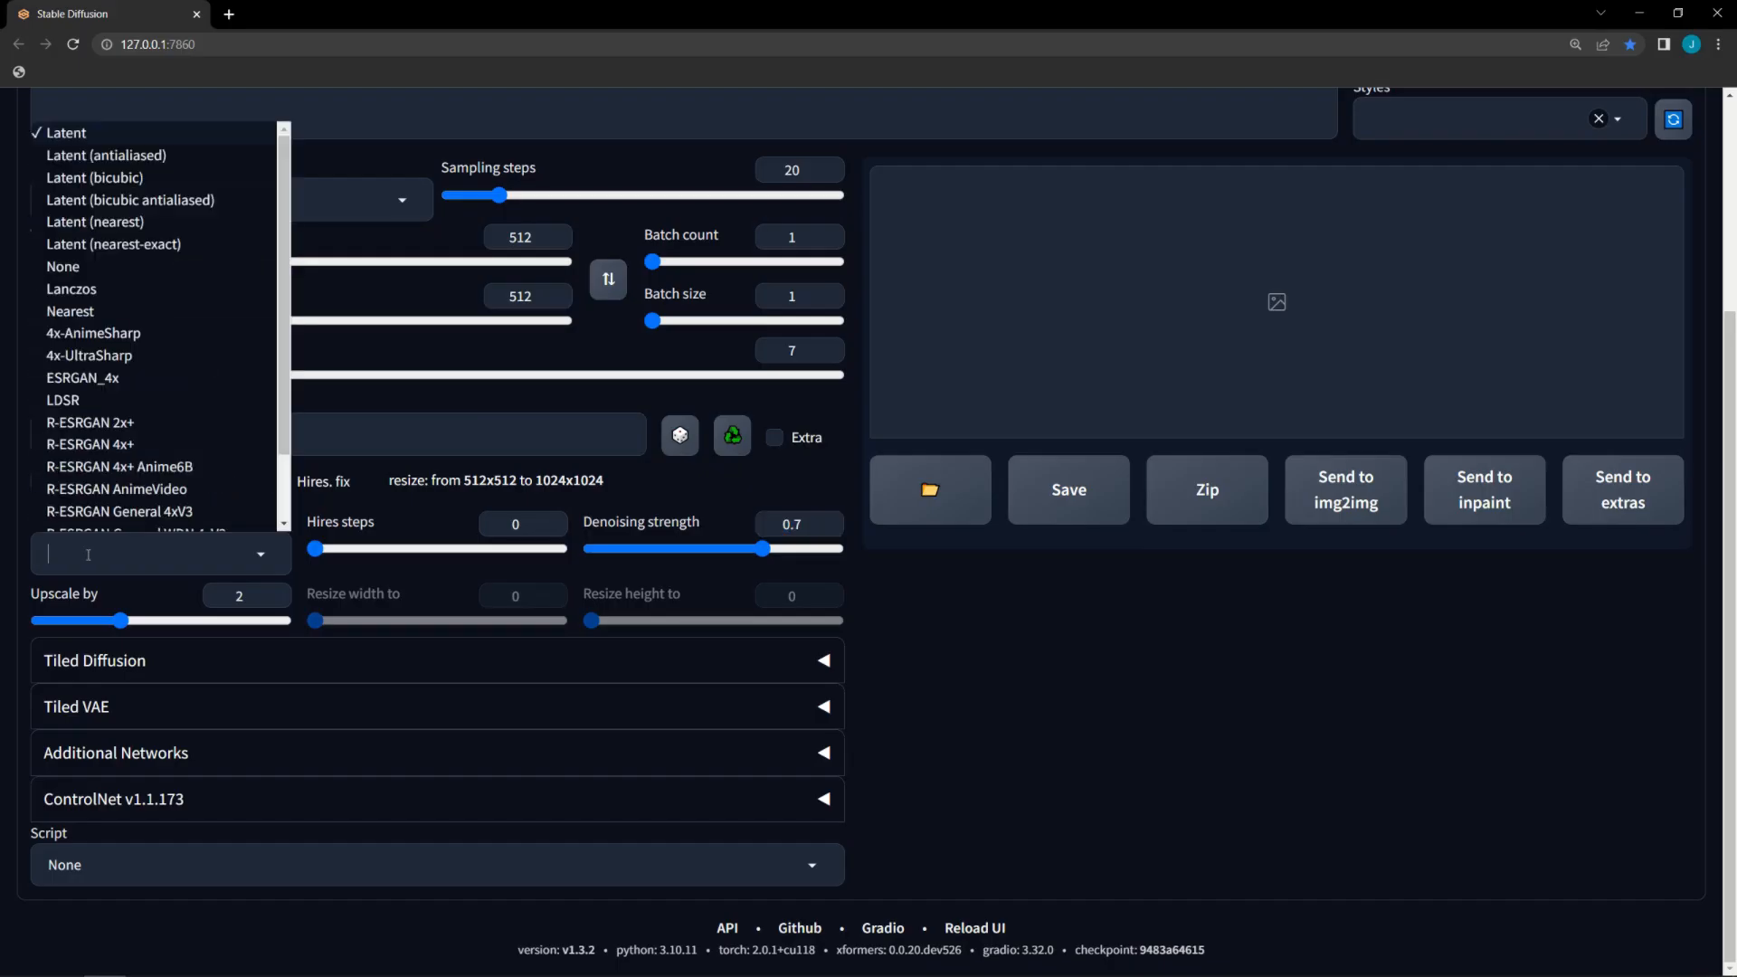
Set the hires upscaler to 4x-UltraSharp with denoising strength 0.3, then start the negative prompt
click(88, 354)
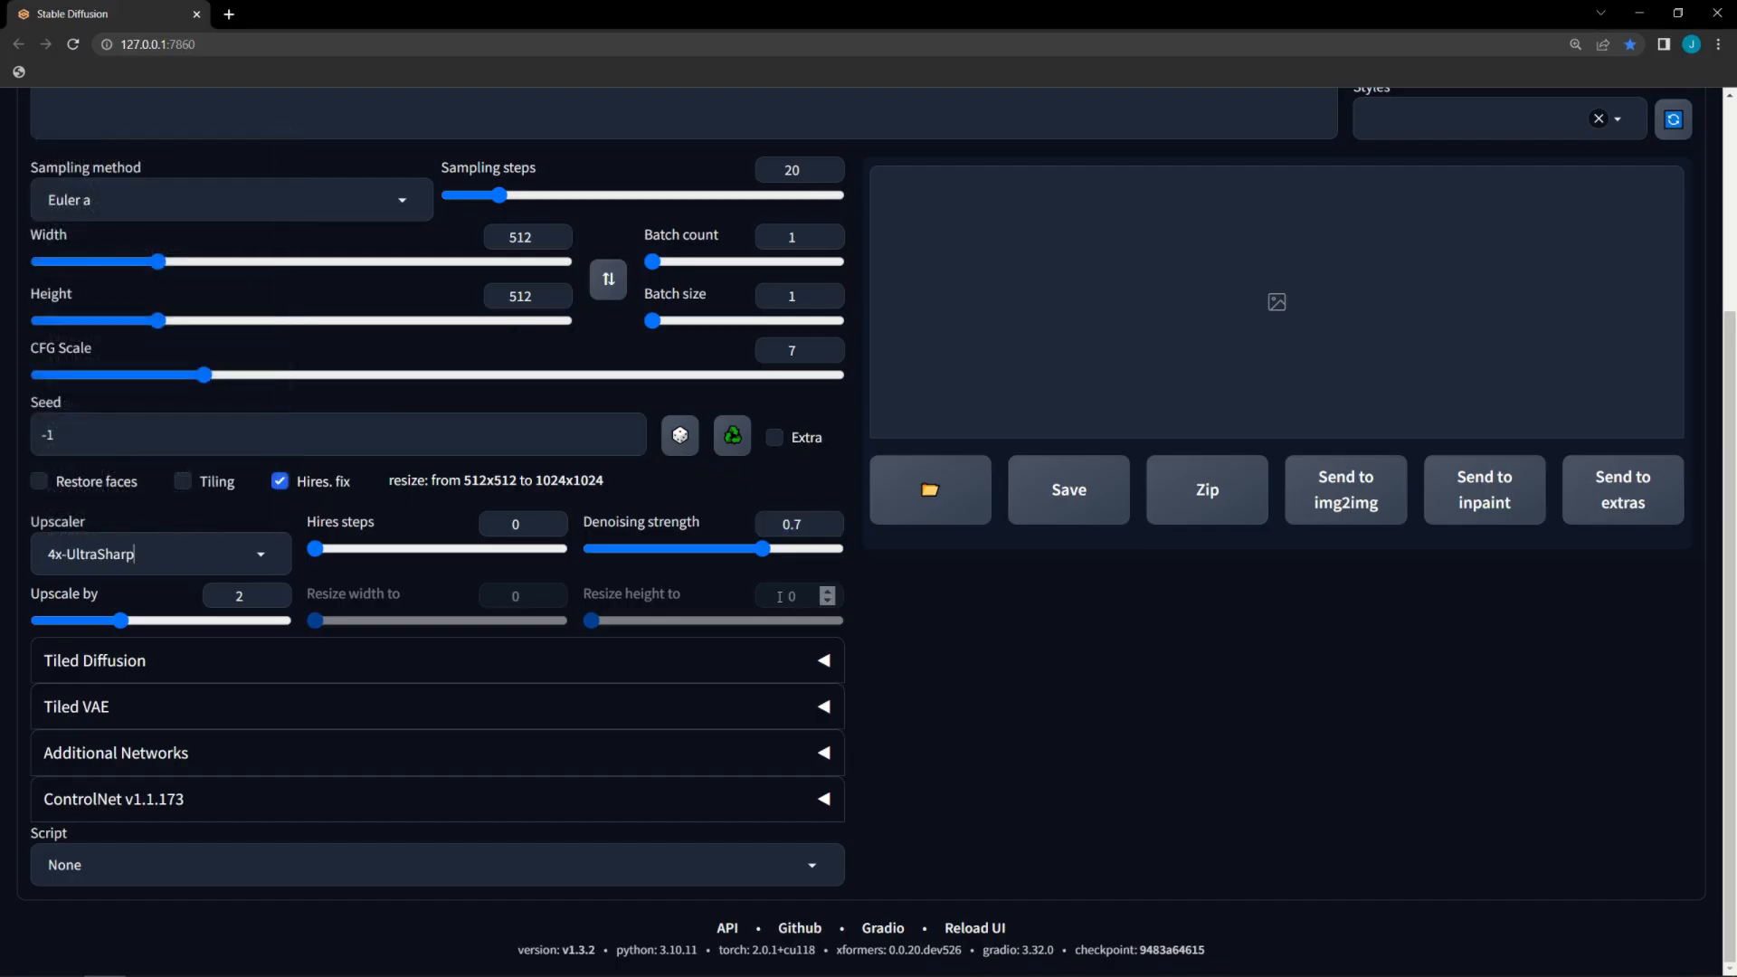
drag(762, 548, 667, 548)
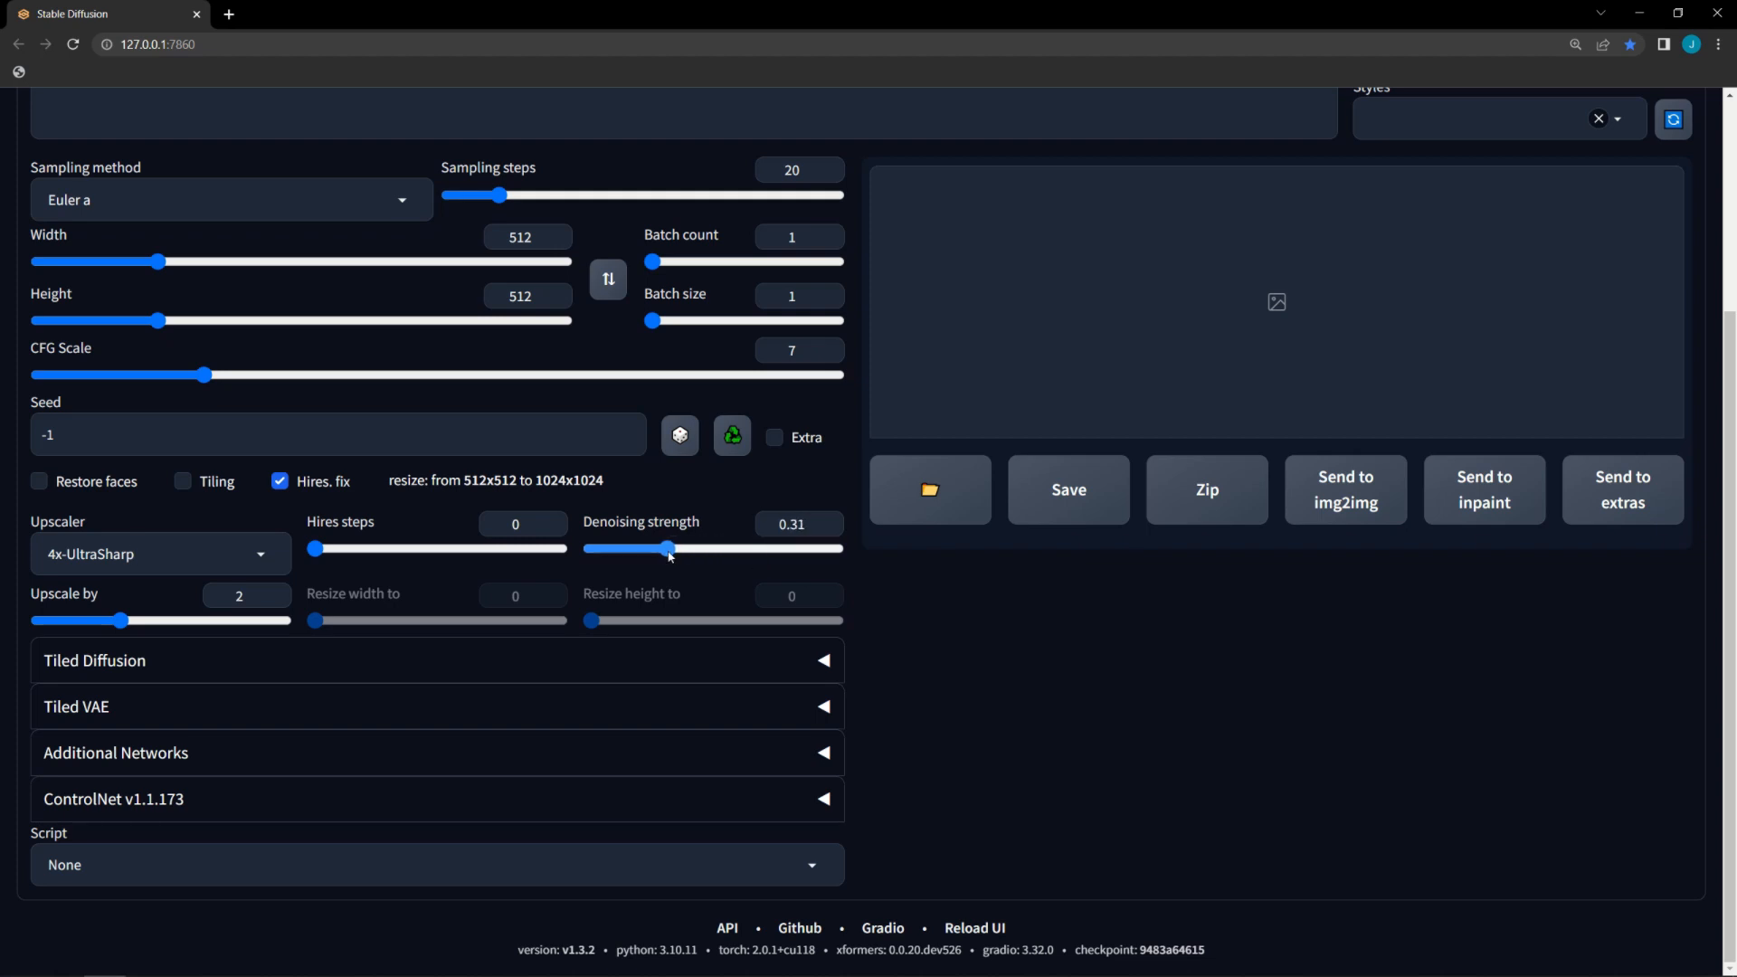
drag(668, 549, 666, 548)
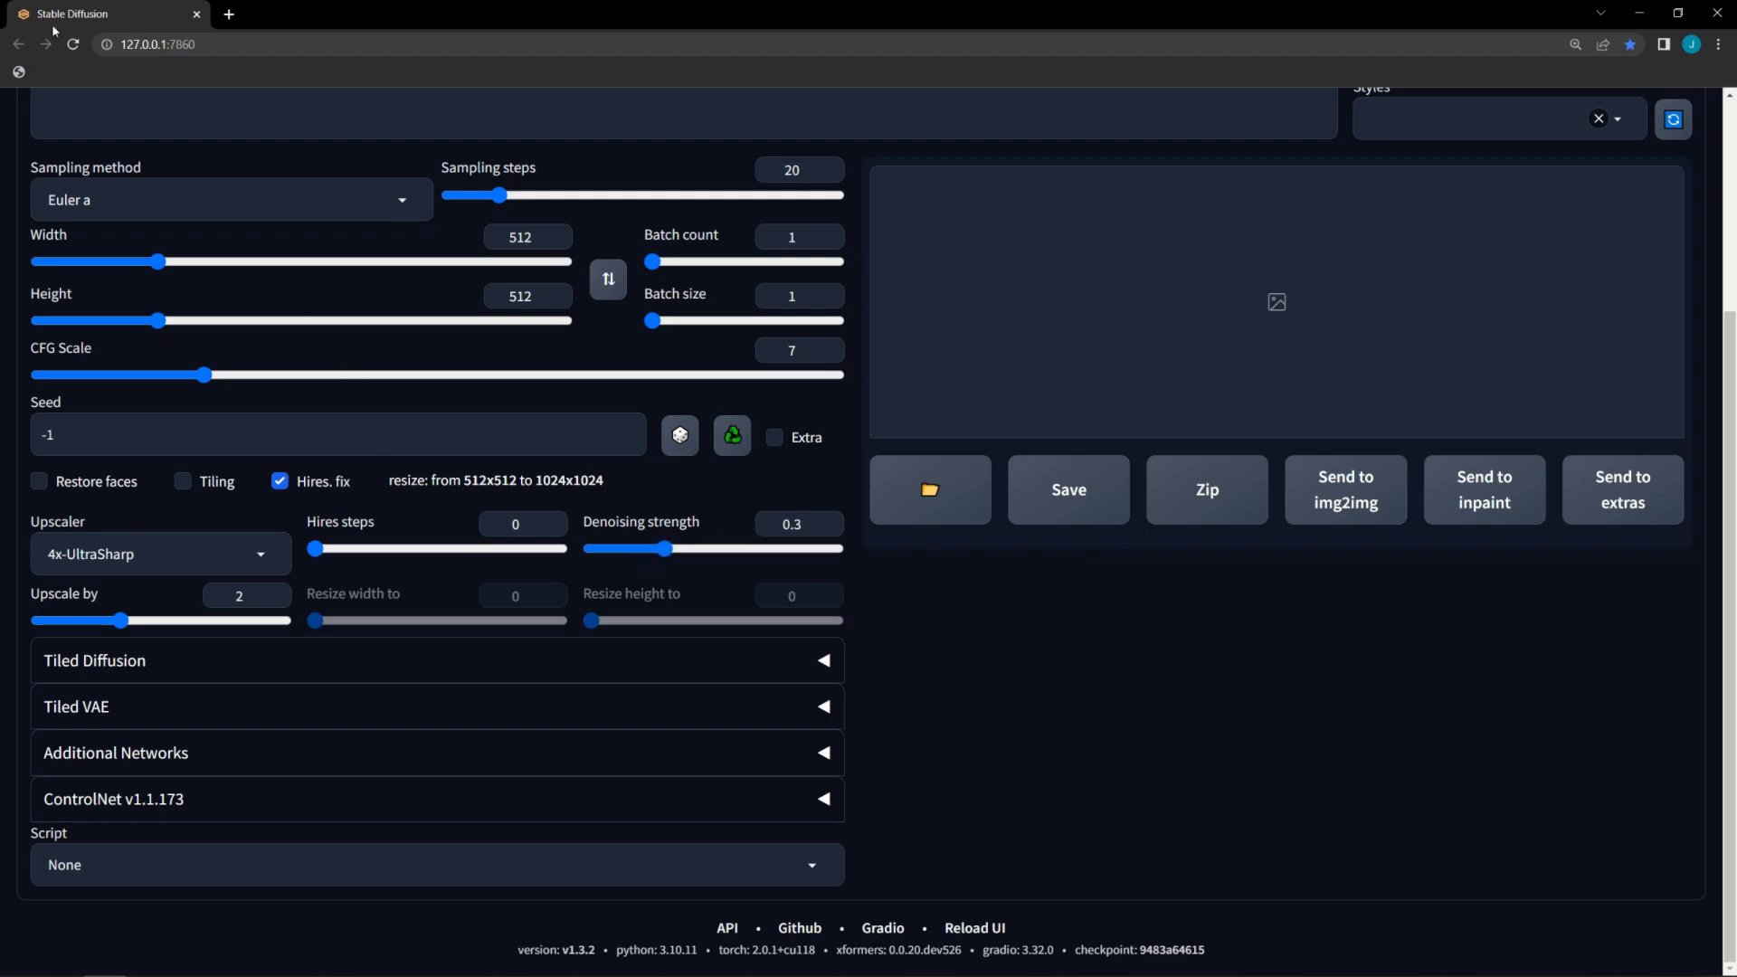
text(worst quality, ()
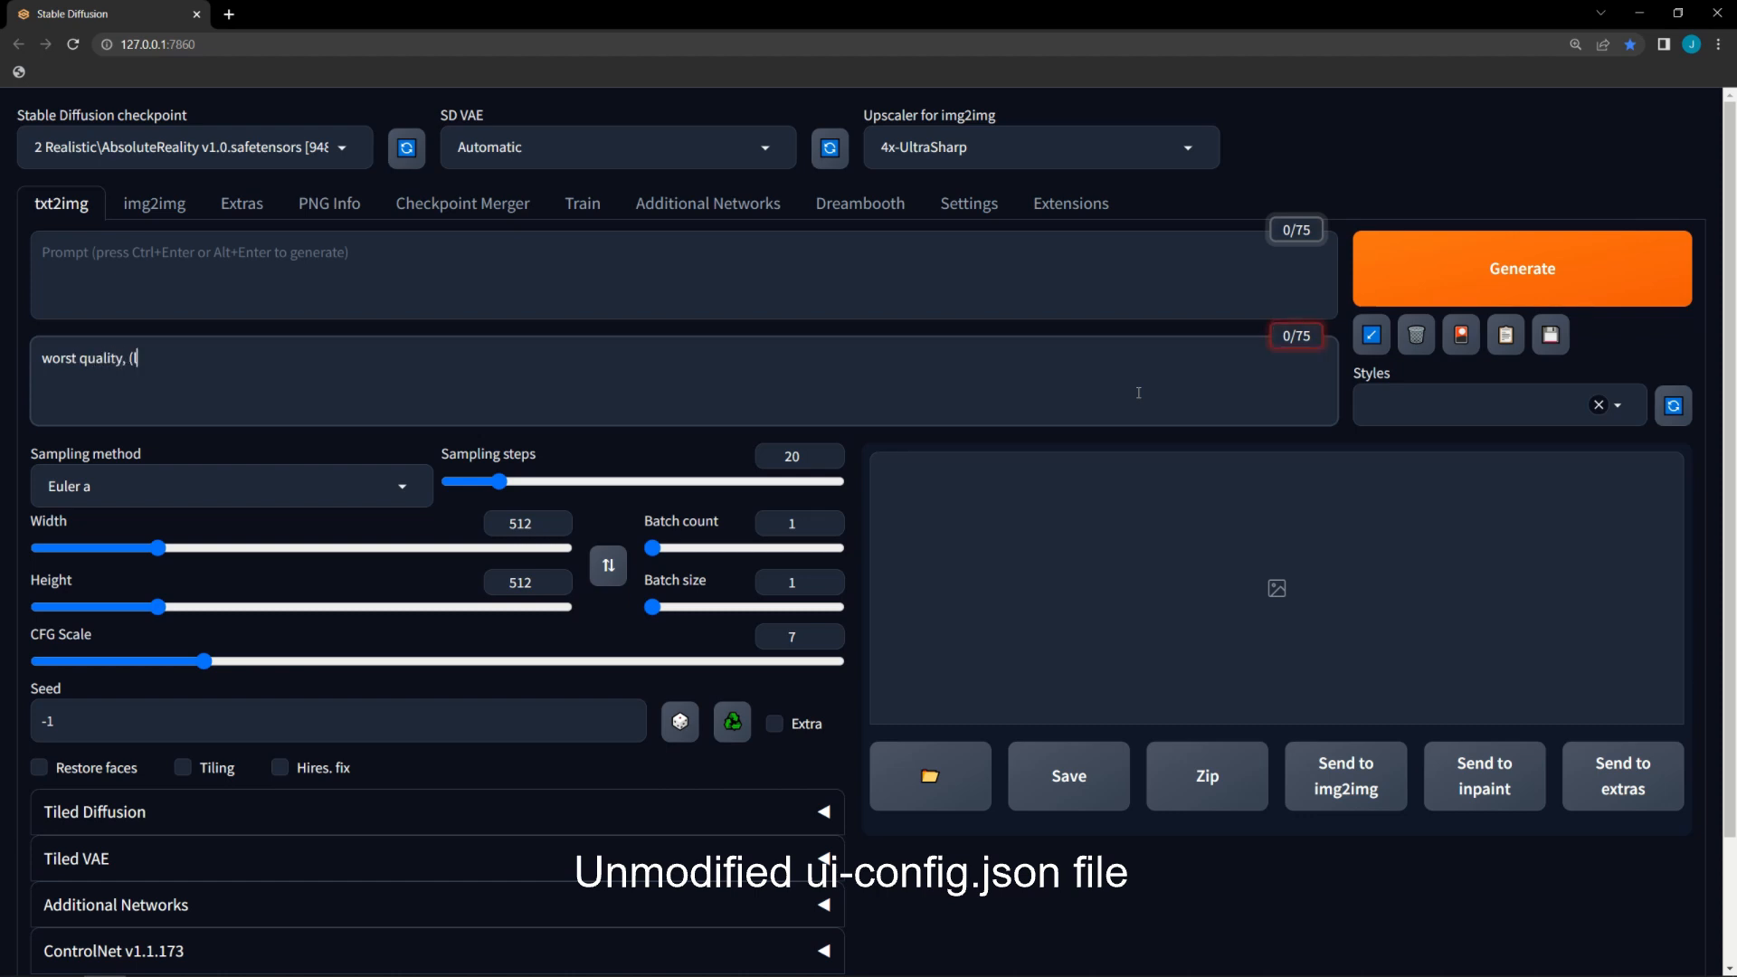
Complete the negative prompt as 'worst quality, (low quality:1.4)'
text(low quality:1.4))
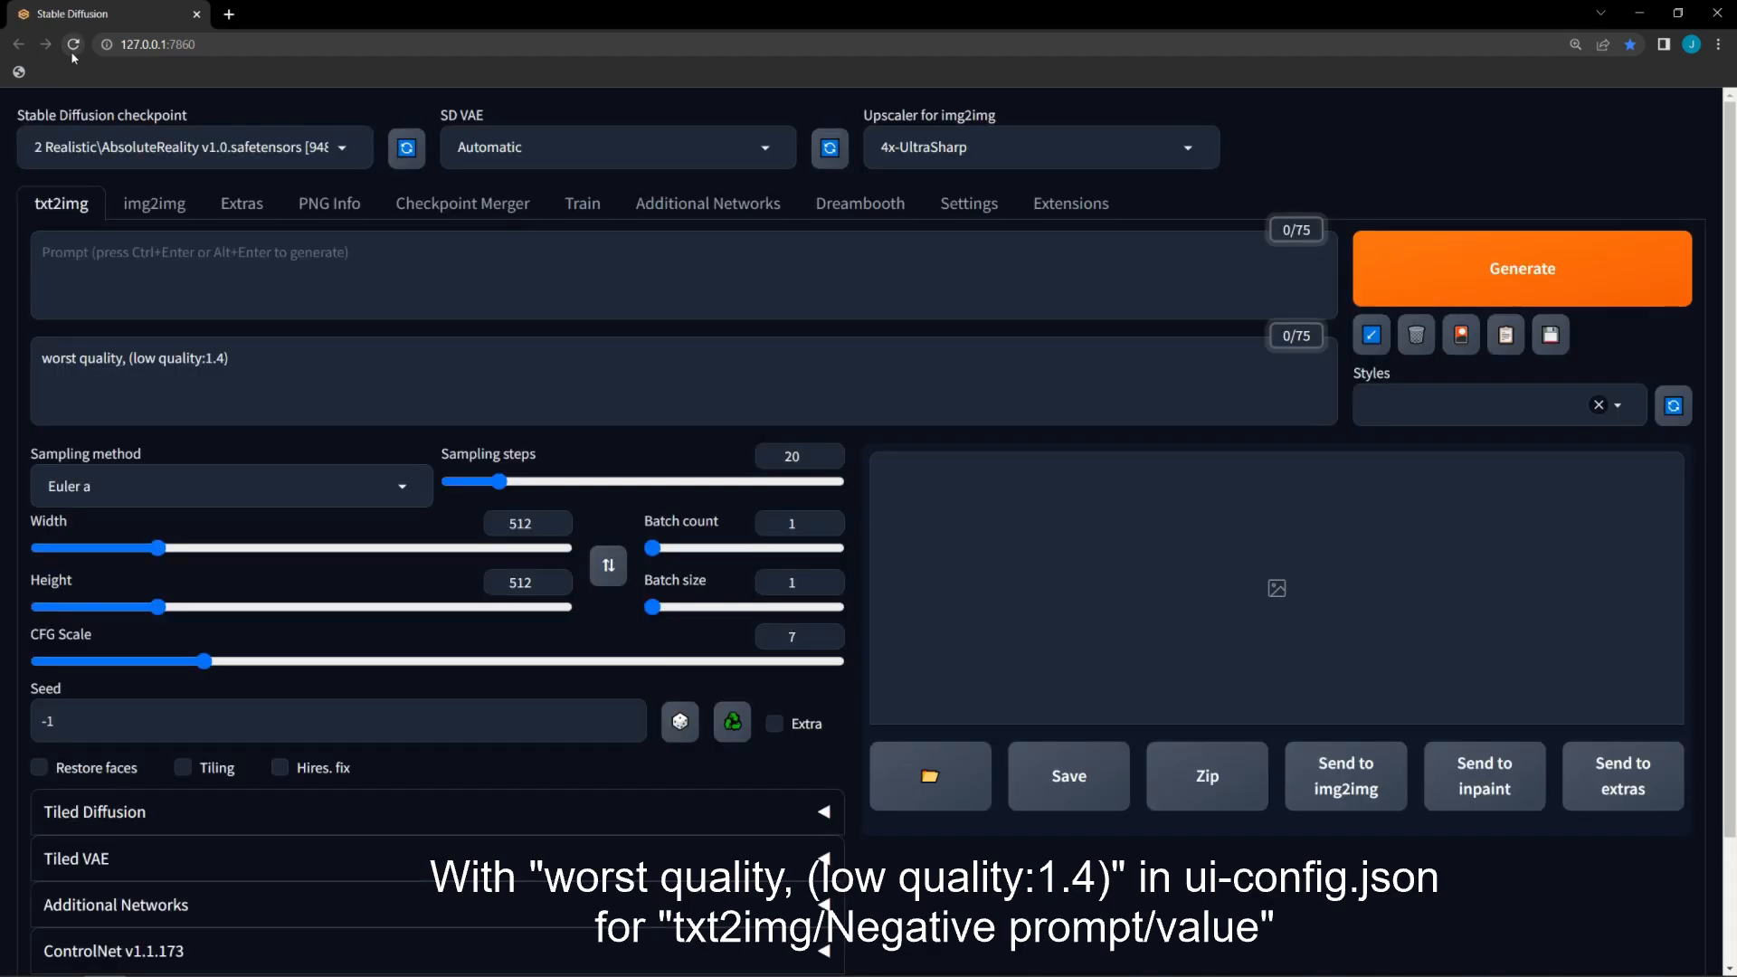
mouse_move(211, 187)
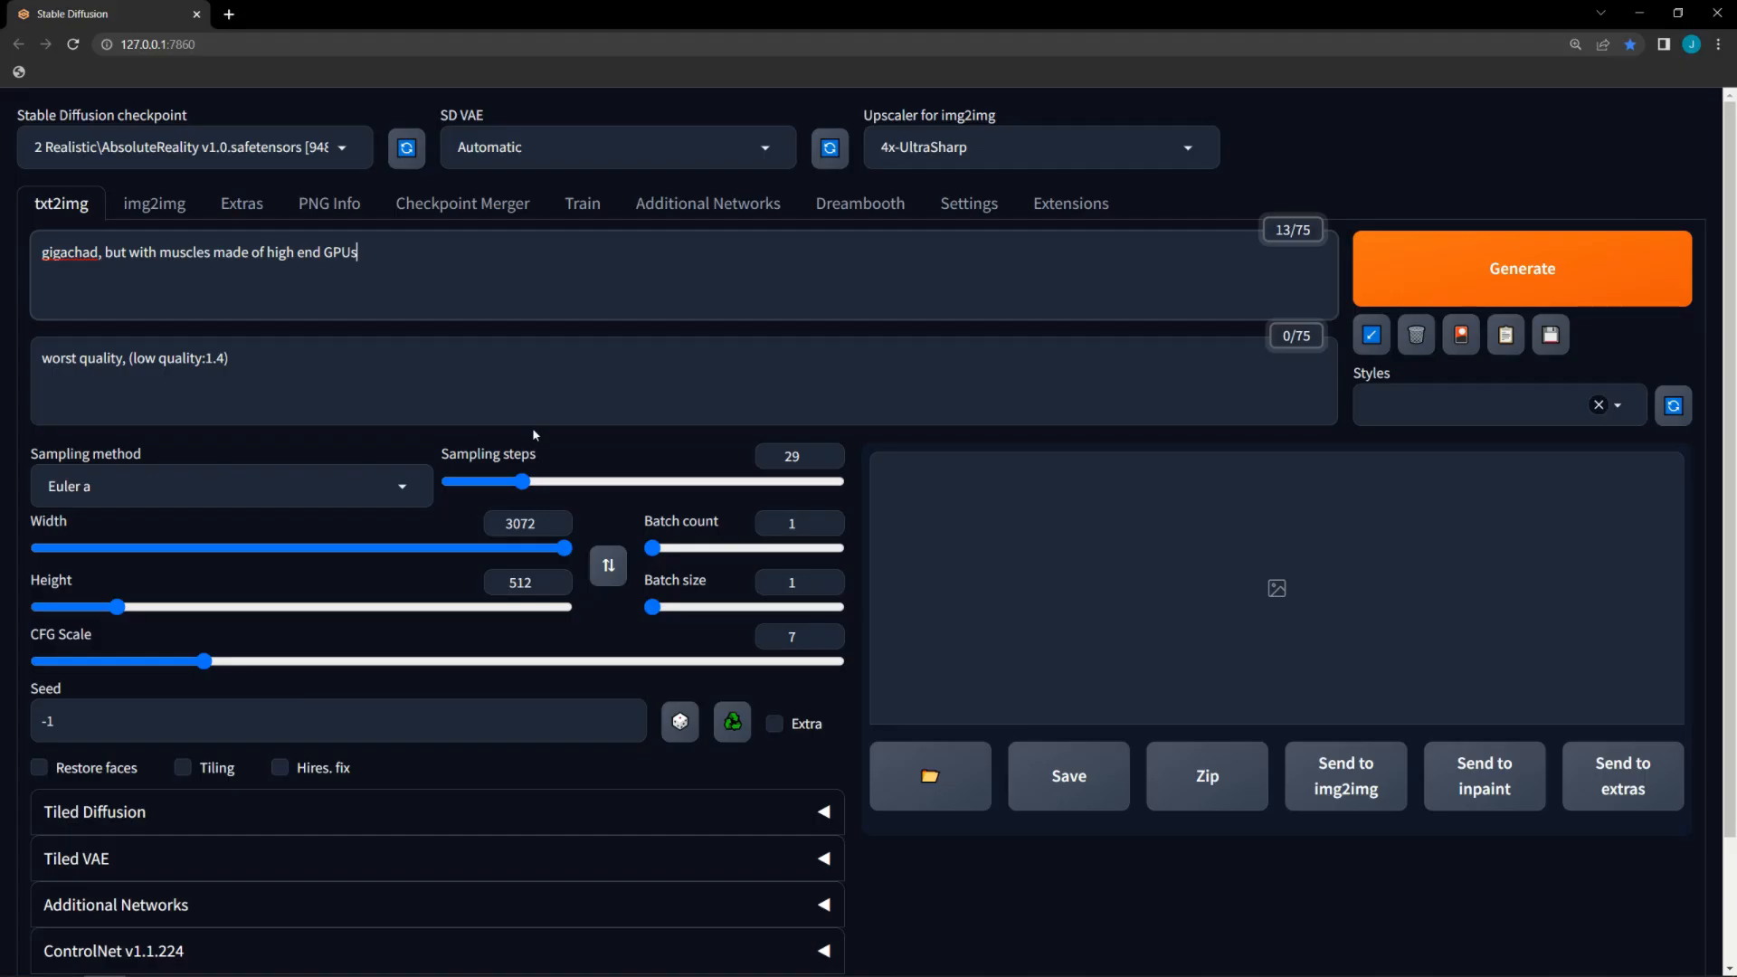
Raise the CFG scale slider to 15.5 for the lovecraftian-god space prompt
click(1521, 267)
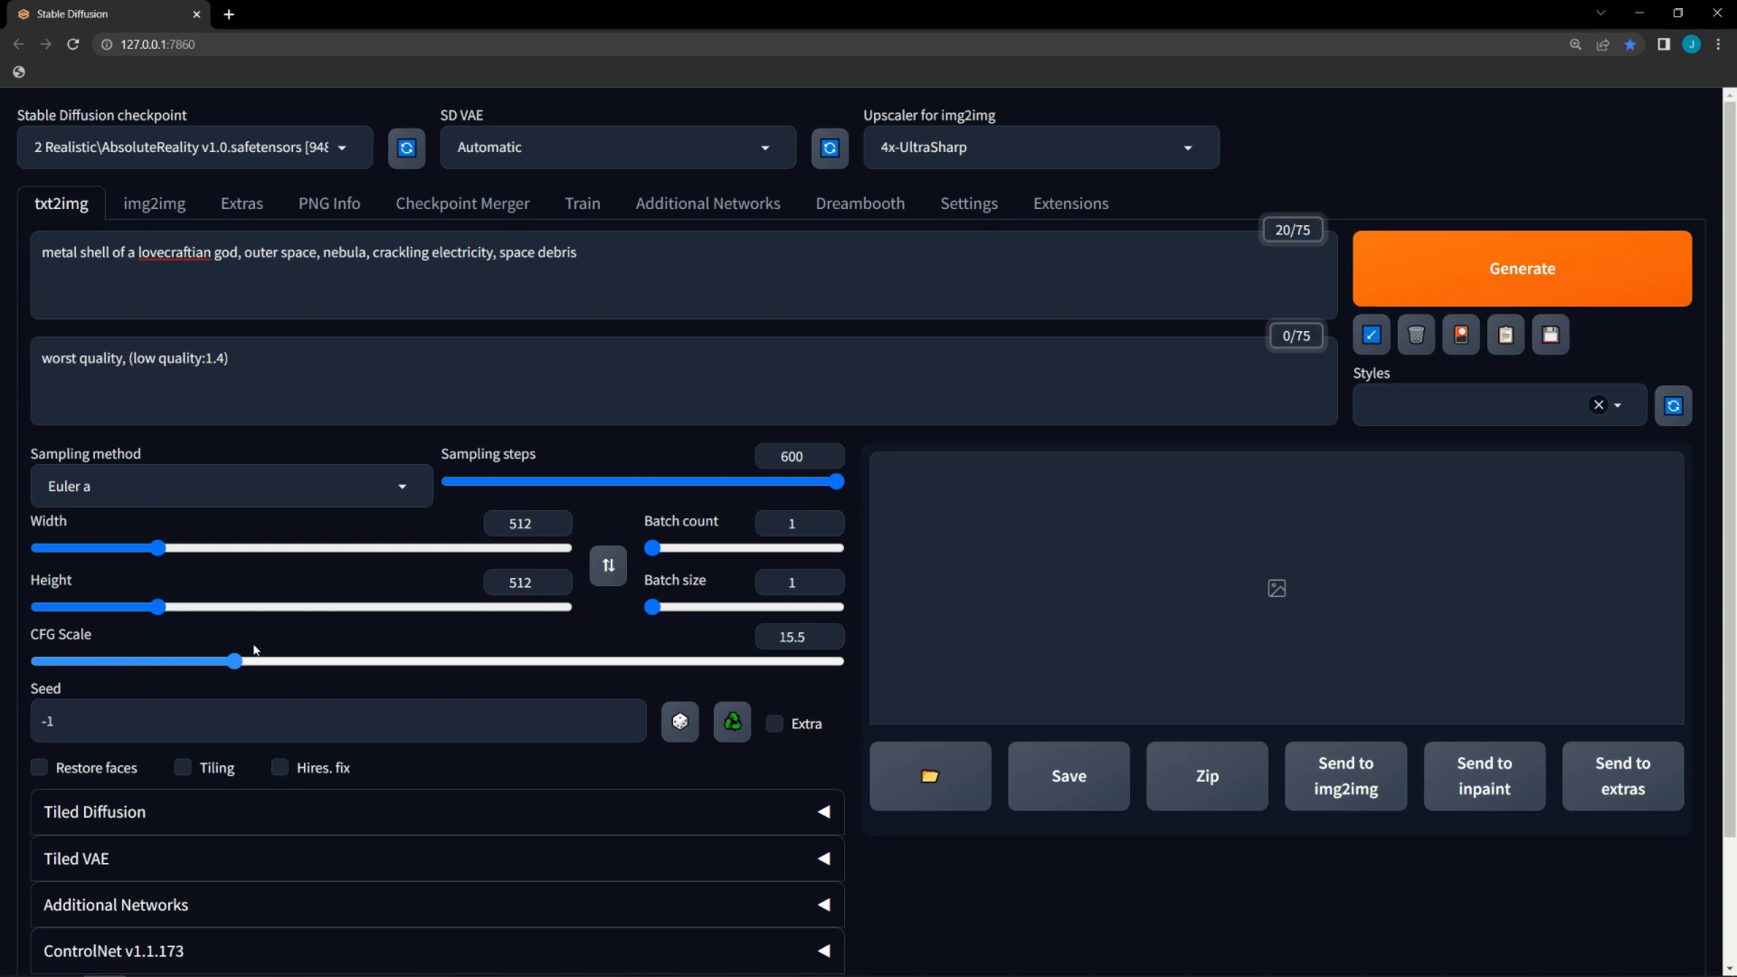
drag(232, 661, 839, 661)
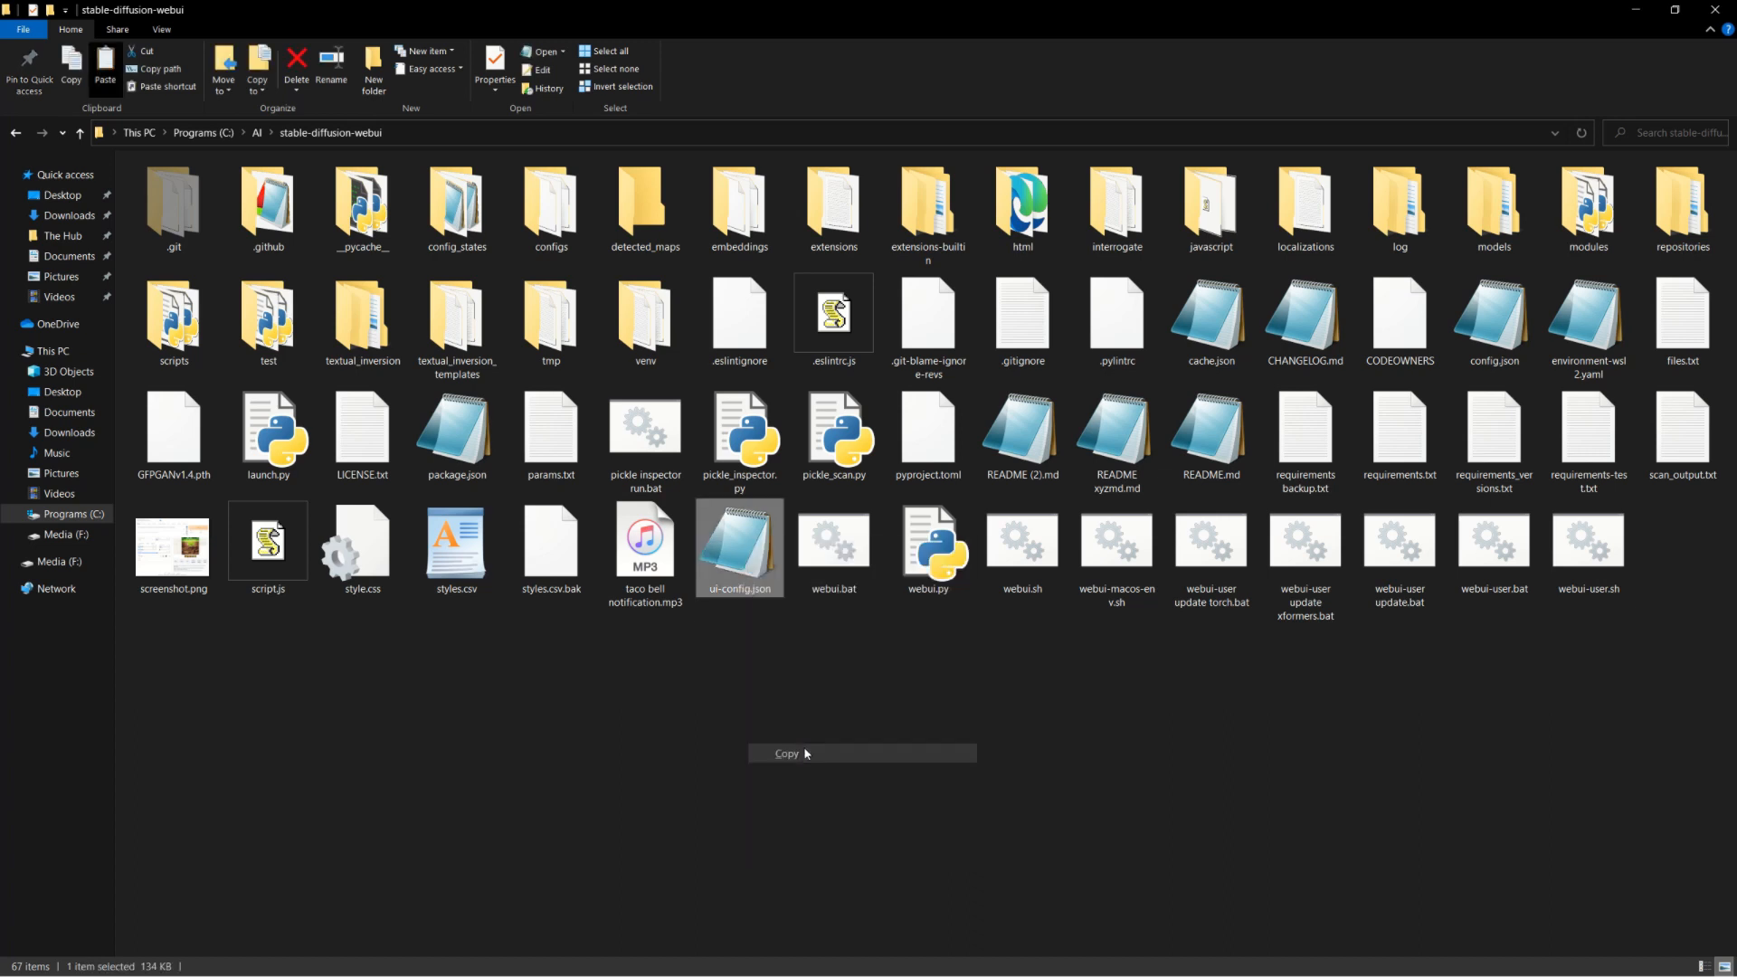
Copy ui-config.json and rename the duplicate to 'ui-config backup 15JUN23.json'
click(104, 64)
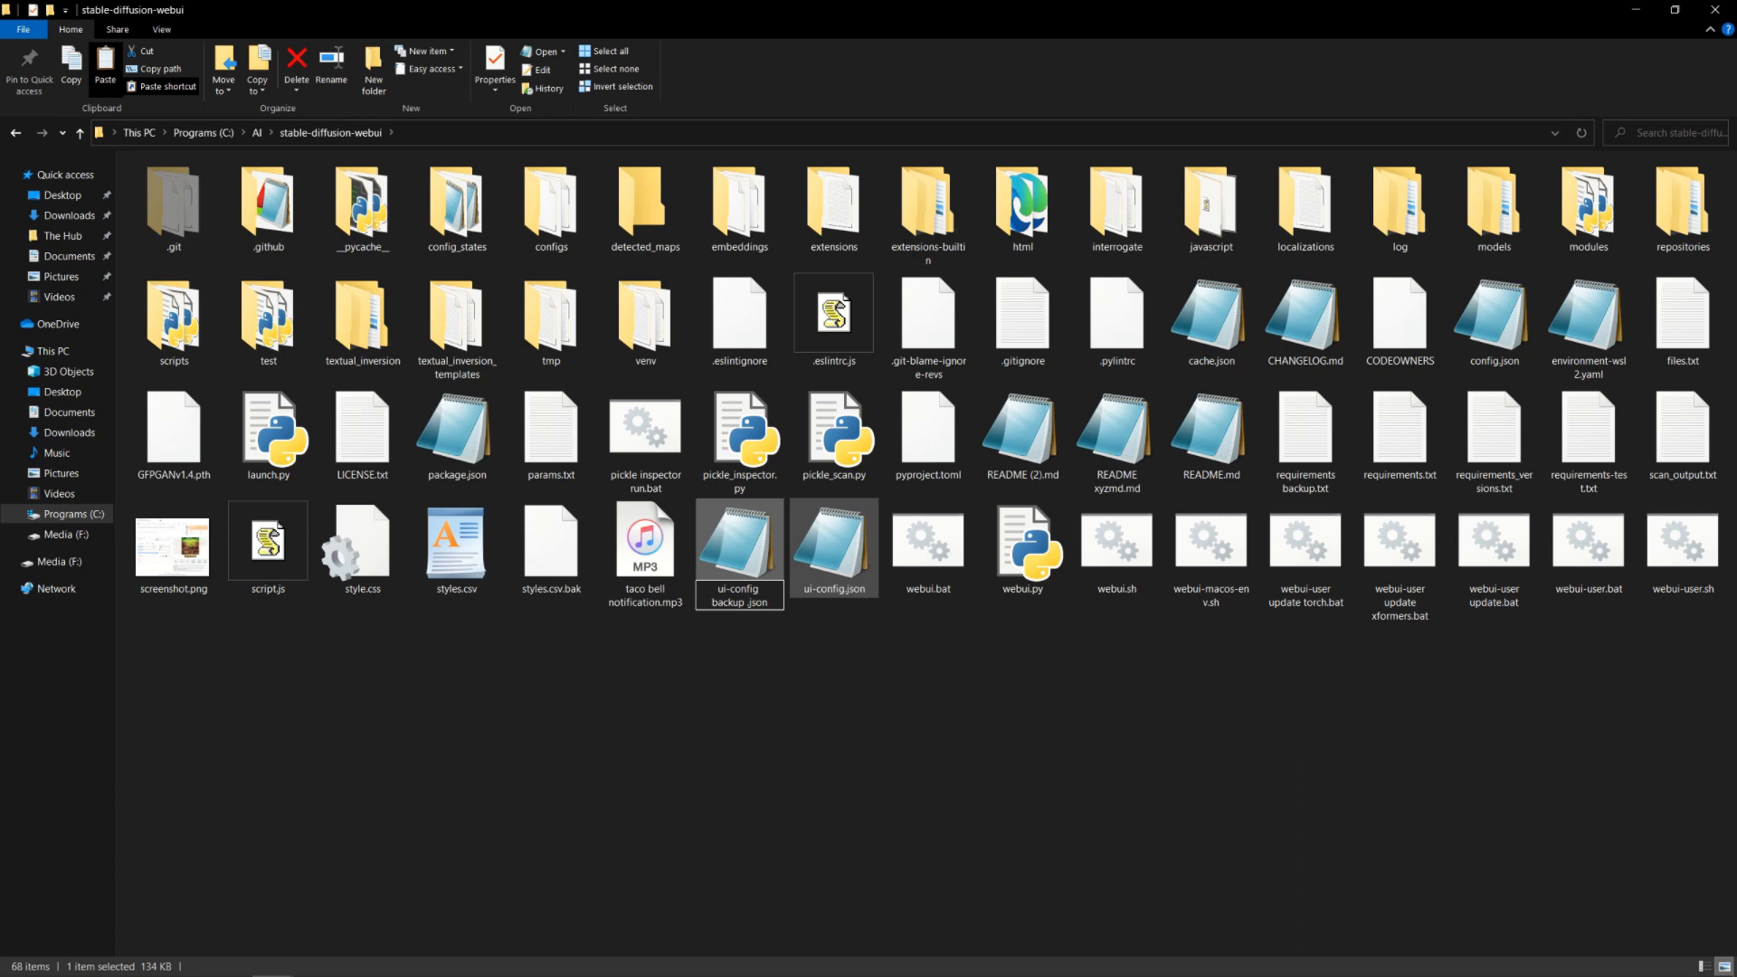
text(15JUN23)
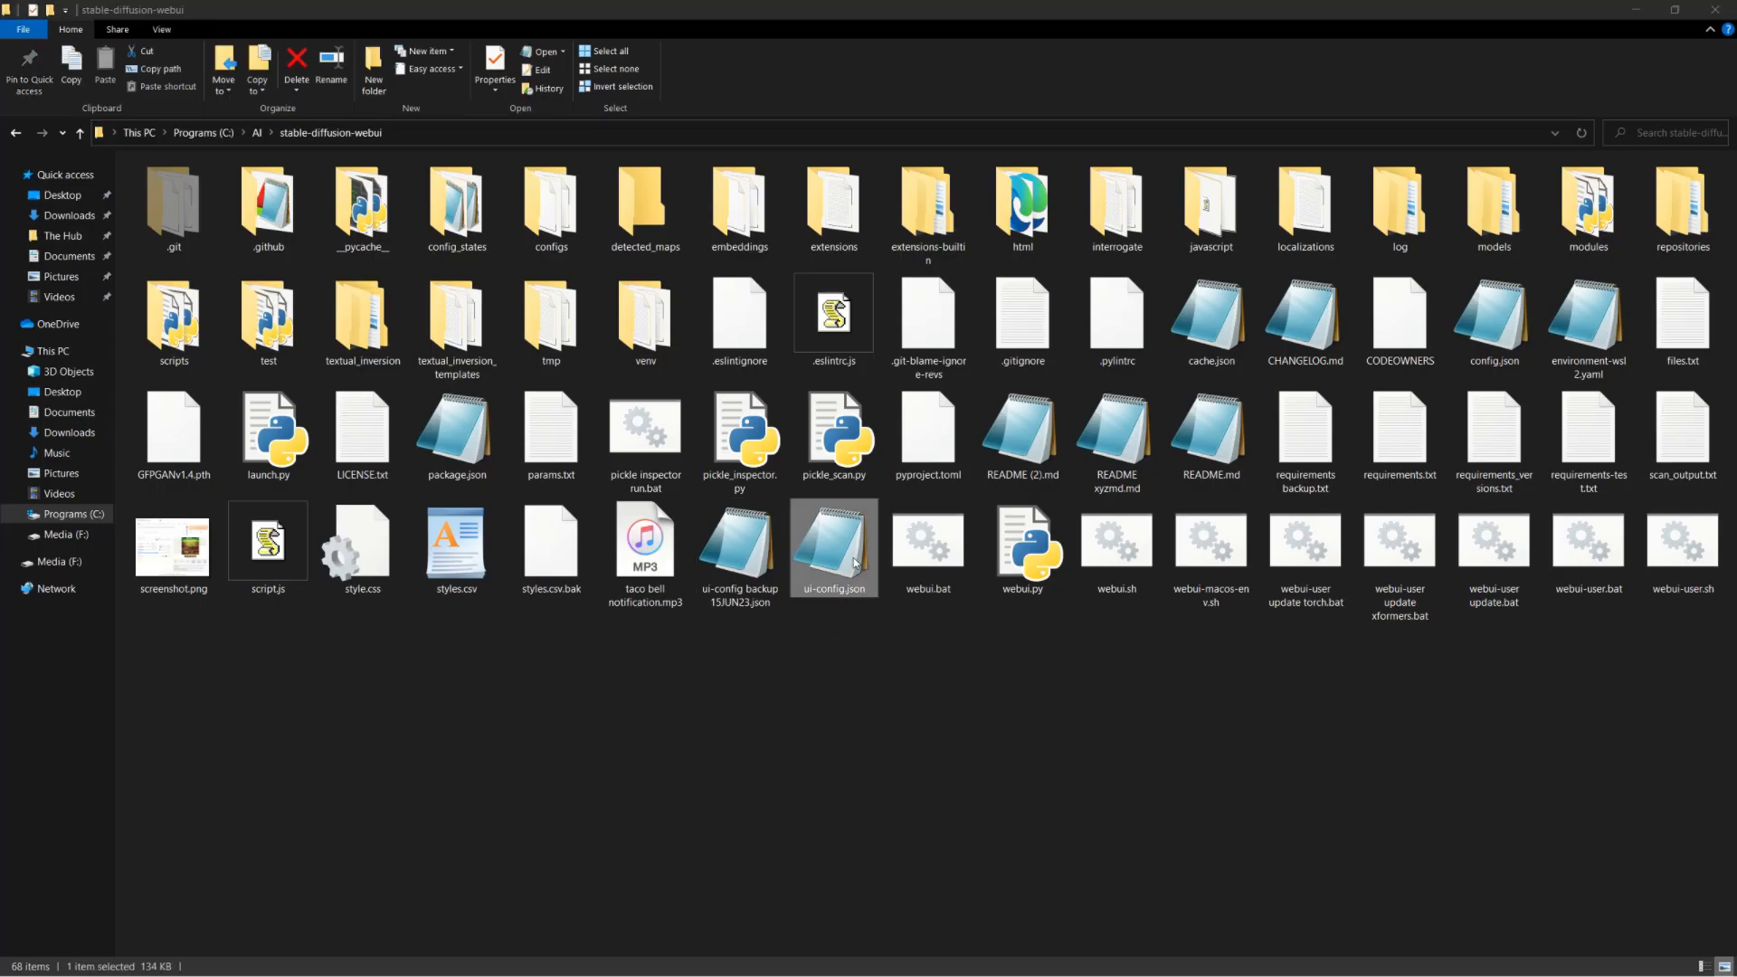
Open ui-config.json in Notepad and scroll through its txt2img and img2img entries
double_click(834, 543)
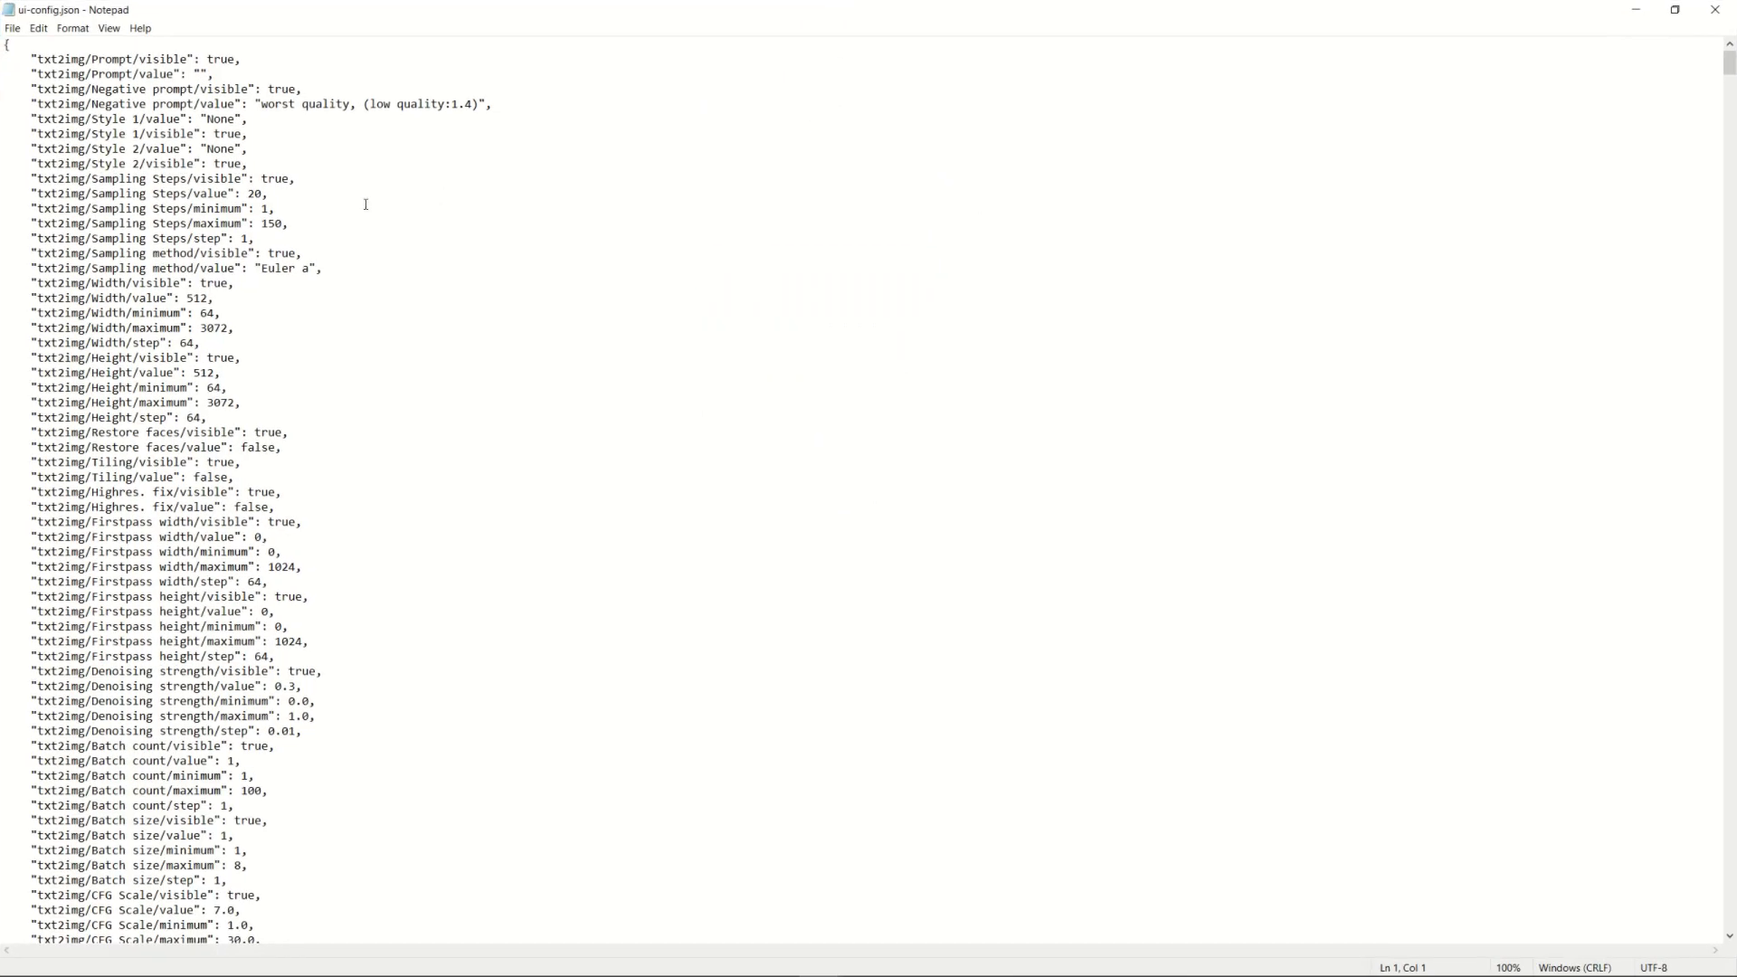
scroll(down, 3)
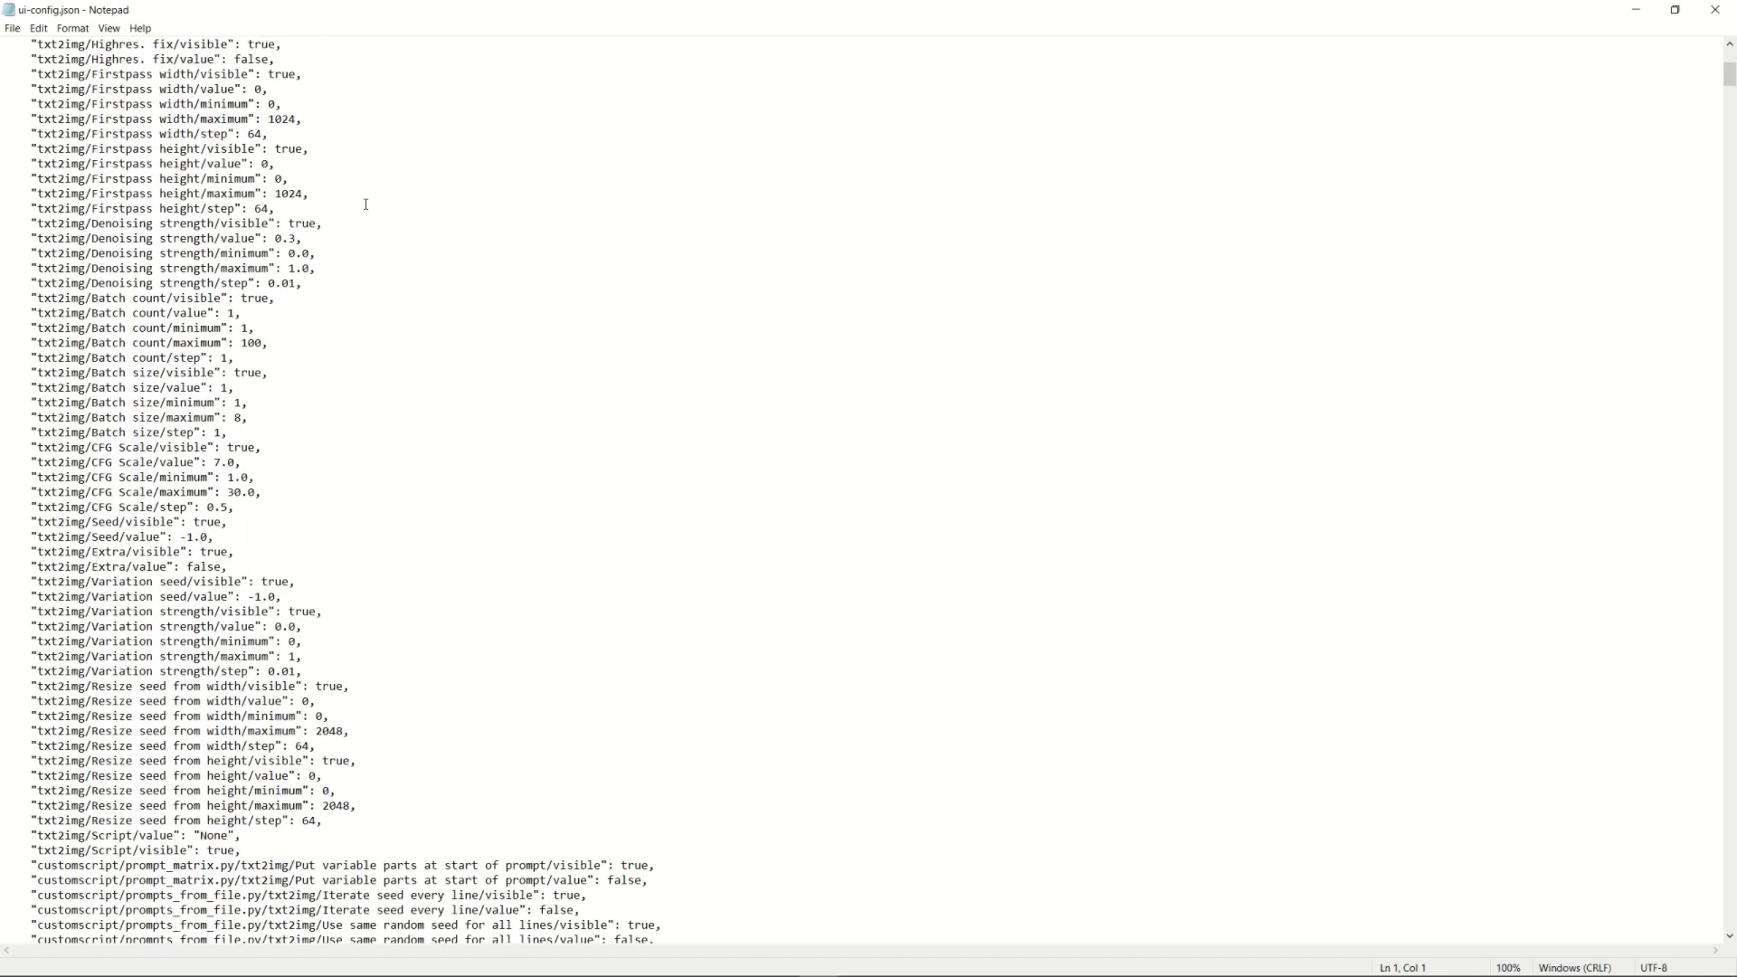
scroll(down, 3)
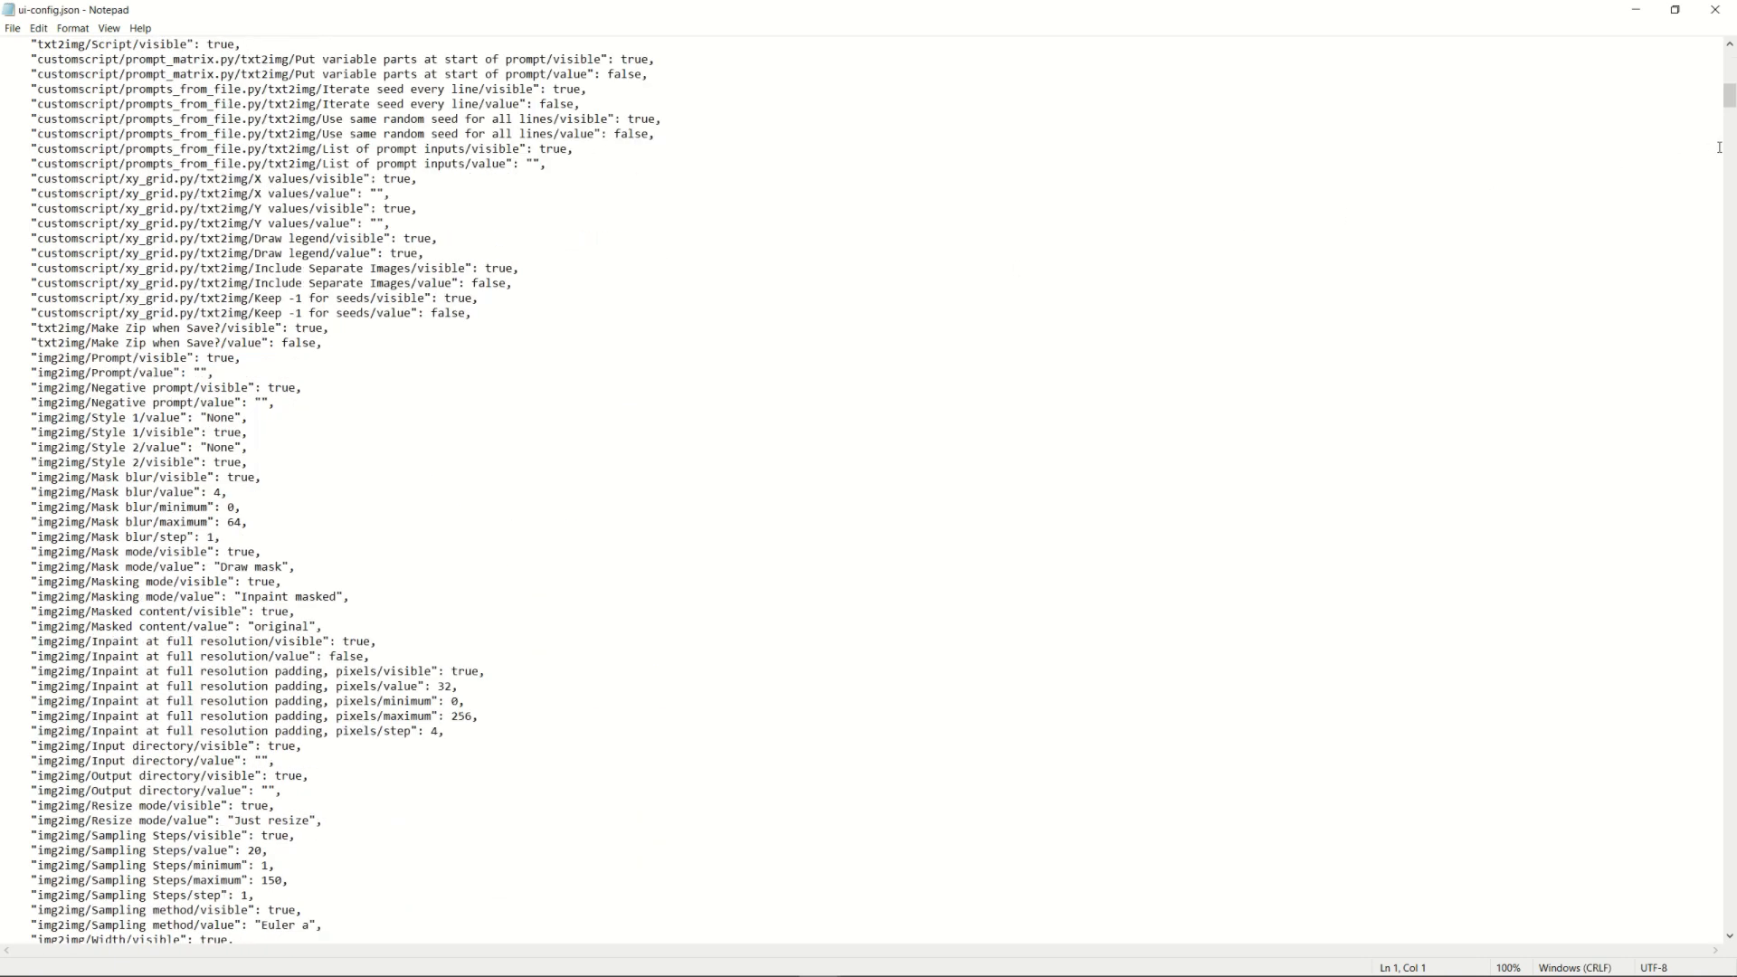
scroll(down, 3)
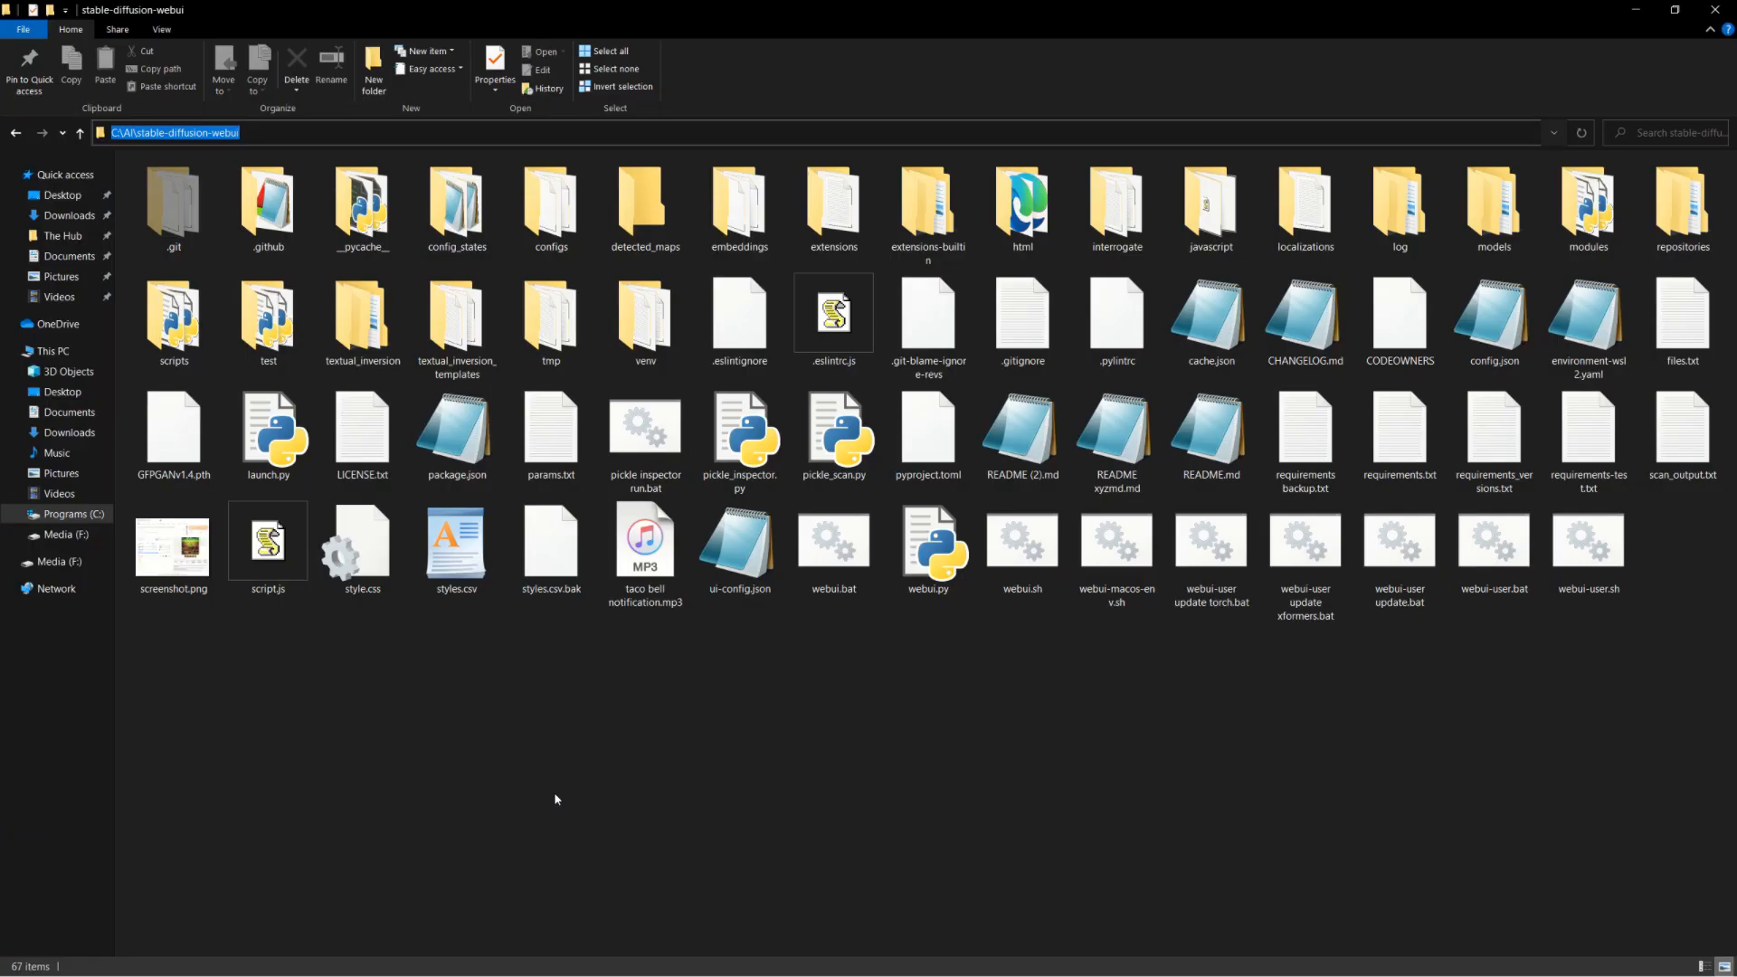
Open ui-config.json, enter 'Hello World' as the txt2img prompt value, and save
click(738, 542)
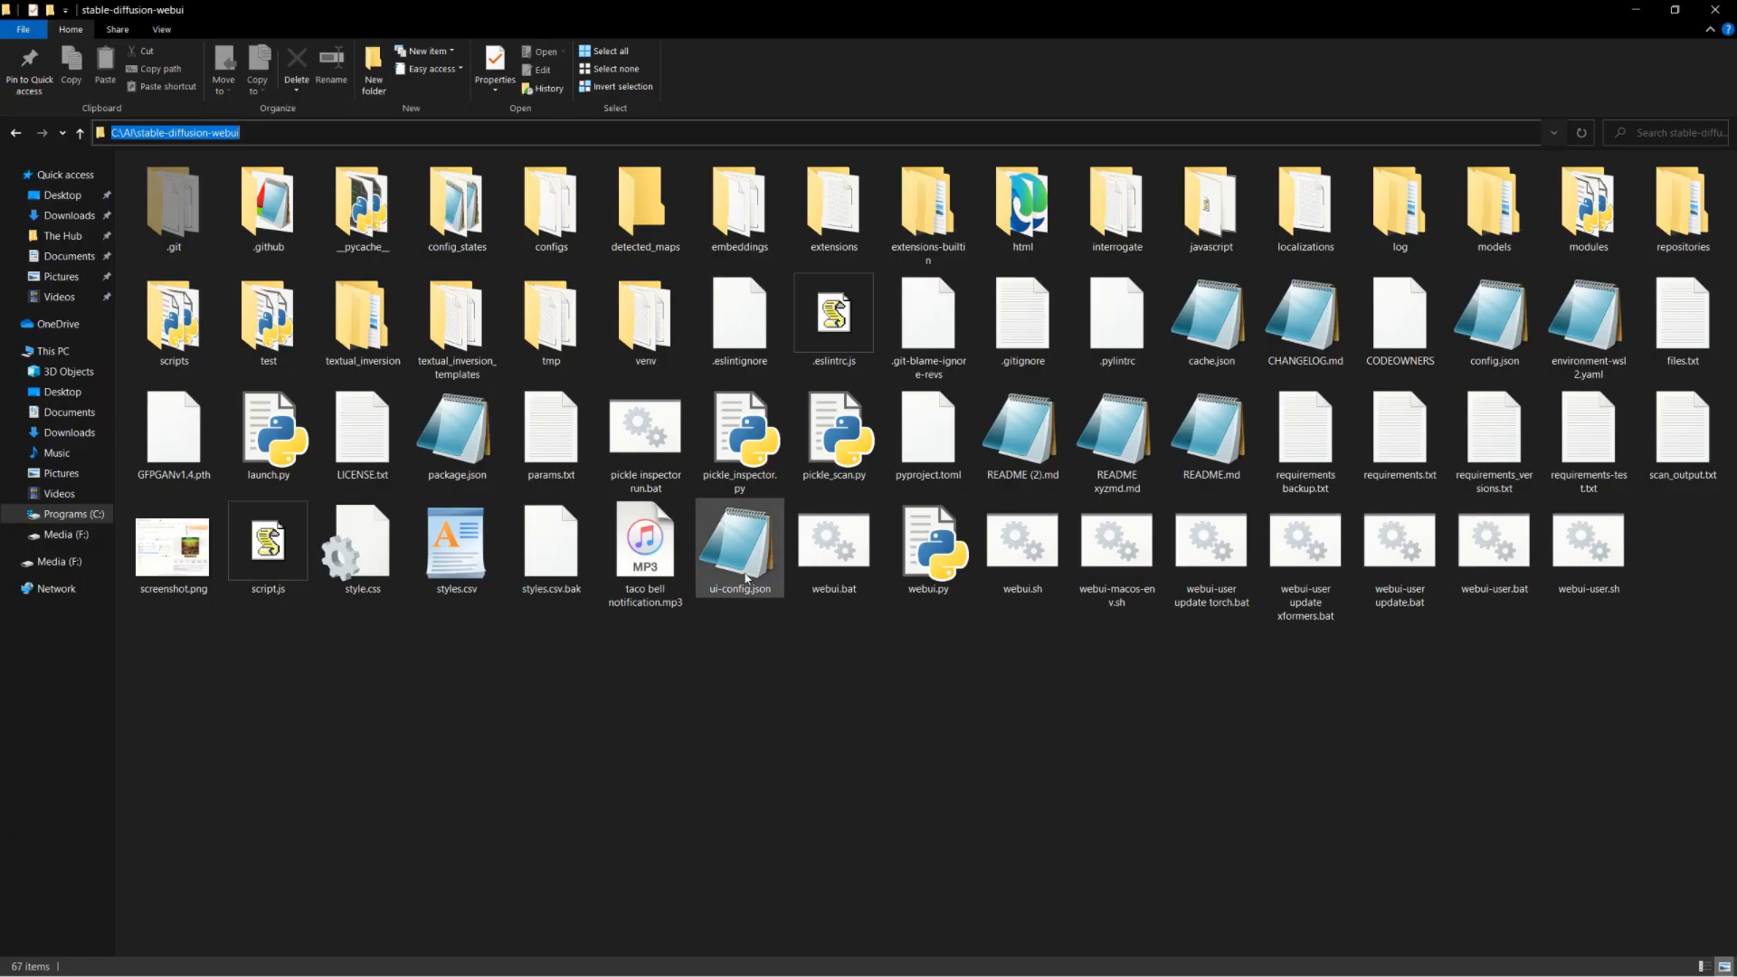
double_click(738, 543)
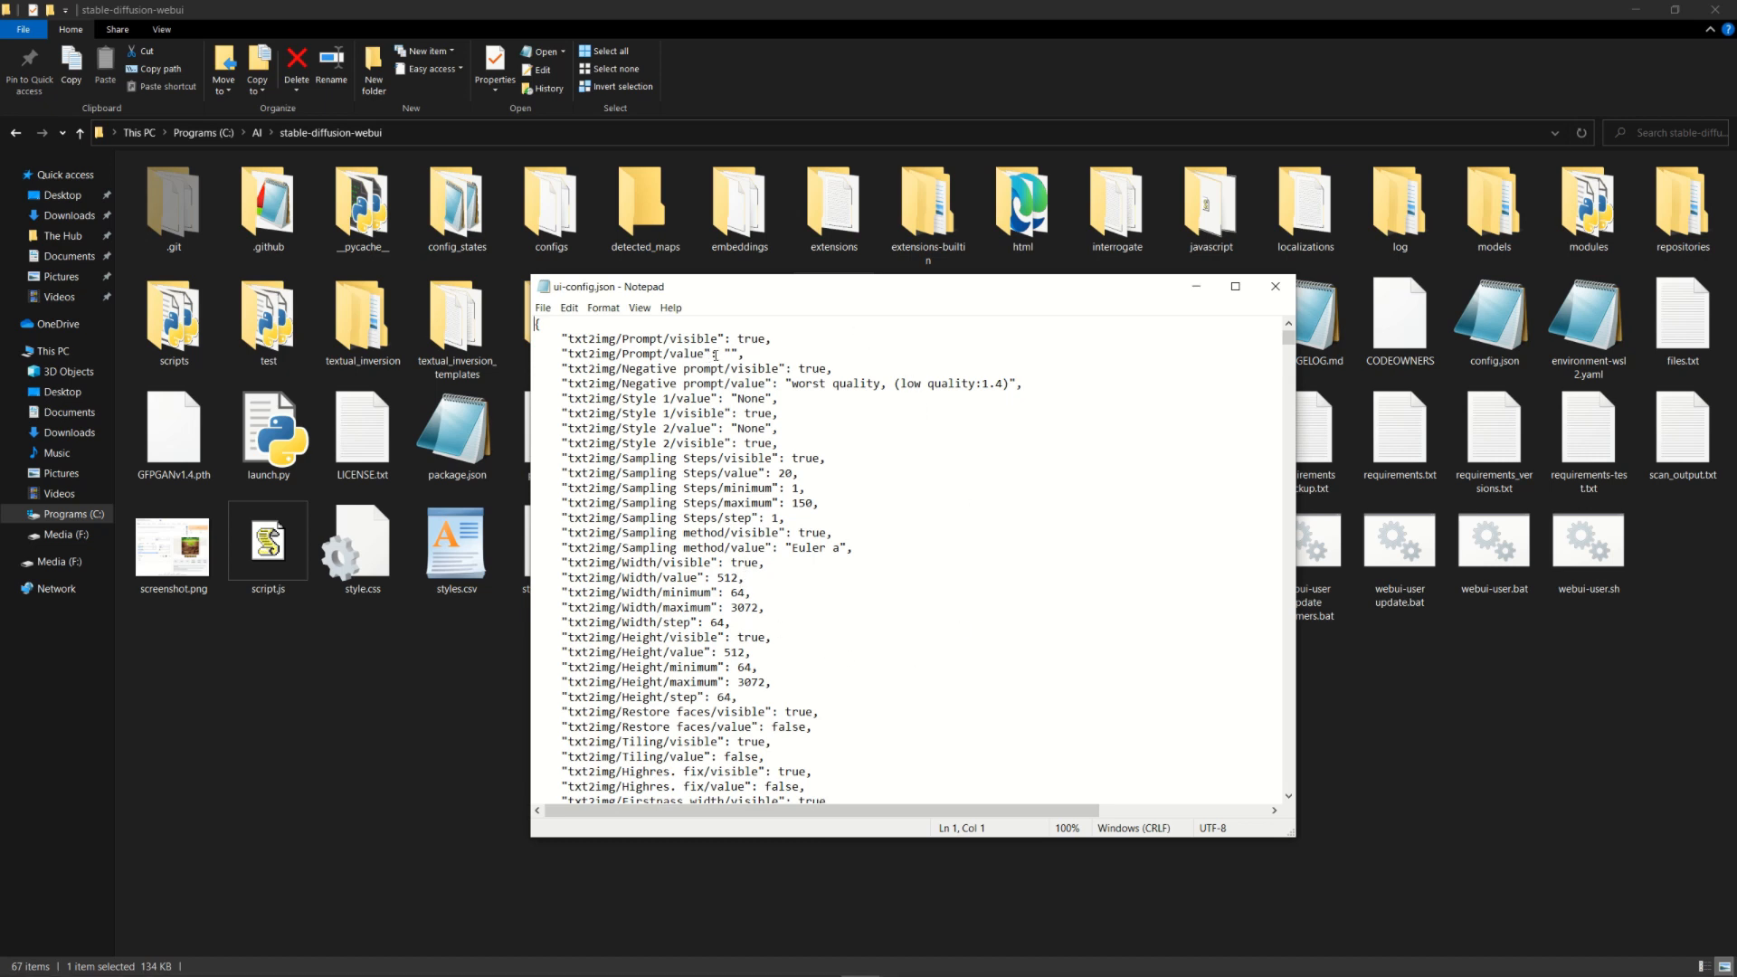
click(729, 345)
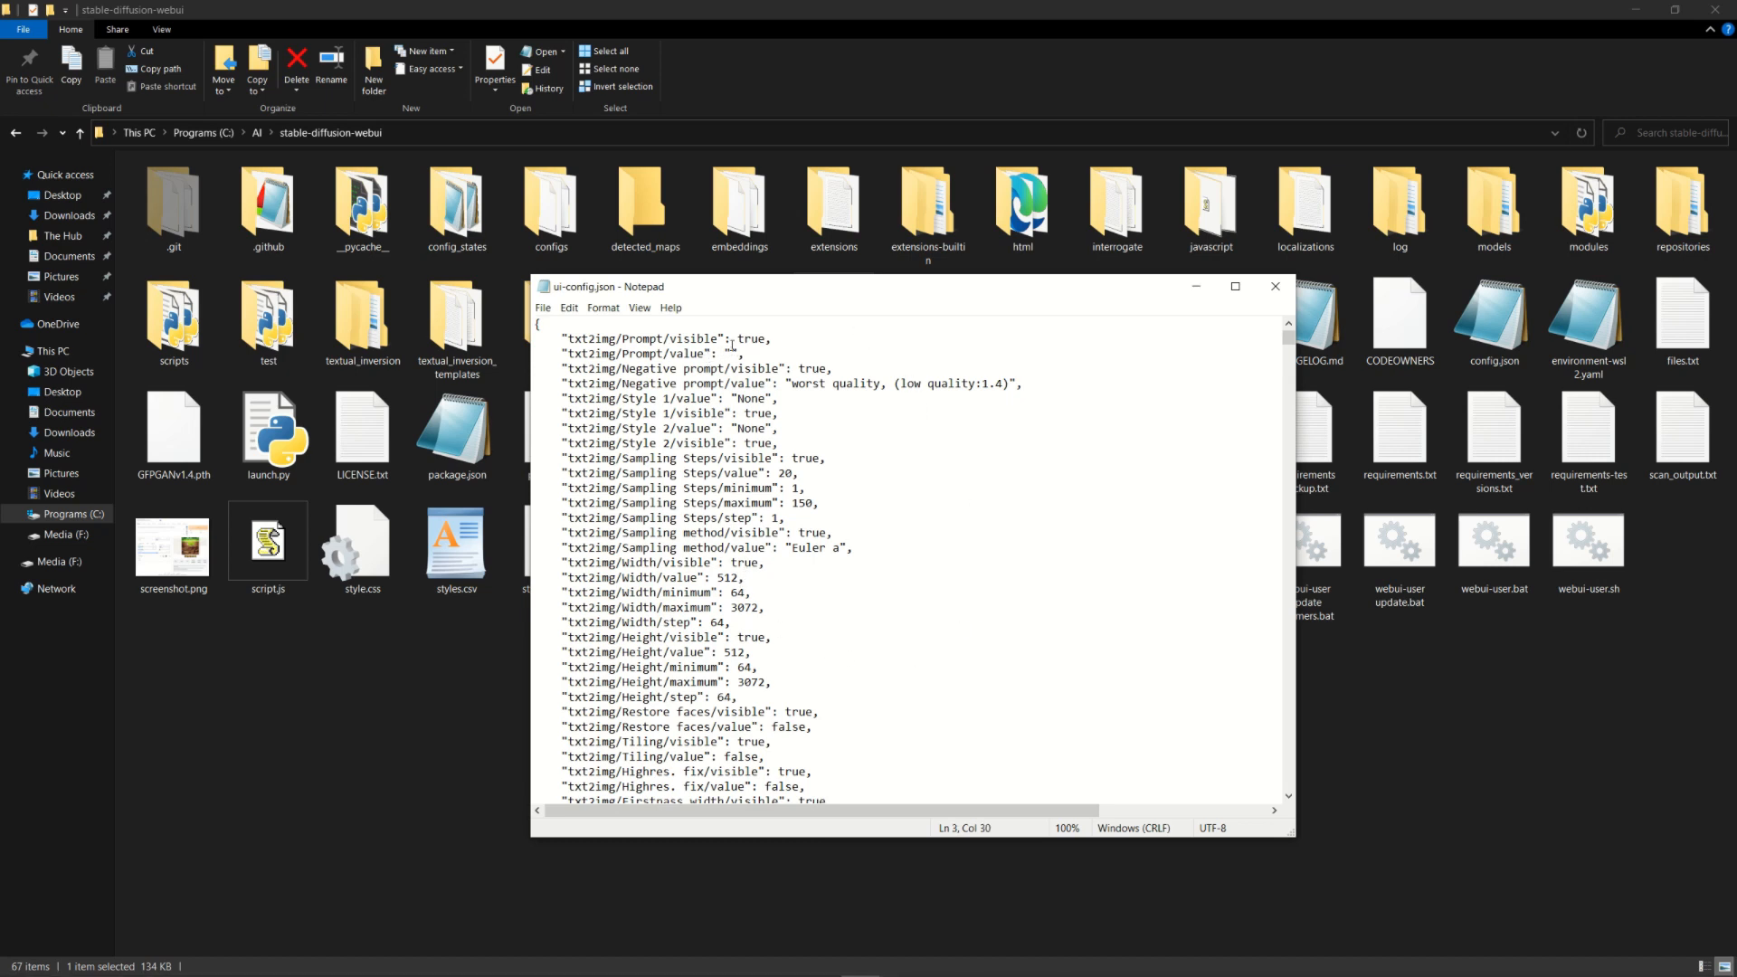
text(Hello)
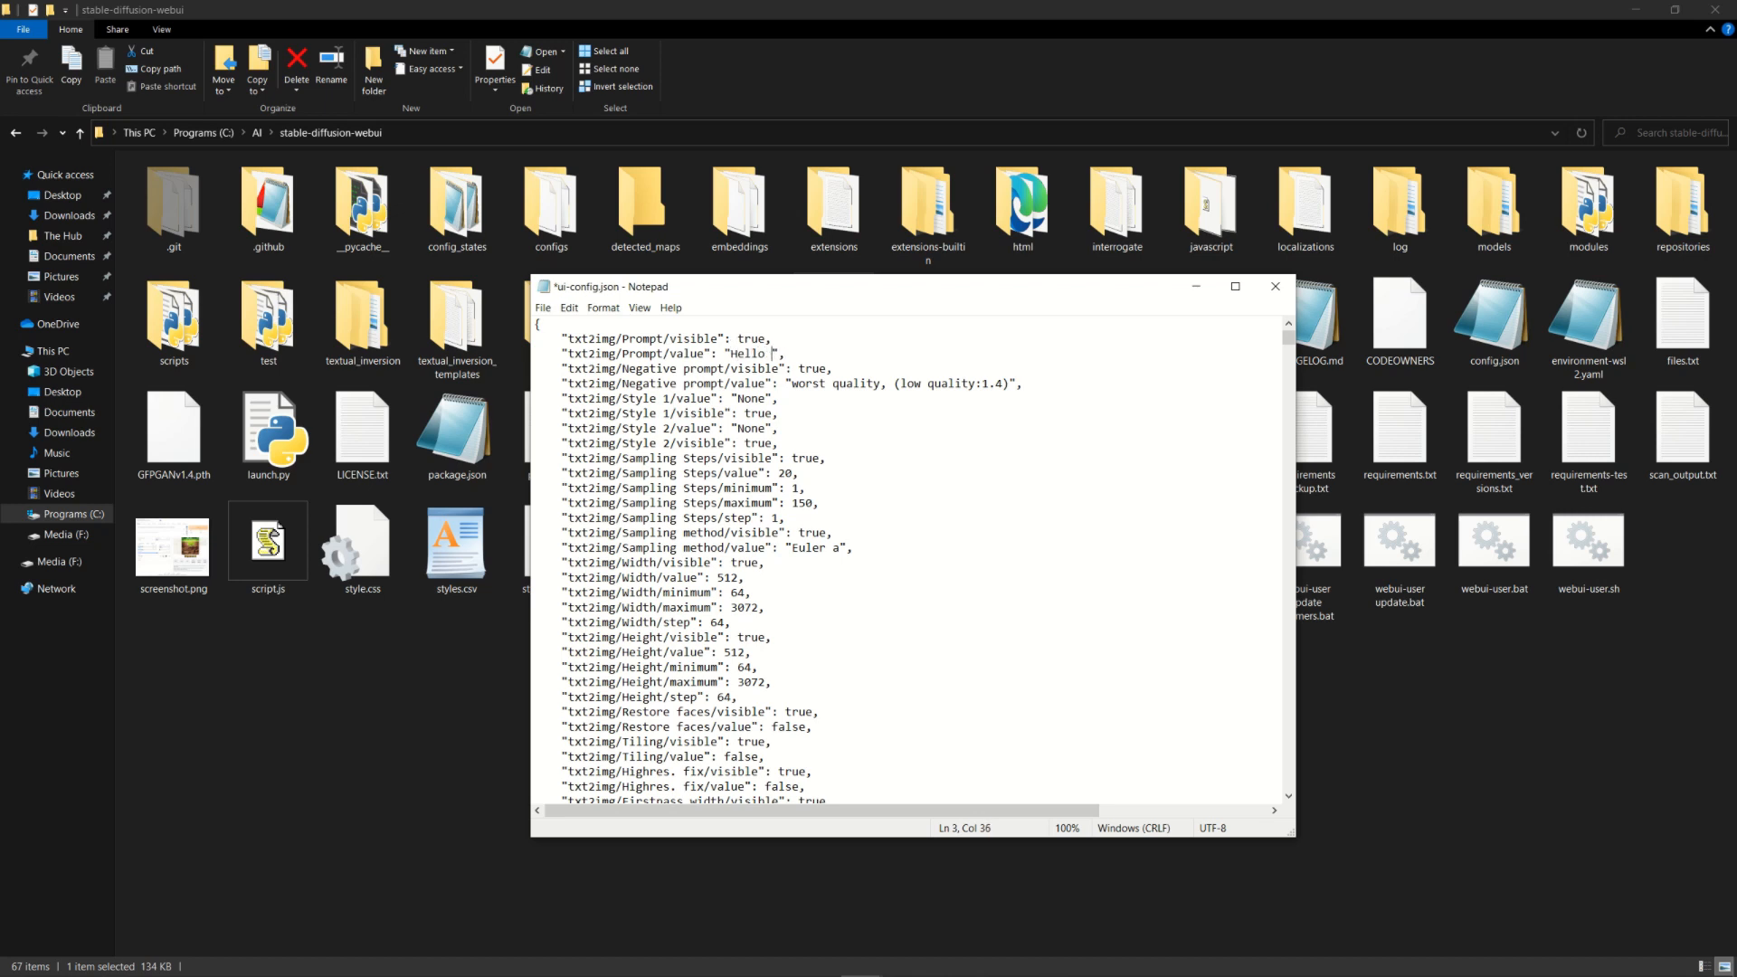
text(world)
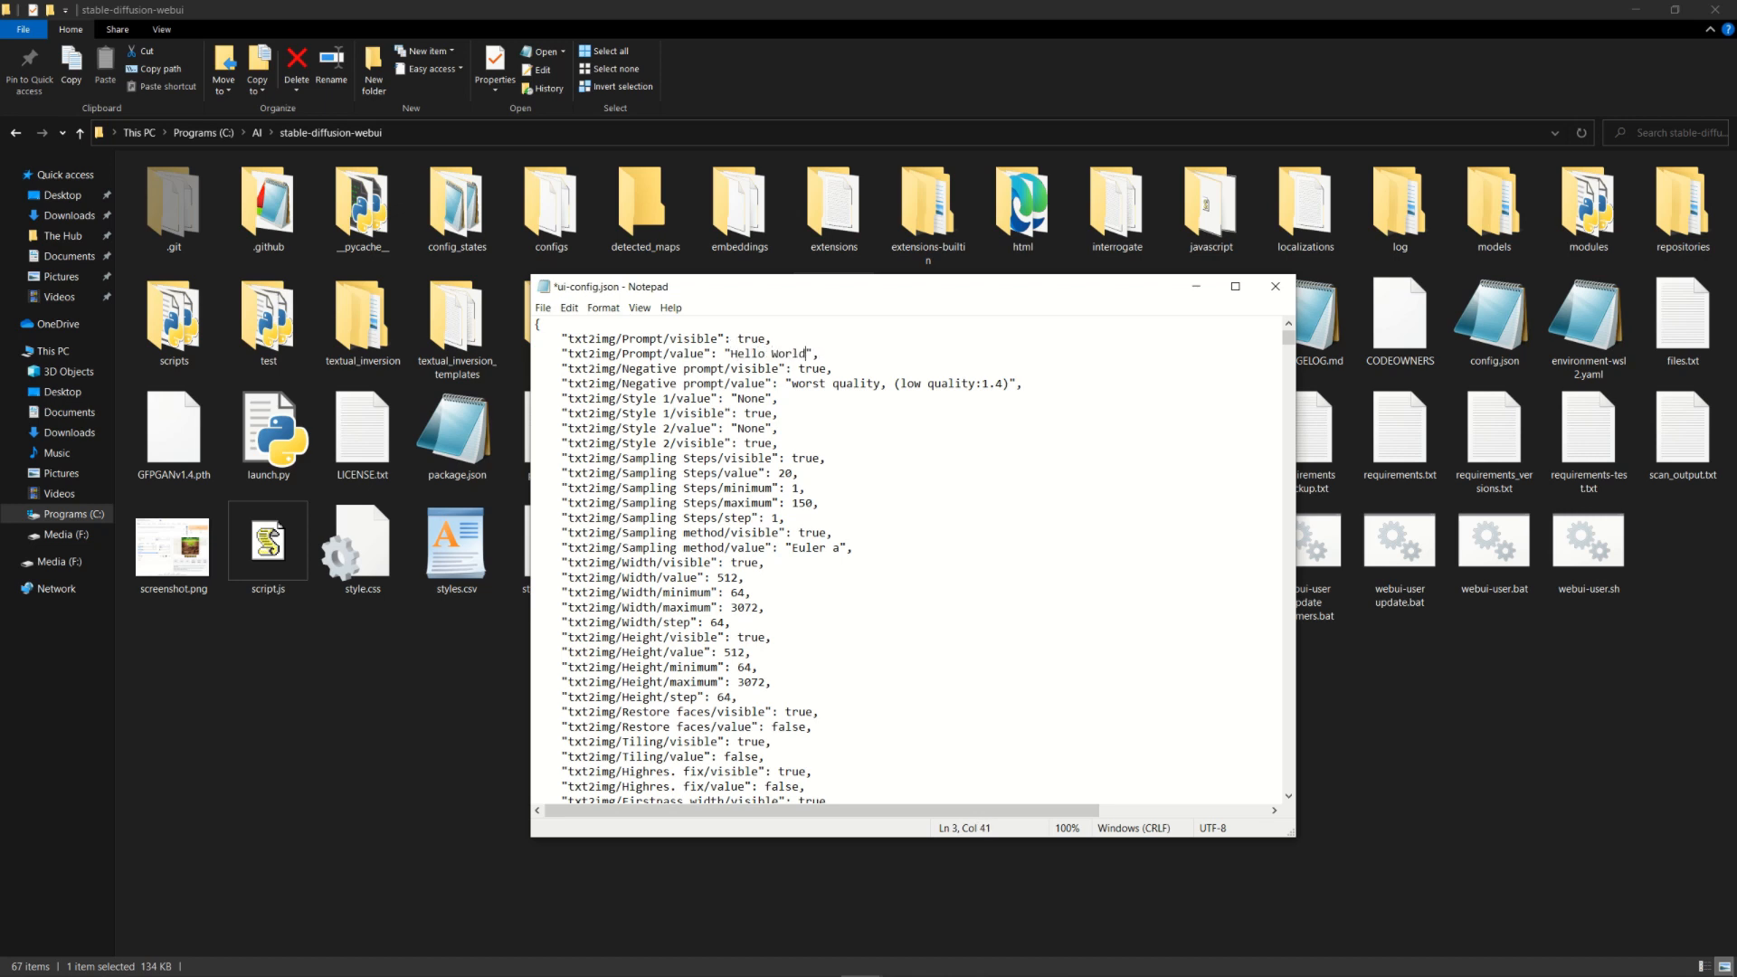
click(543, 308)
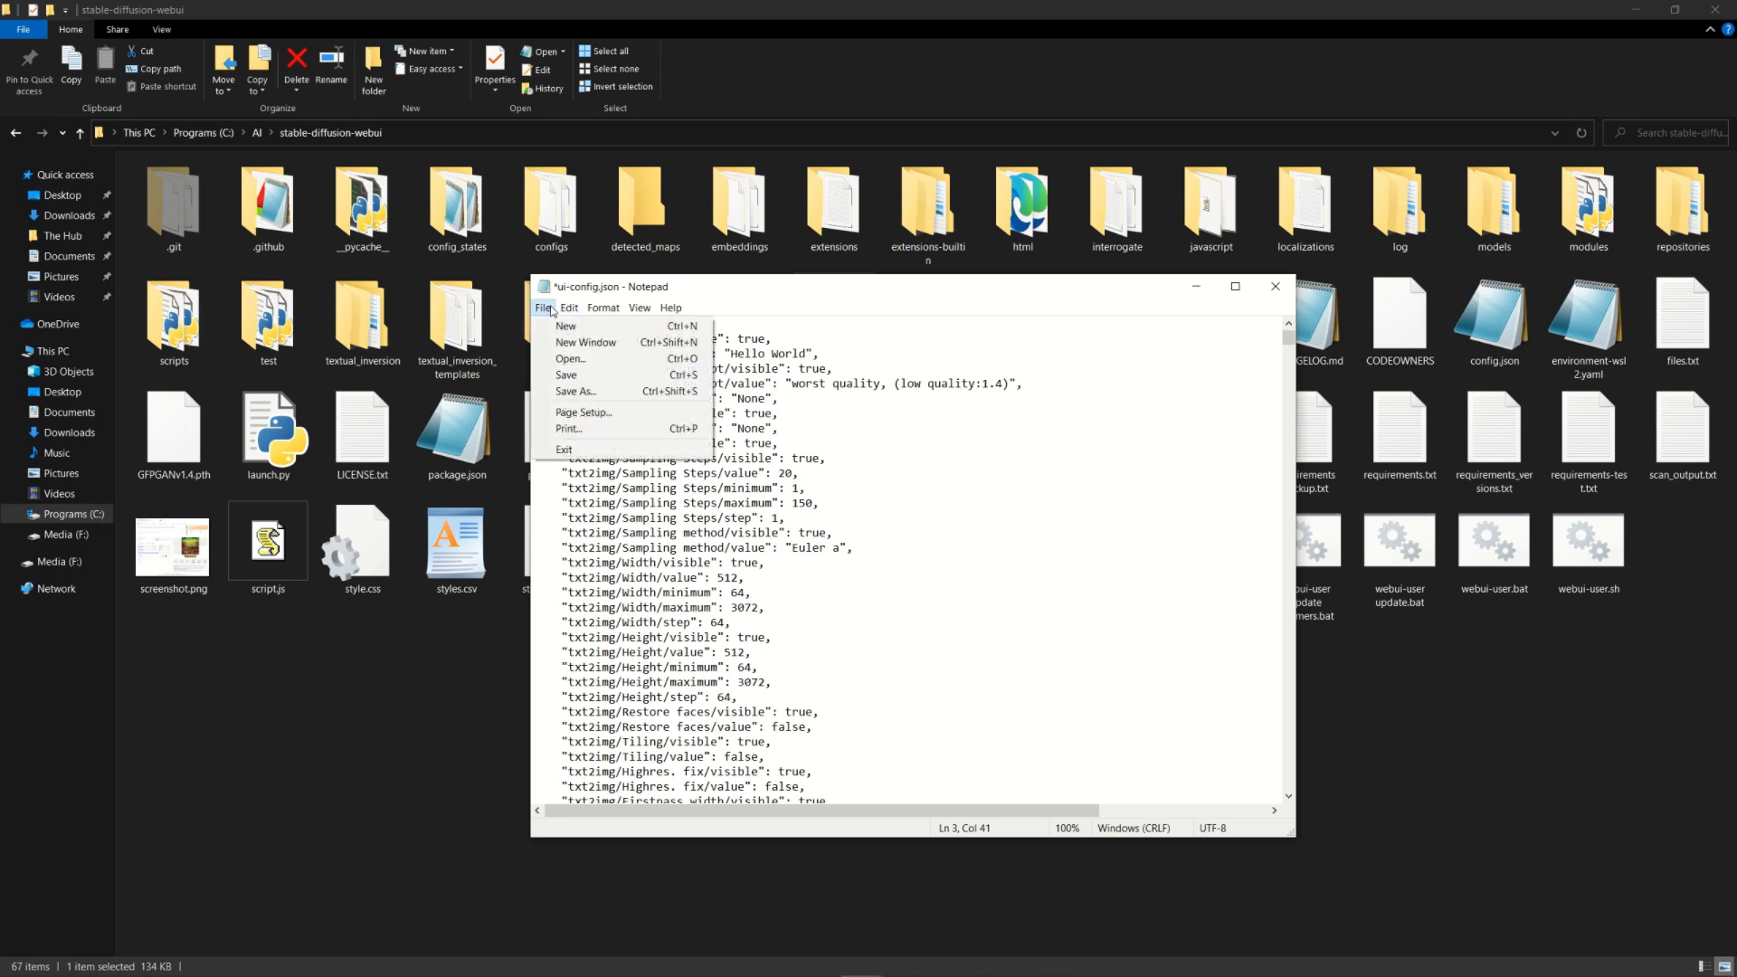
click(543, 307)
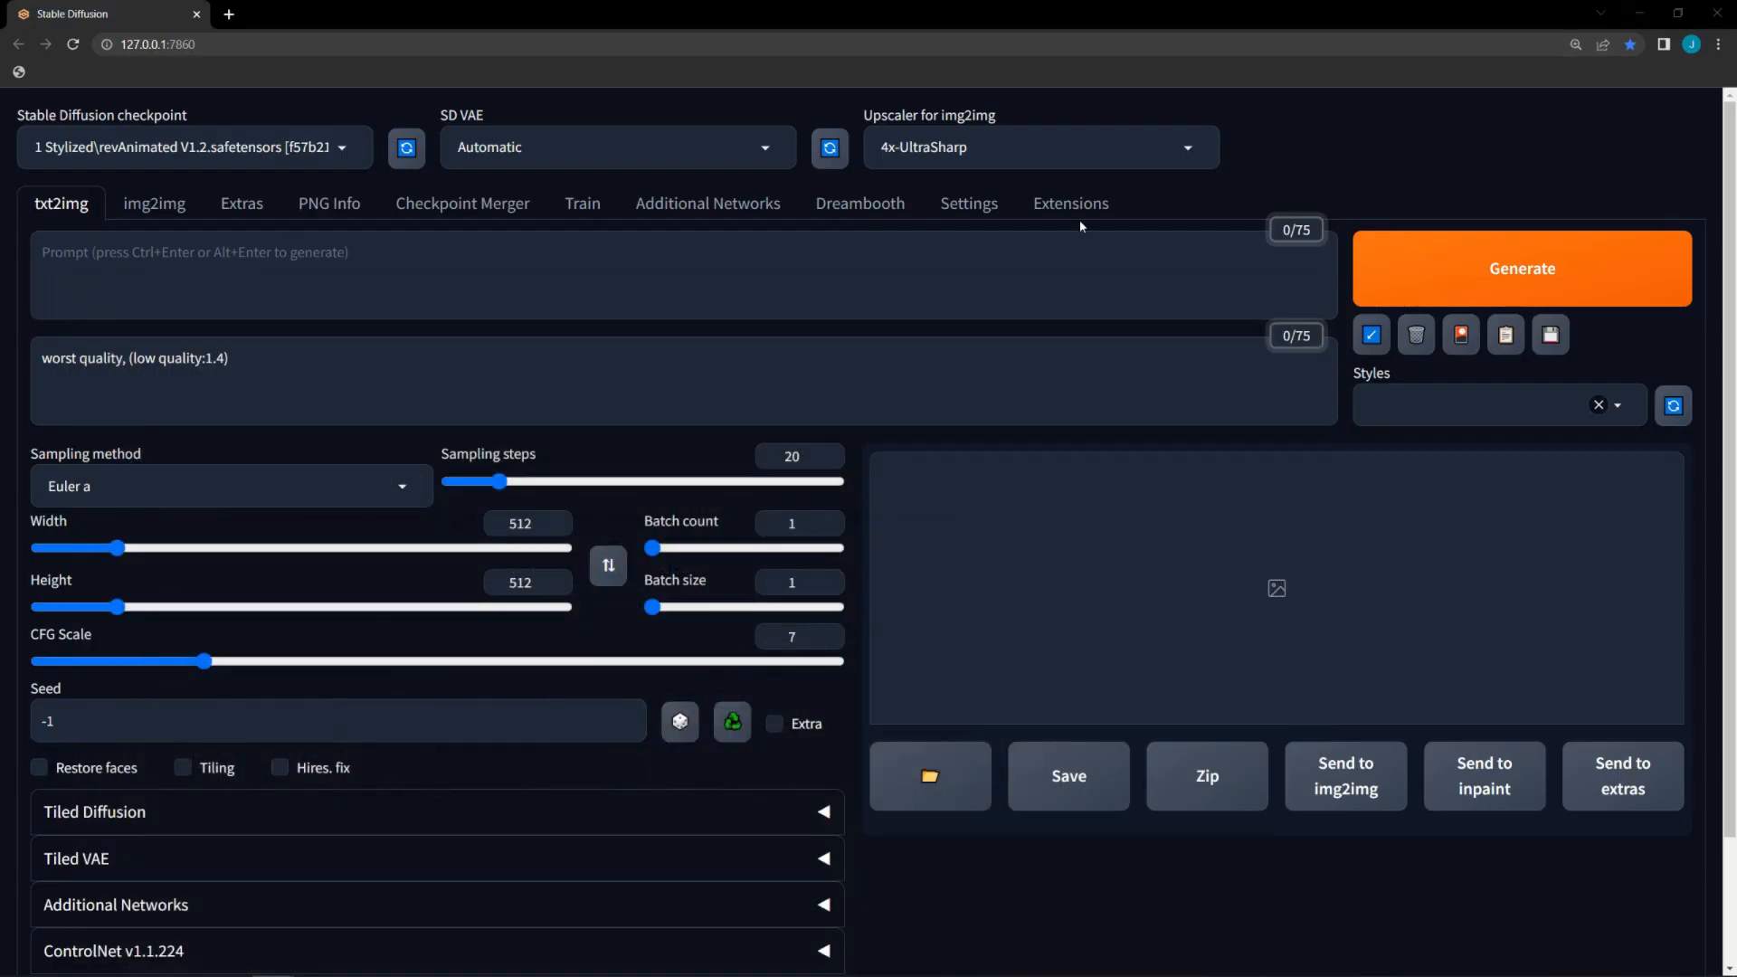
Reload the UI from the page footer and select the pre-filled 'Hello World' prompt
scroll(down, 3)
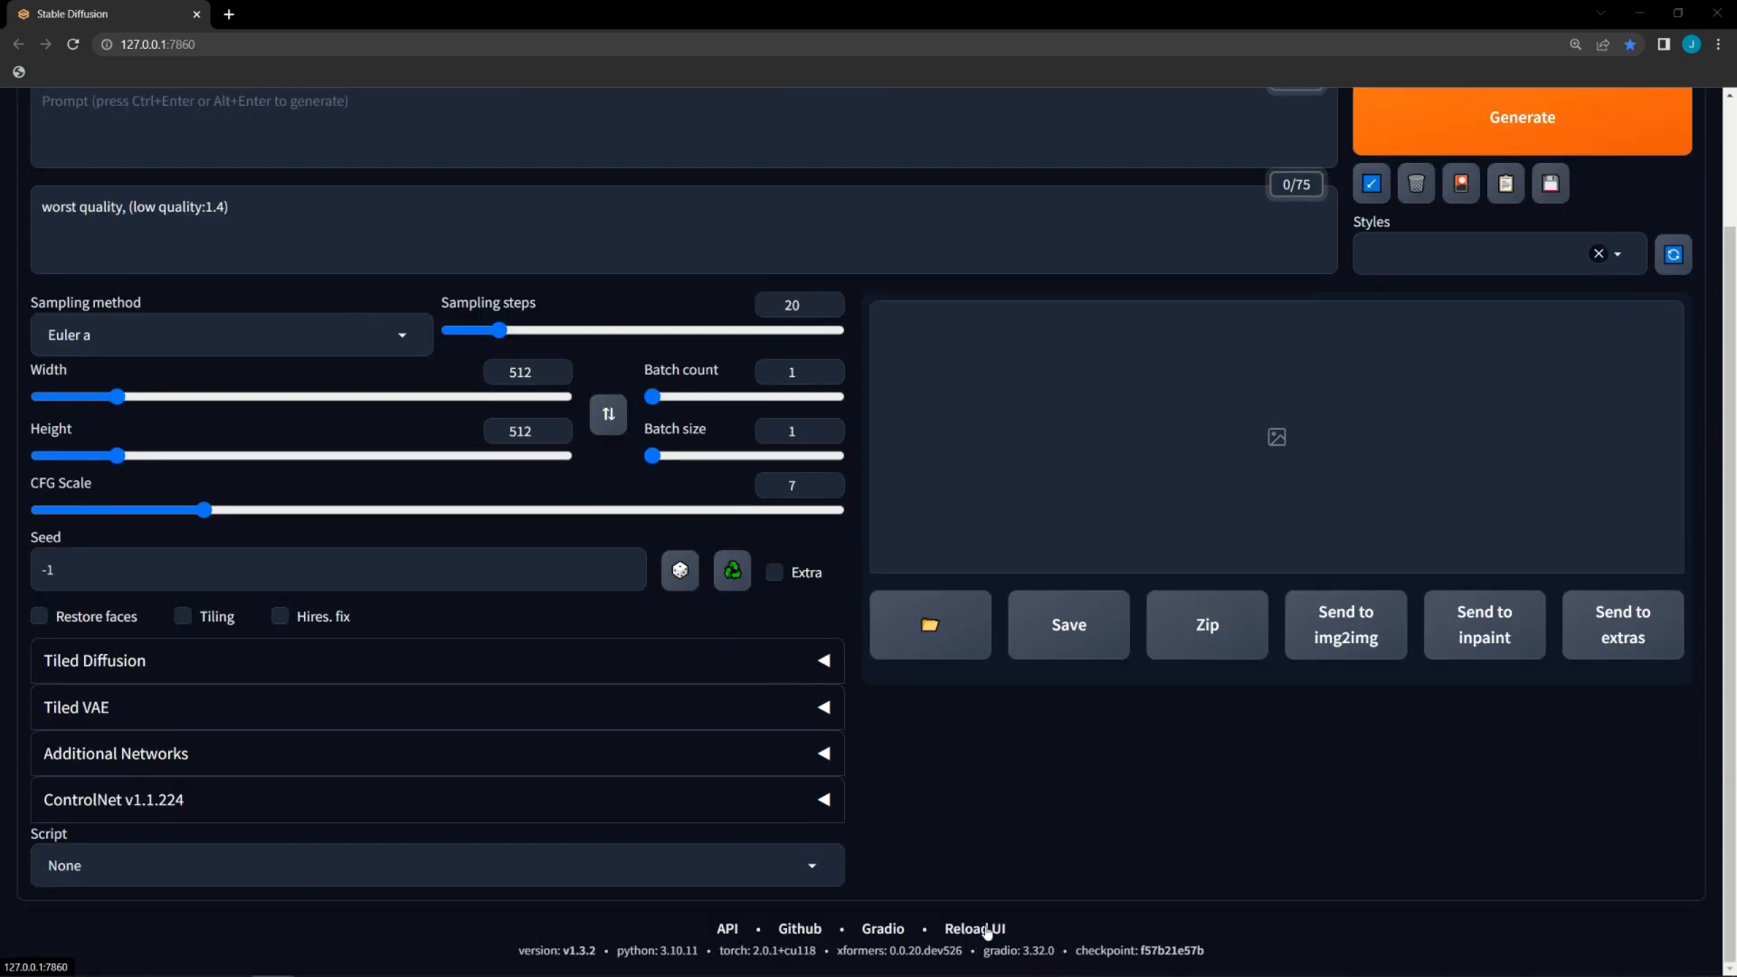
click(975, 928)
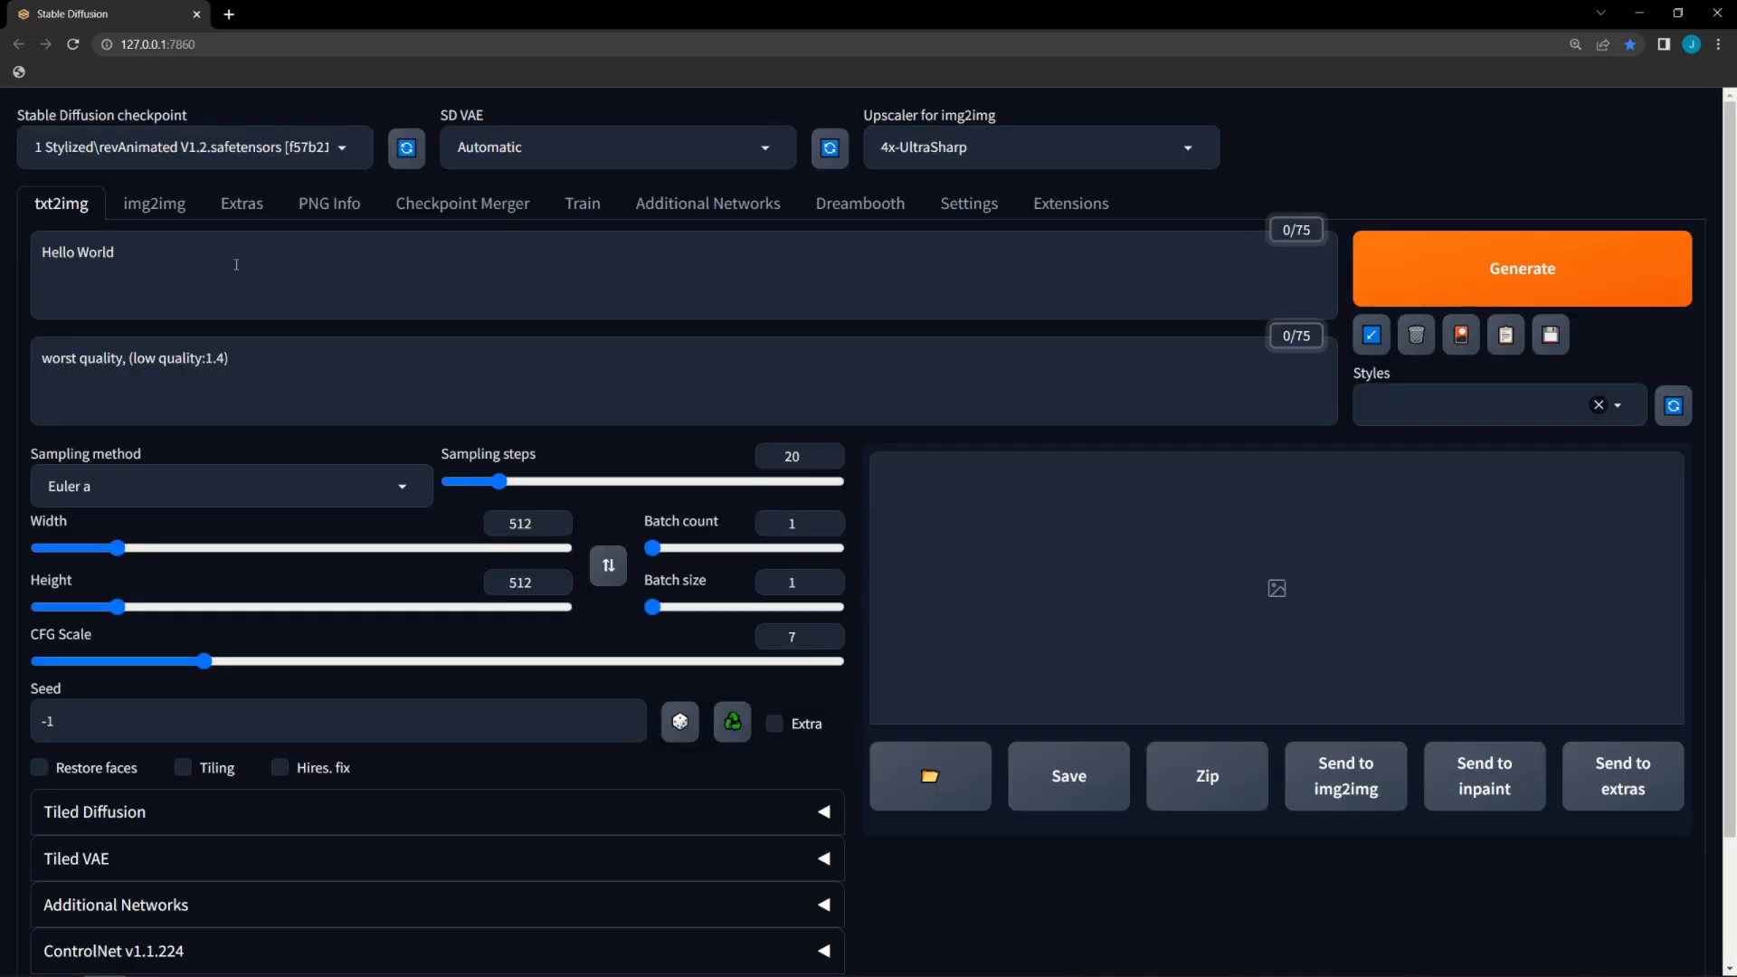
double_click(78, 252)
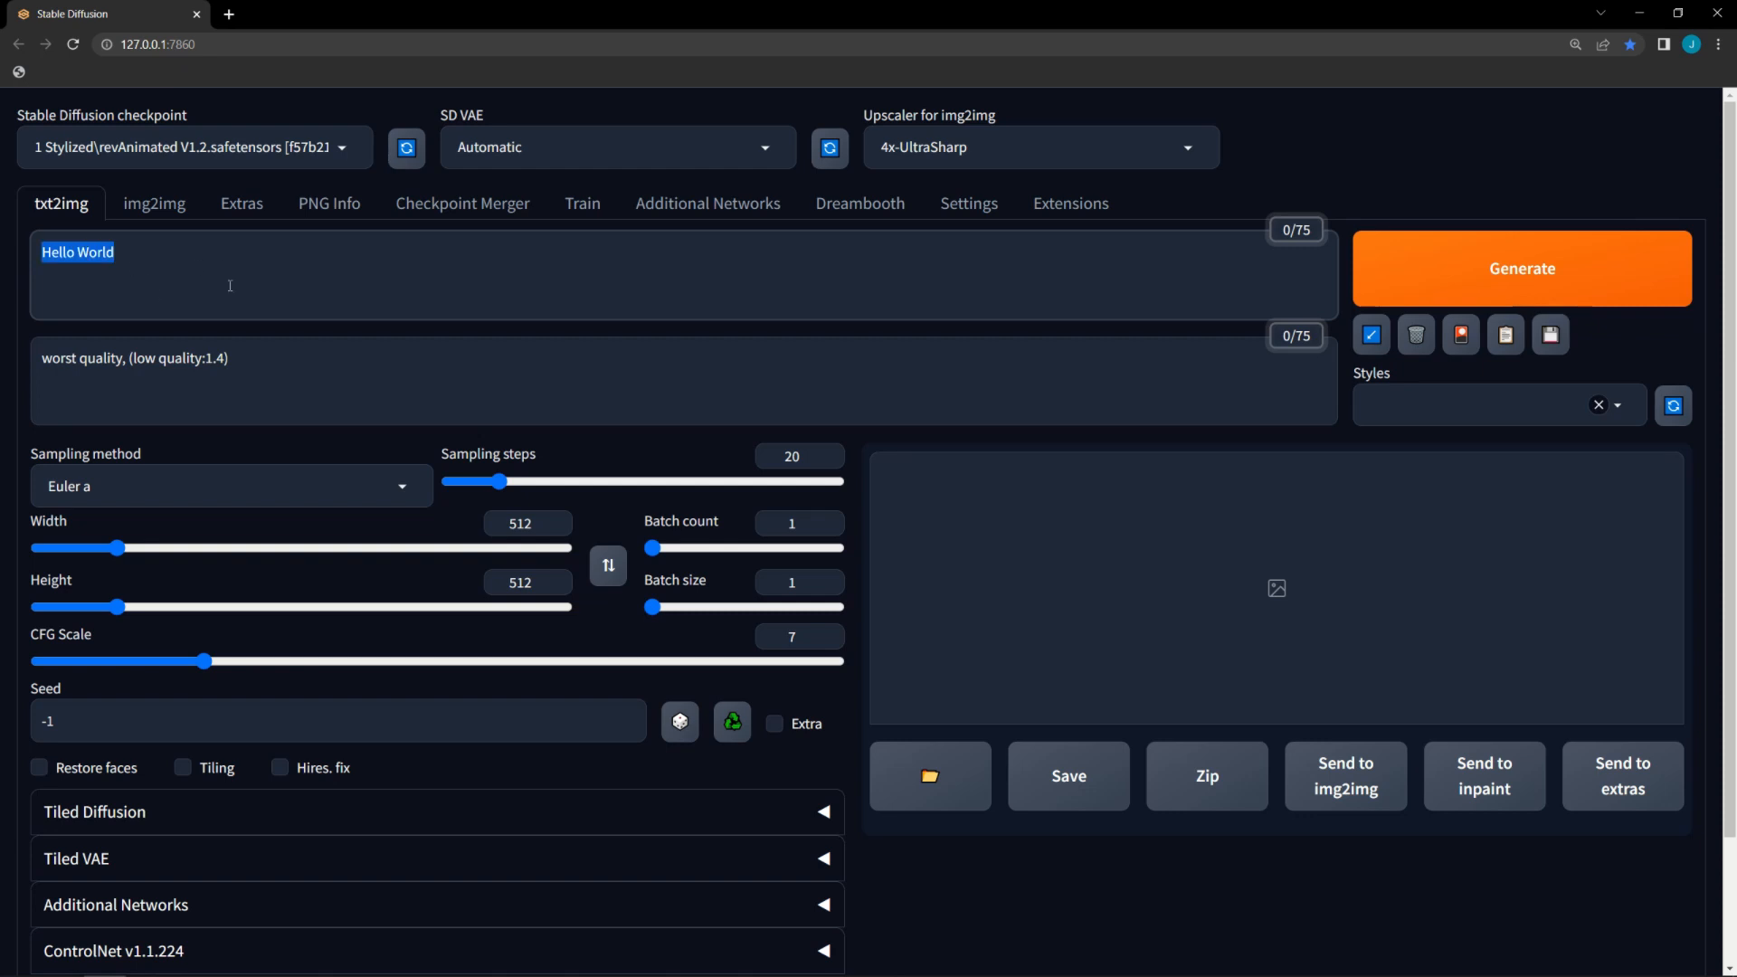
click(1521, 267)
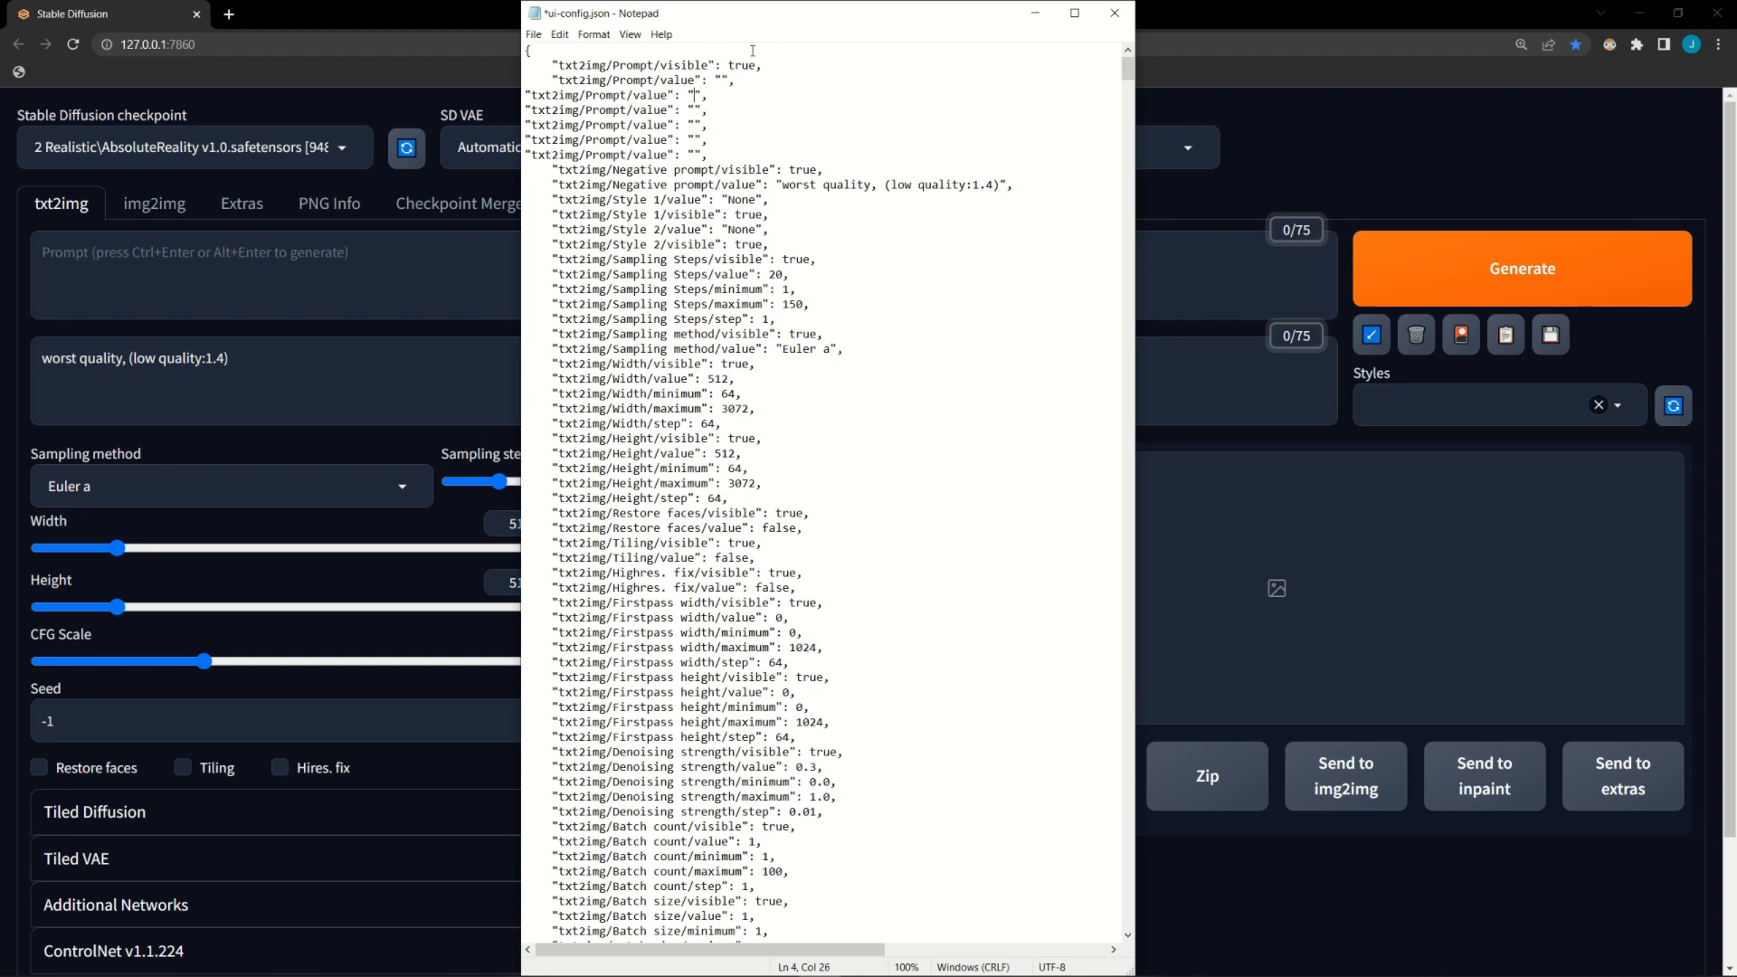
Fill the duplicate prompt lines with phrases like 'The cake is a lie' and 'All glory is fleeting'
text(The cake is a lie)
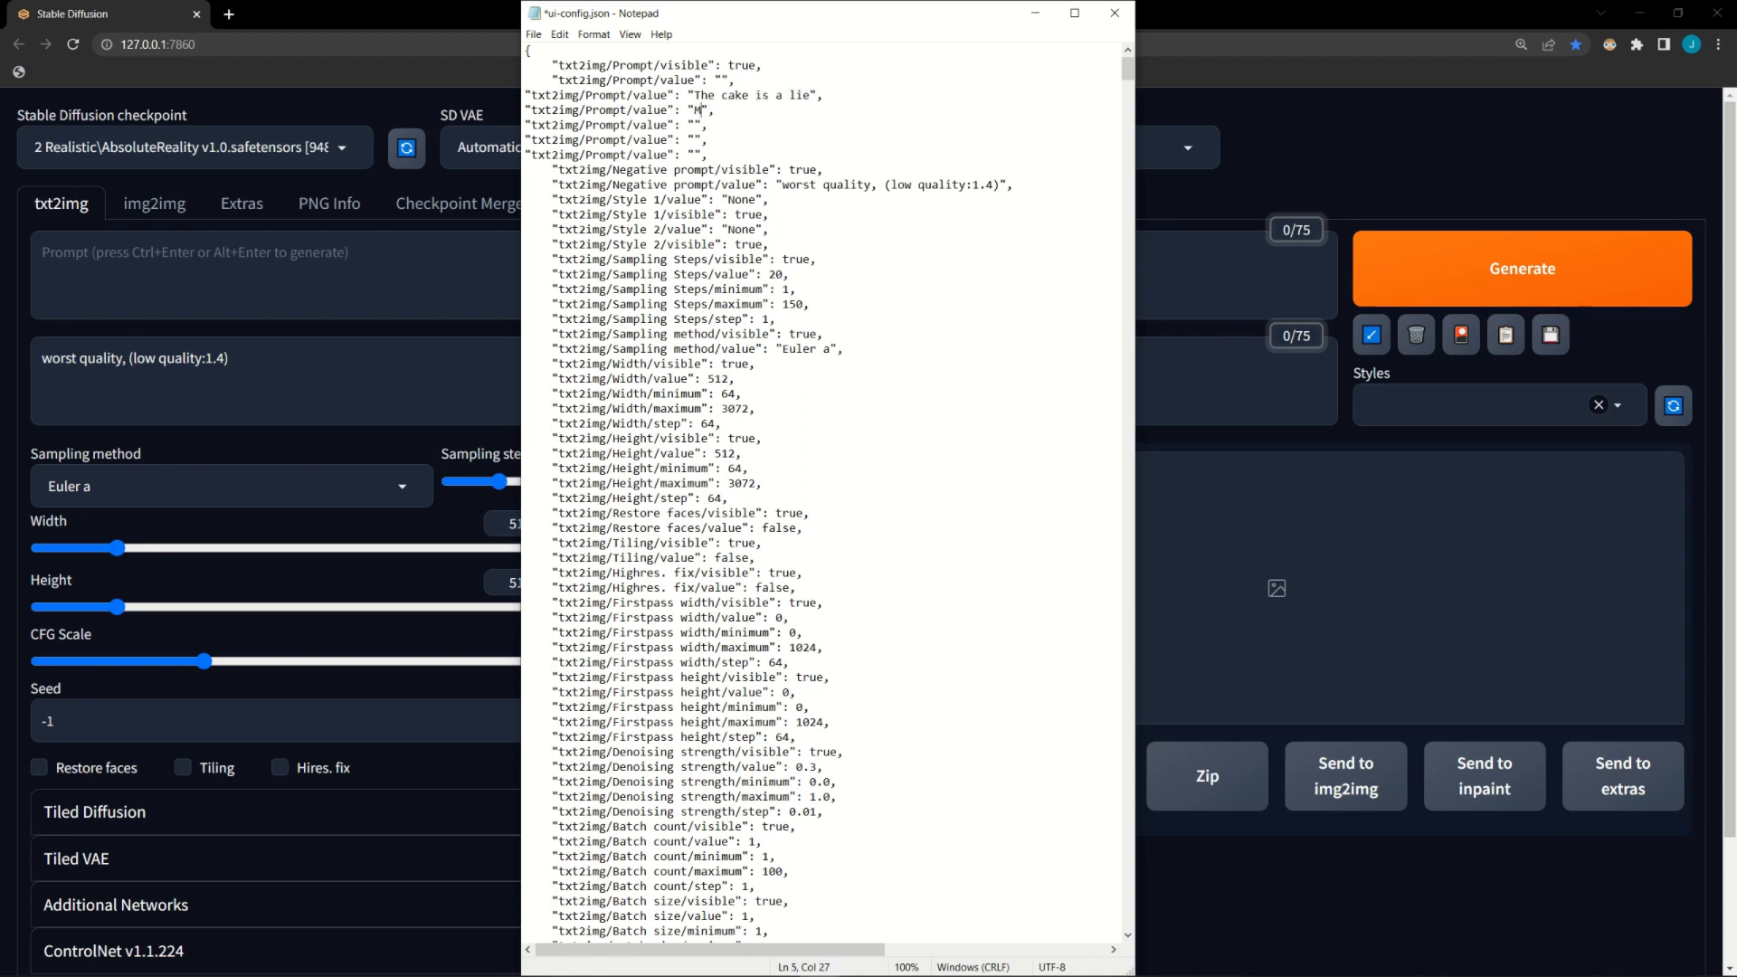
text(y spoon is too big)
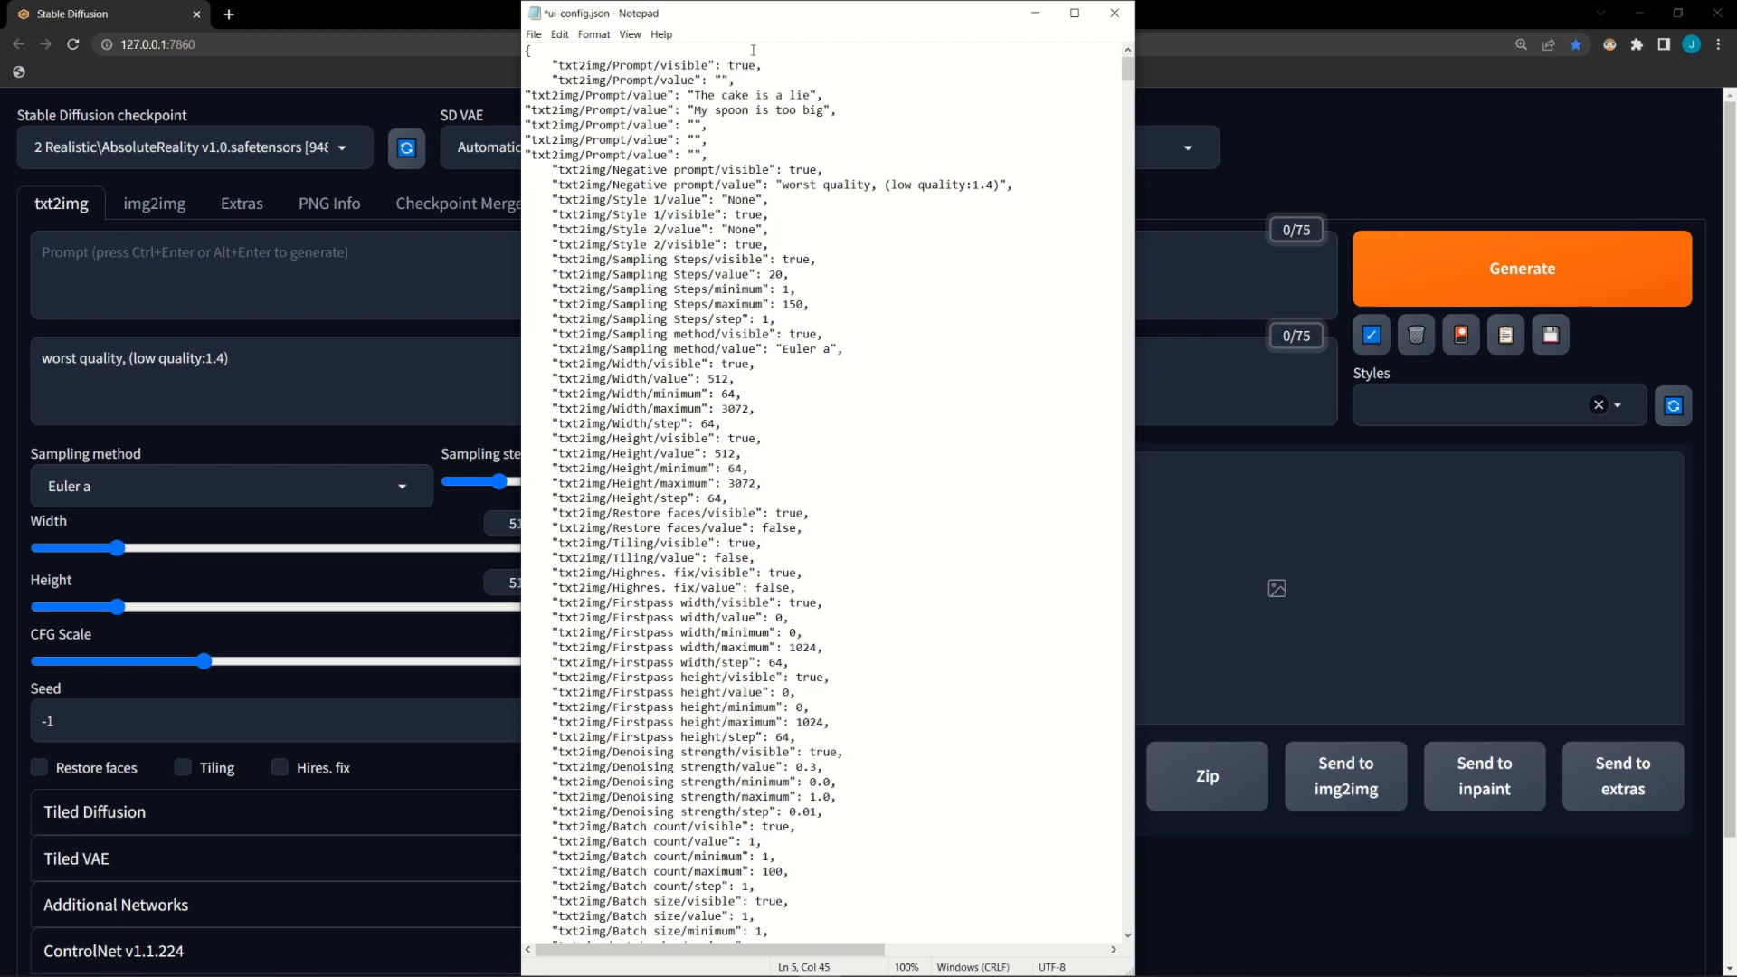
text(All)
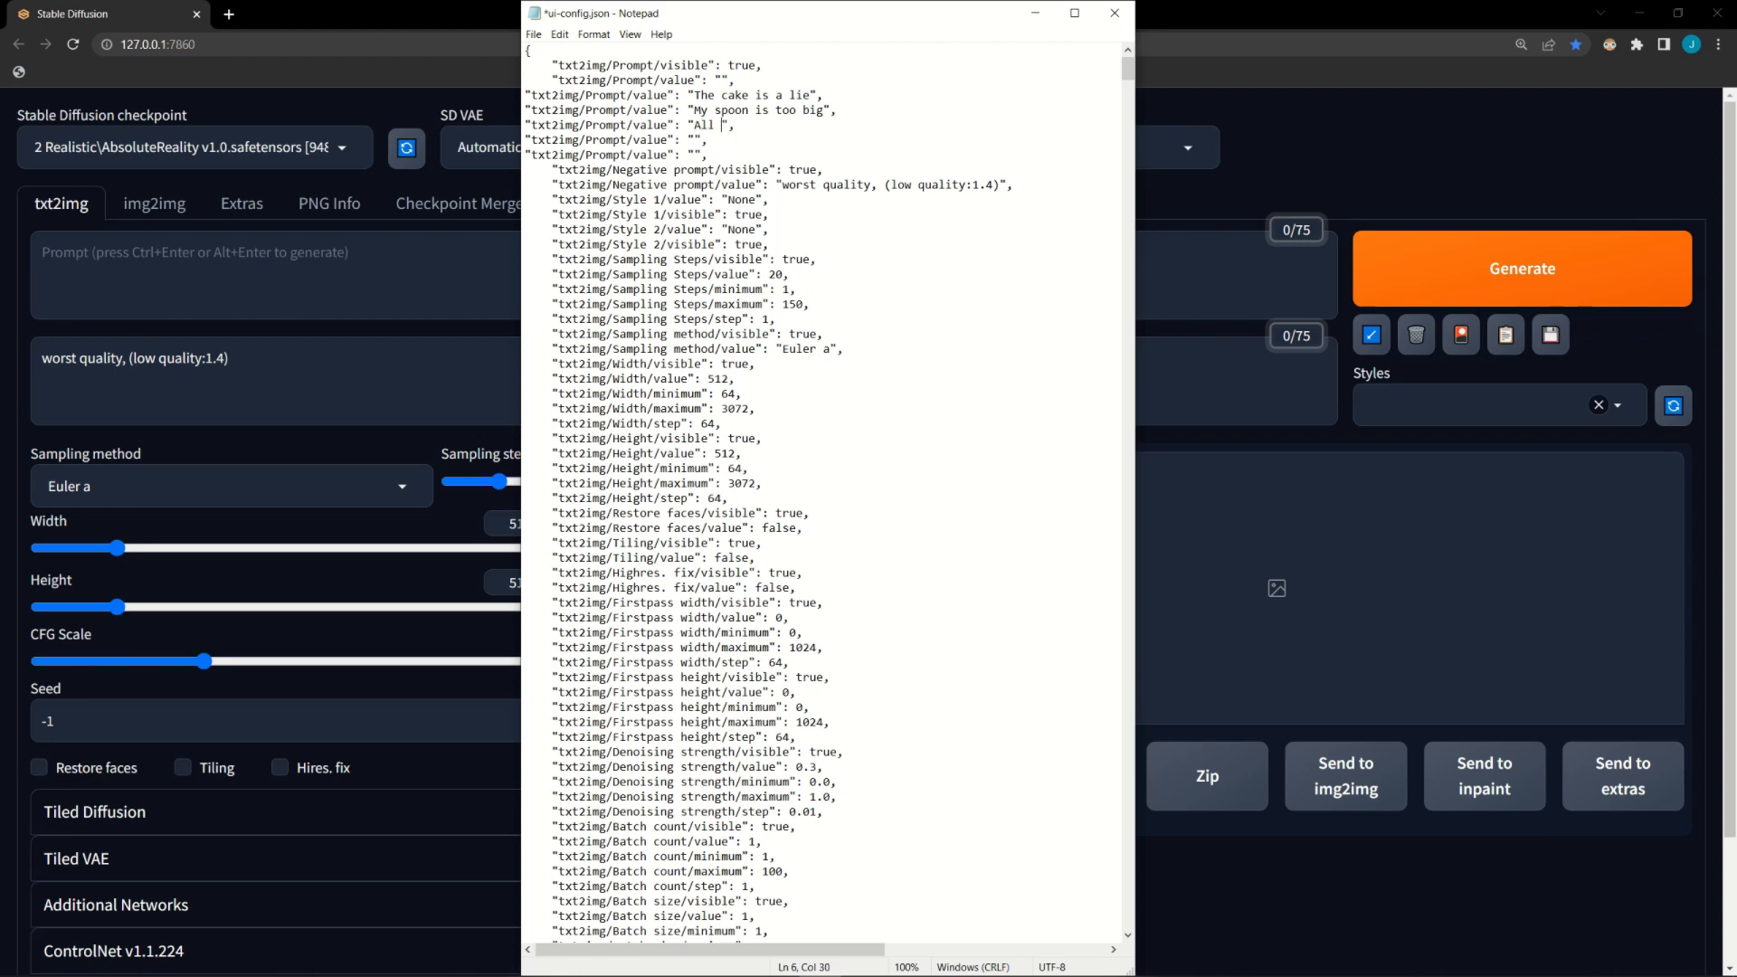
text(glory is fleeting)
click(621, 155)
text(Only this last one matters)
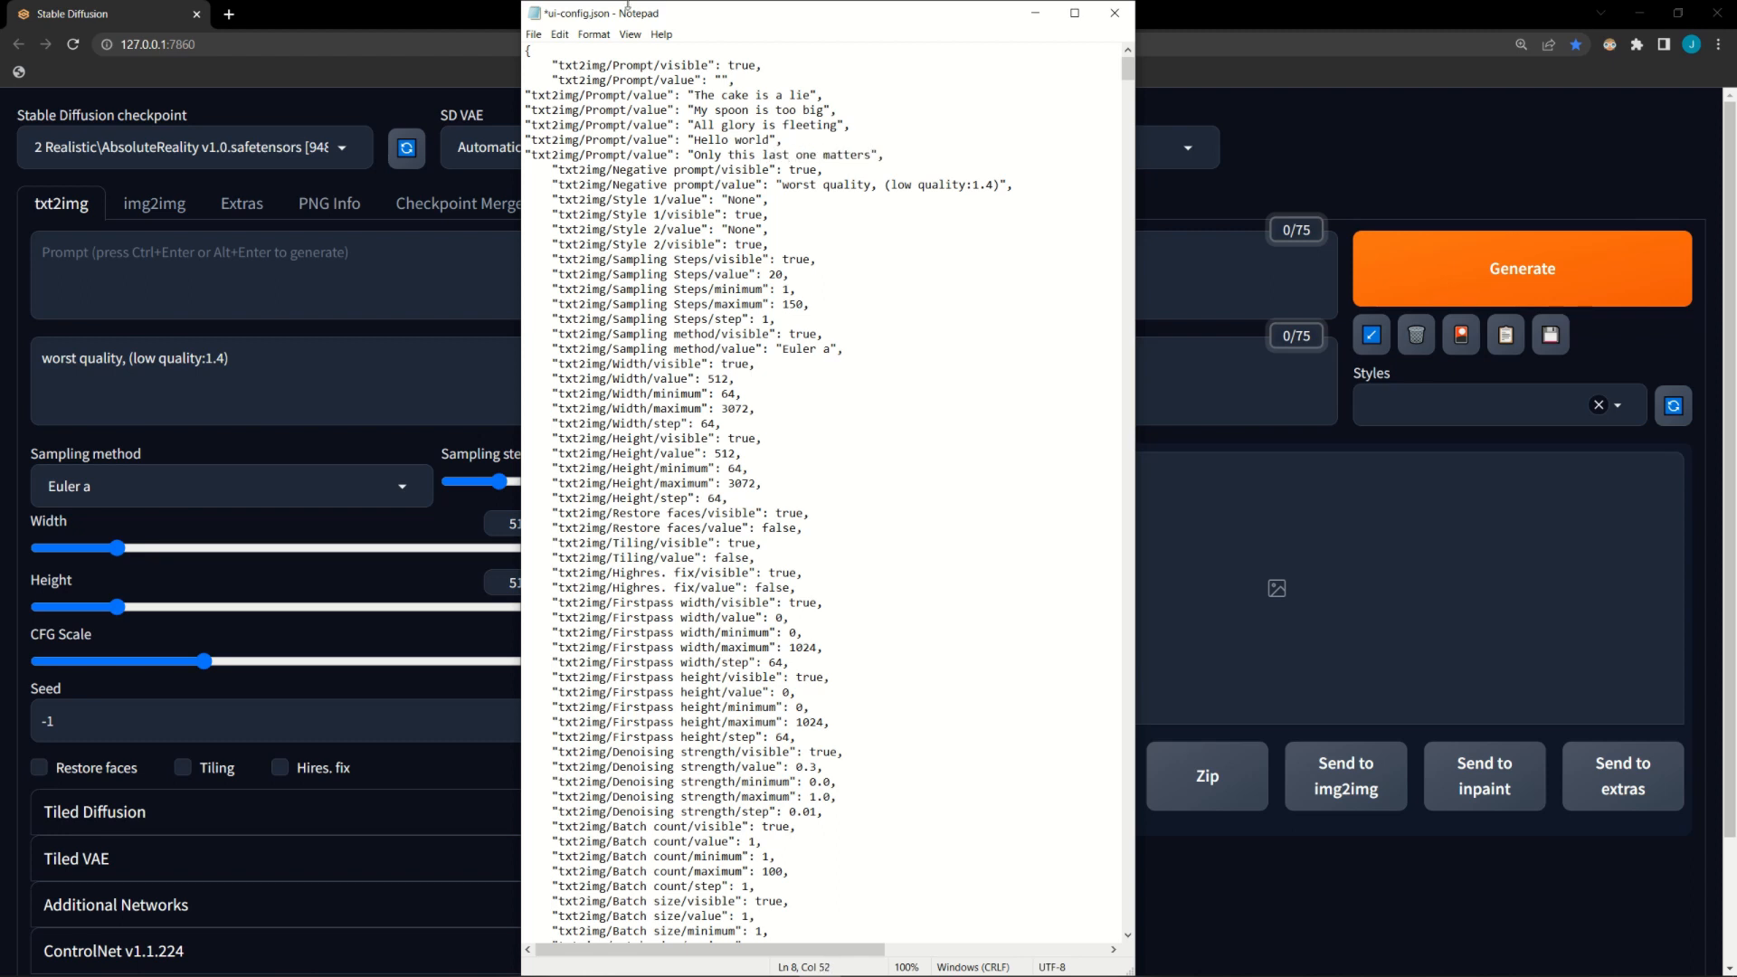
Save the config, reload the UI, and select the resulting prompt text
click(533, 34)
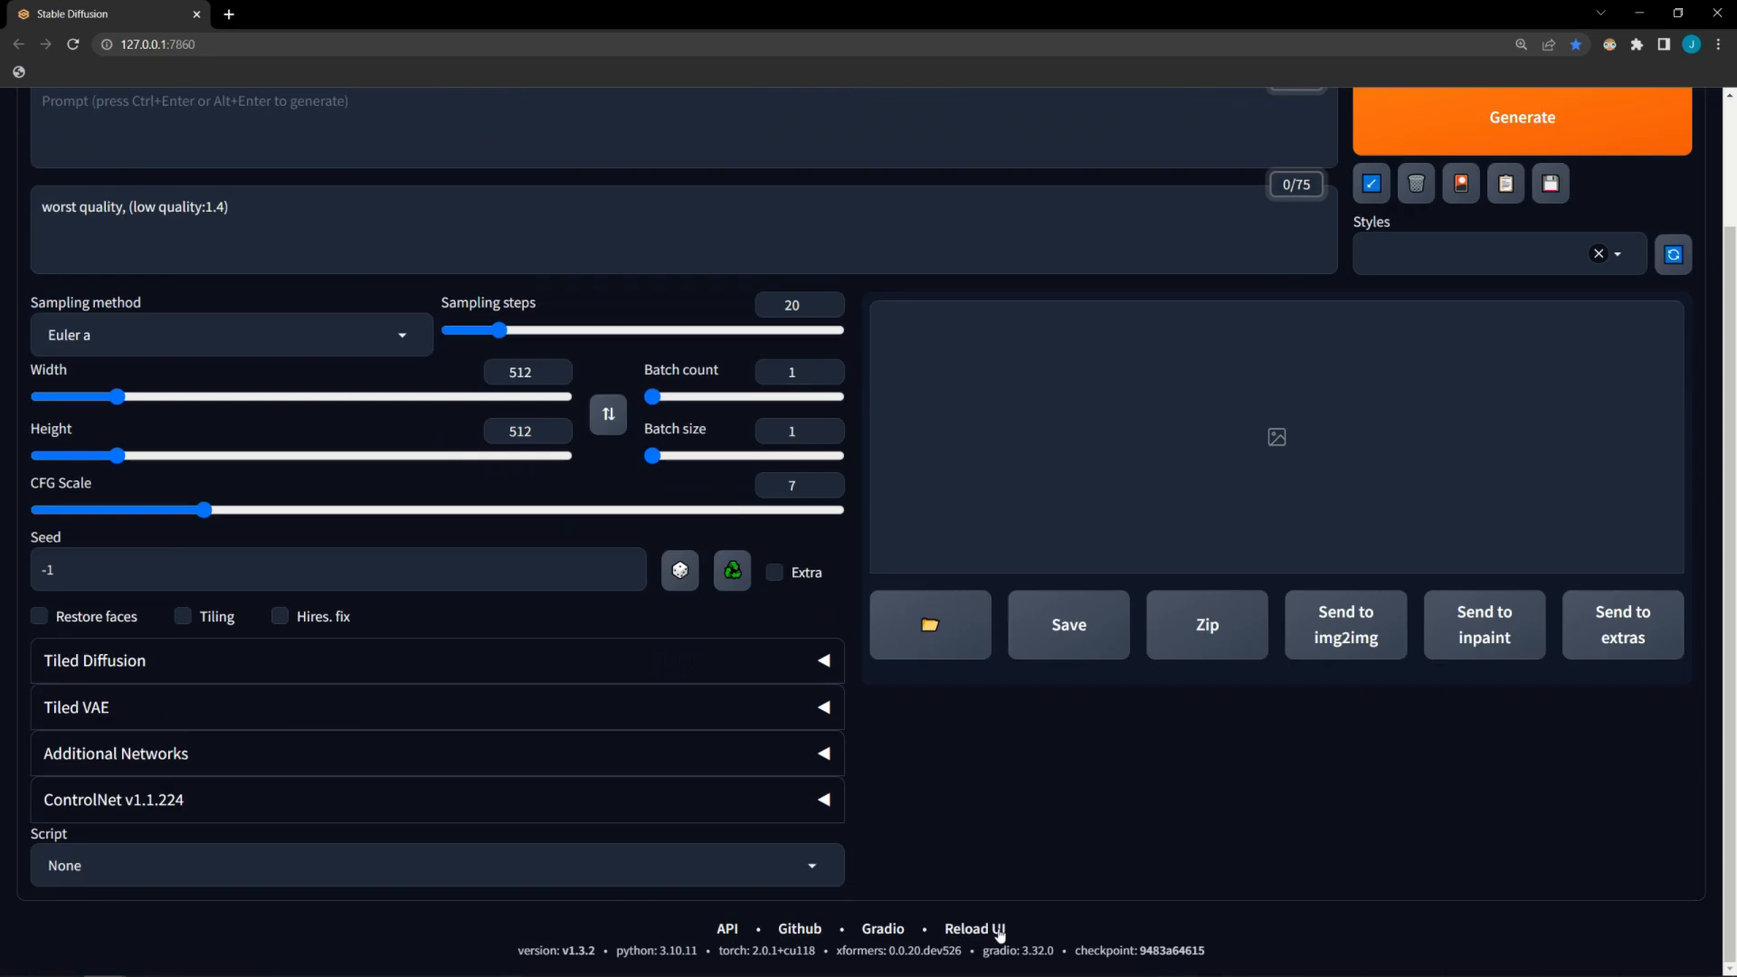
click(972, 928)
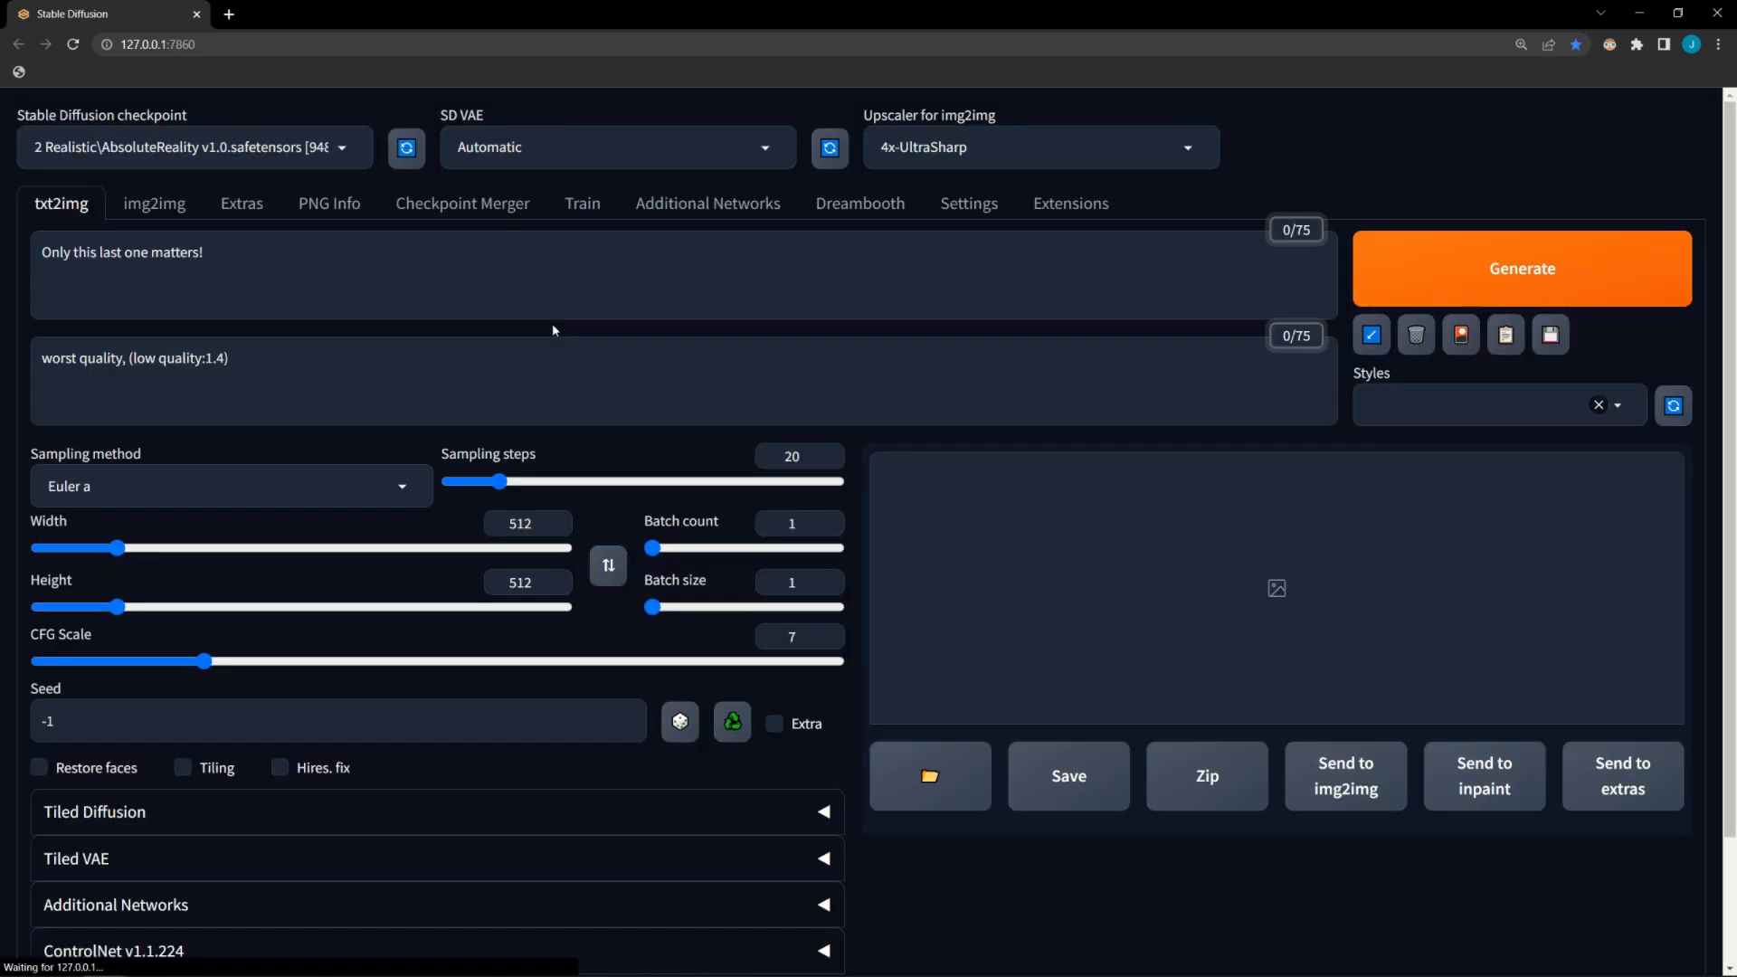
triple_click(122, 251)
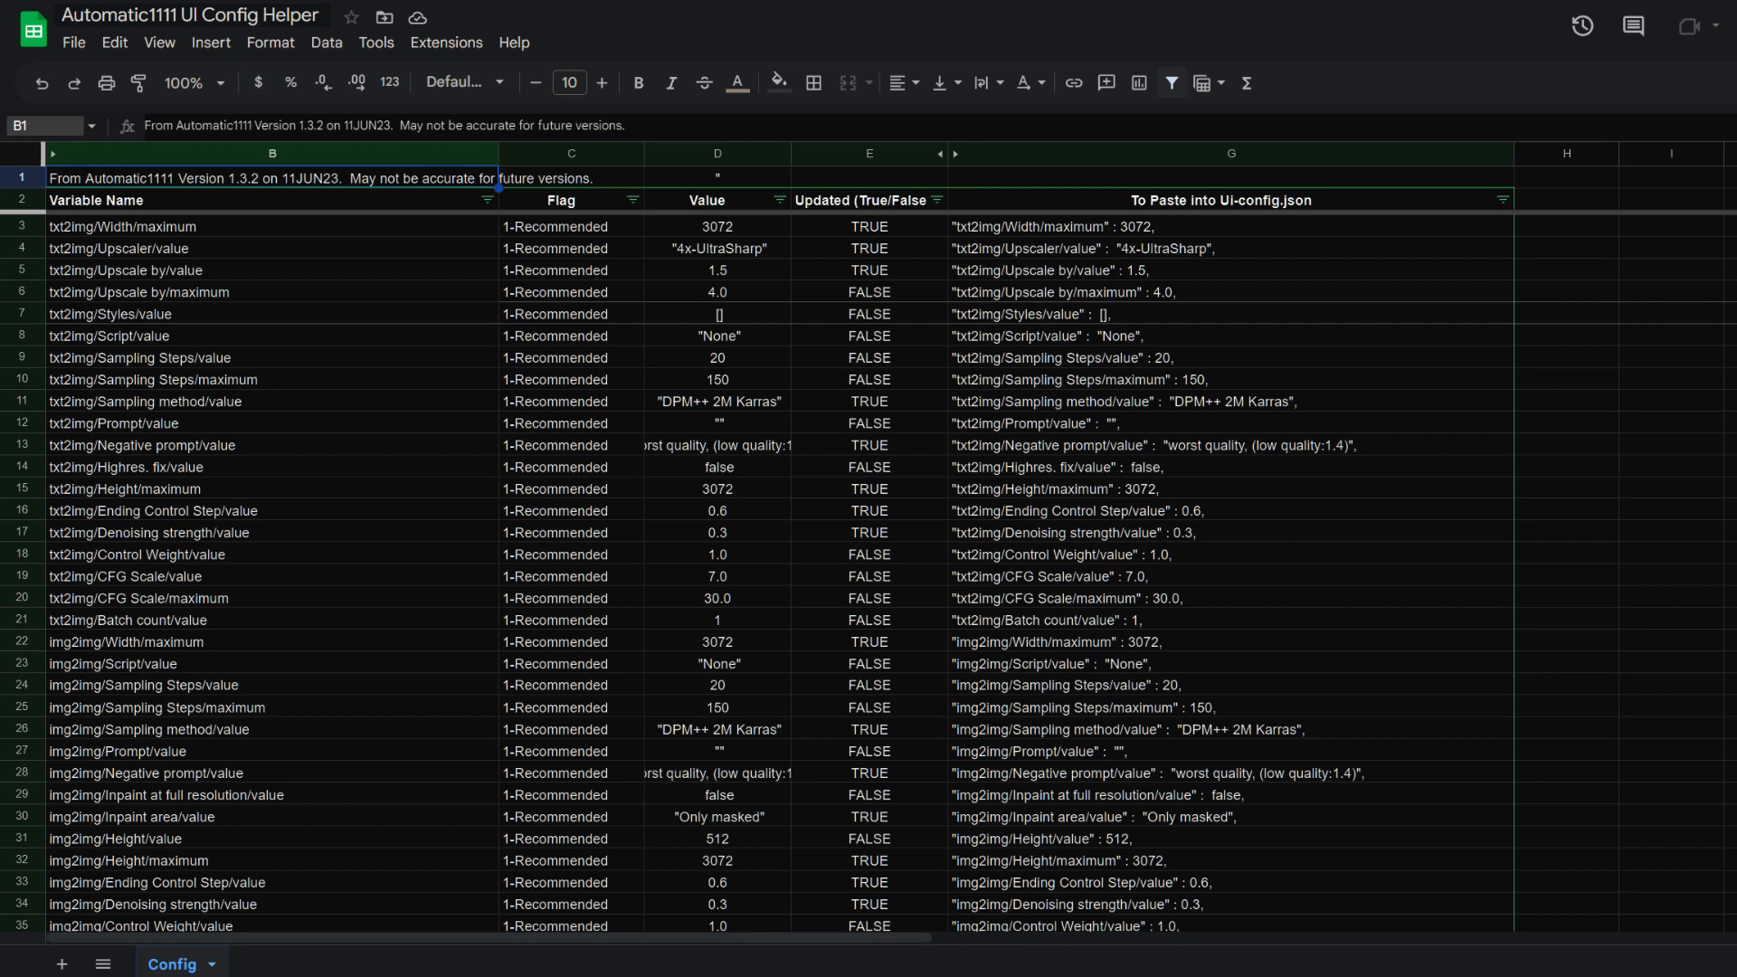
Switch to the Automatic1111 UI Config Helper spreadsheet in Google Sheets
right_click(174, 958)
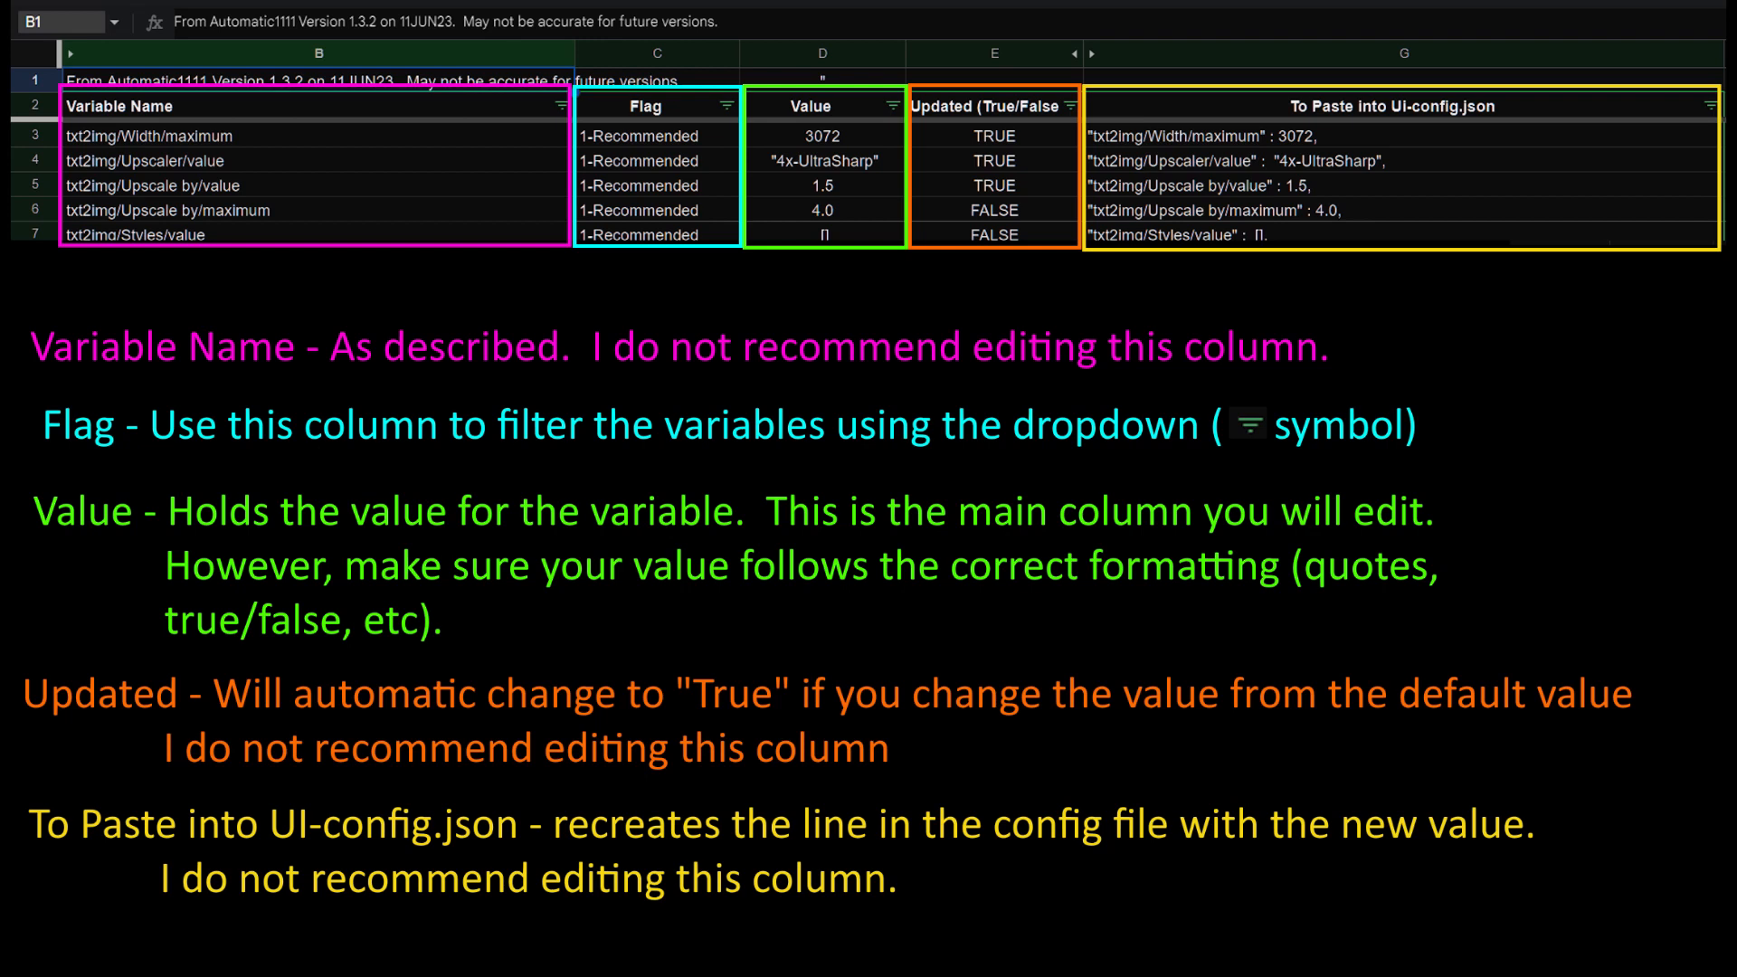
Filter the Flag column to show only 1-Recommended variables
click(730, 105)
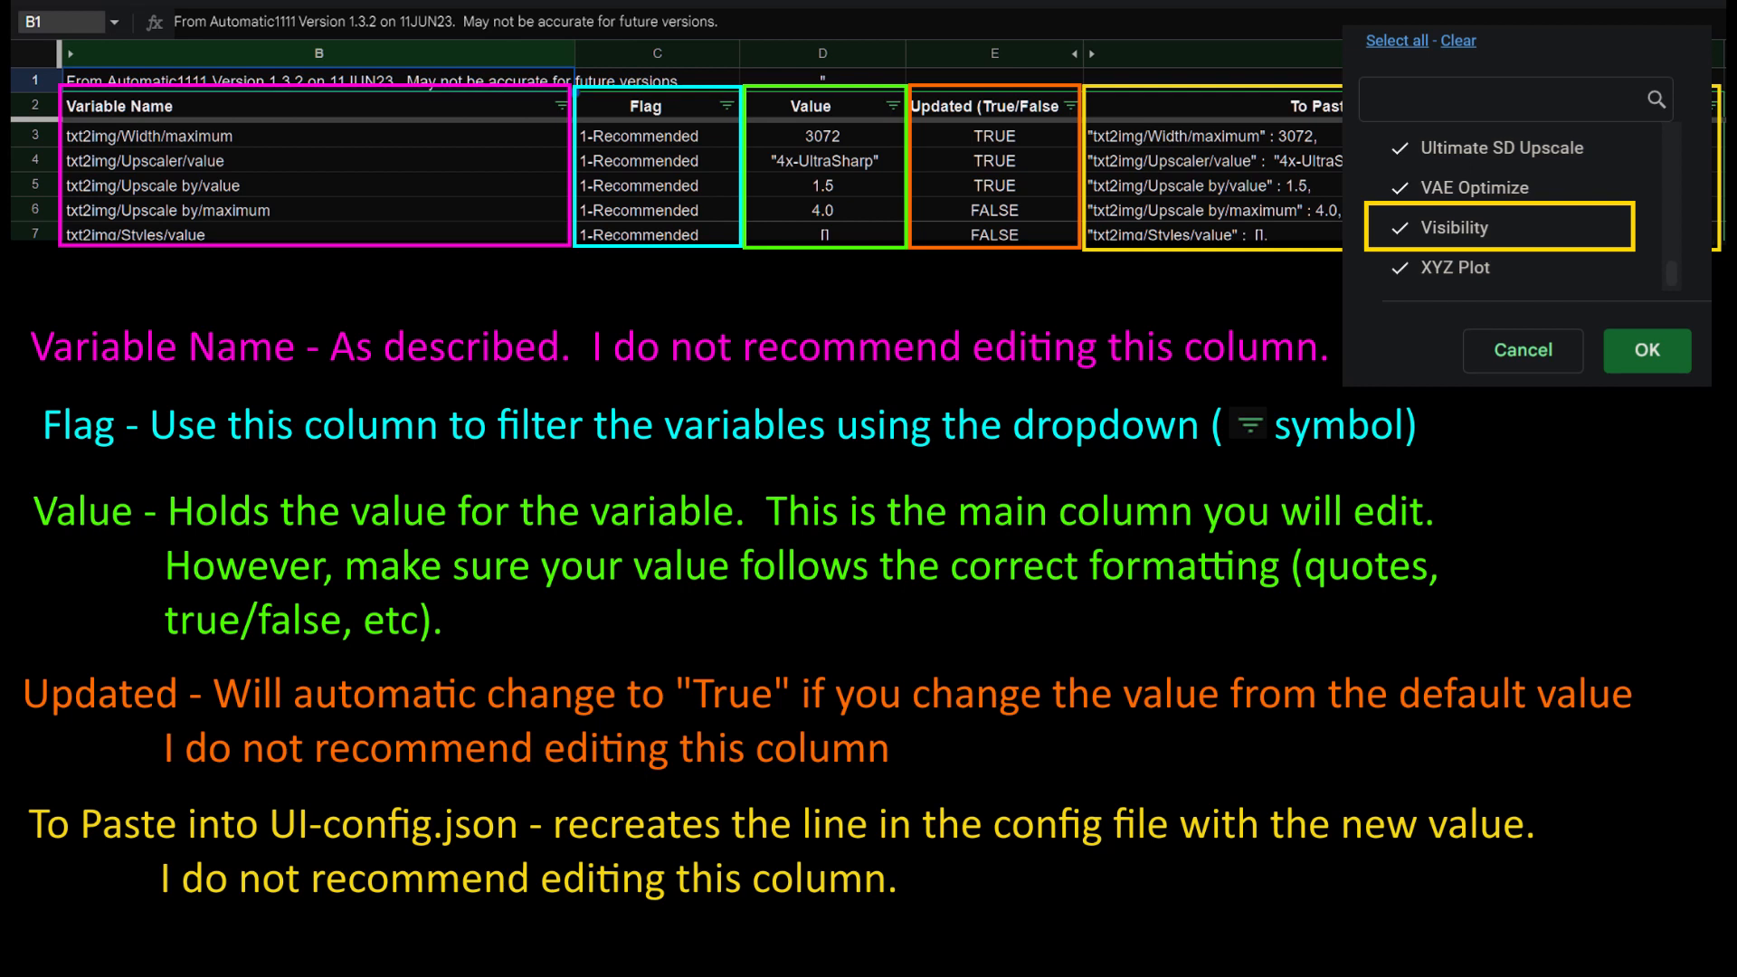
click(1648, 350)
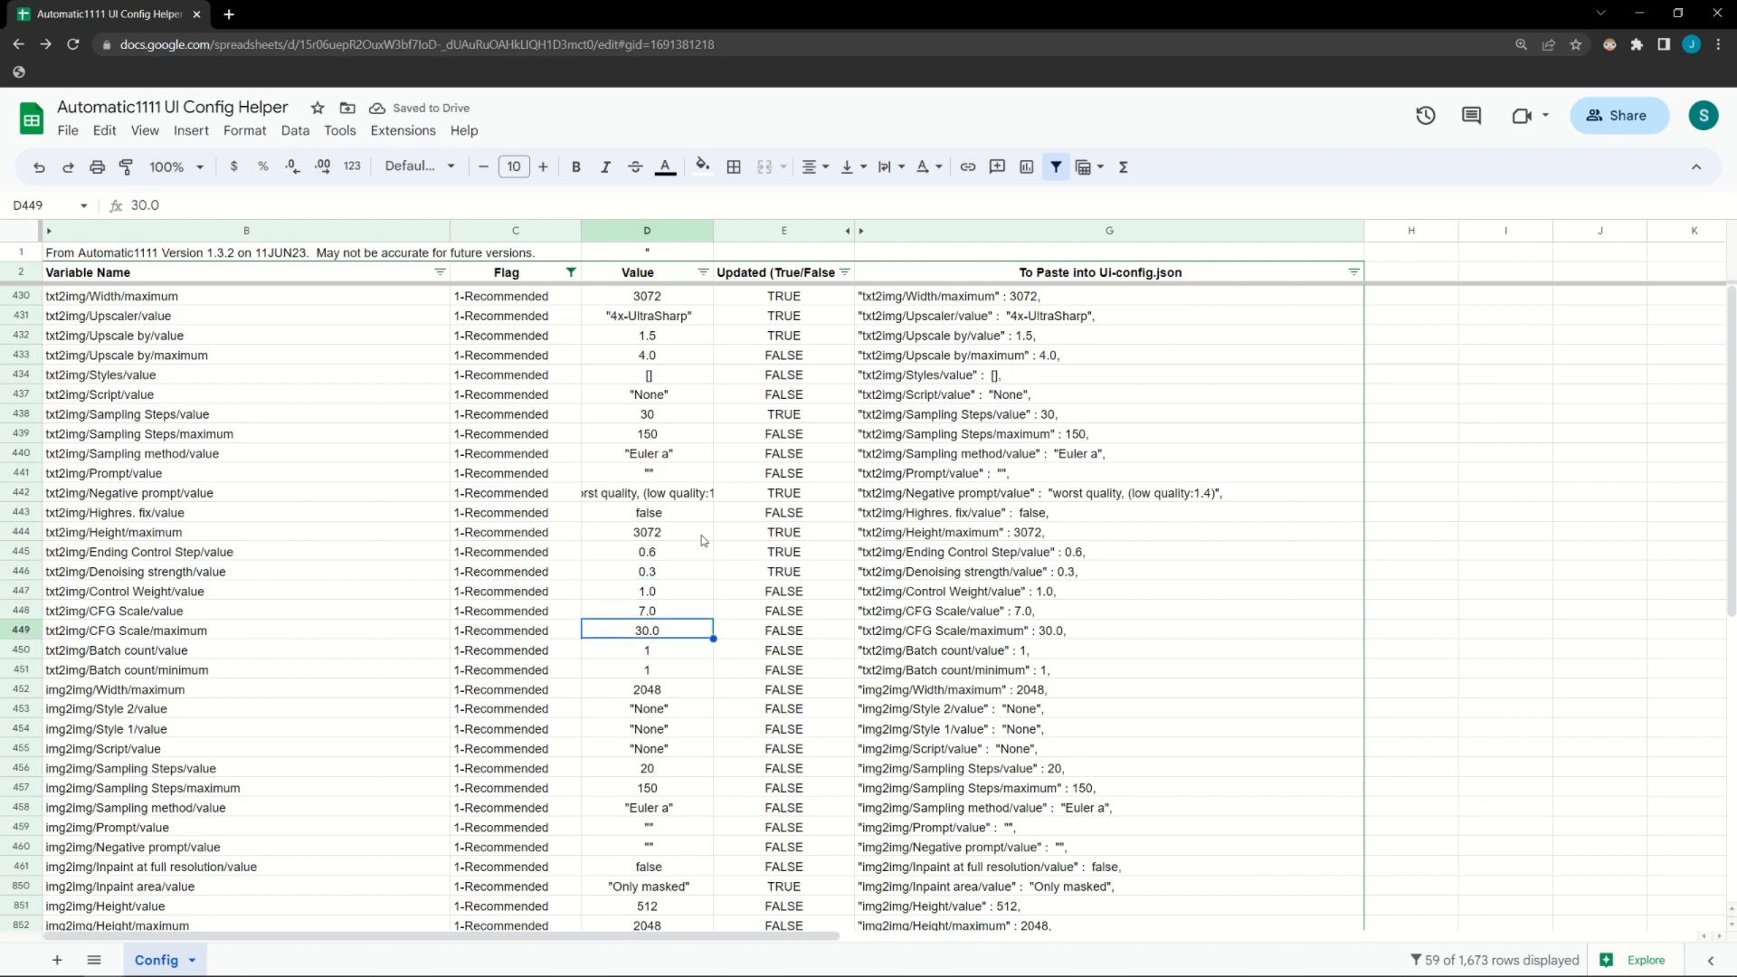
Enter 'DPM++ 2M Karras' as the txt2img Sampling method value in the spreadsheet
click(647, 749)
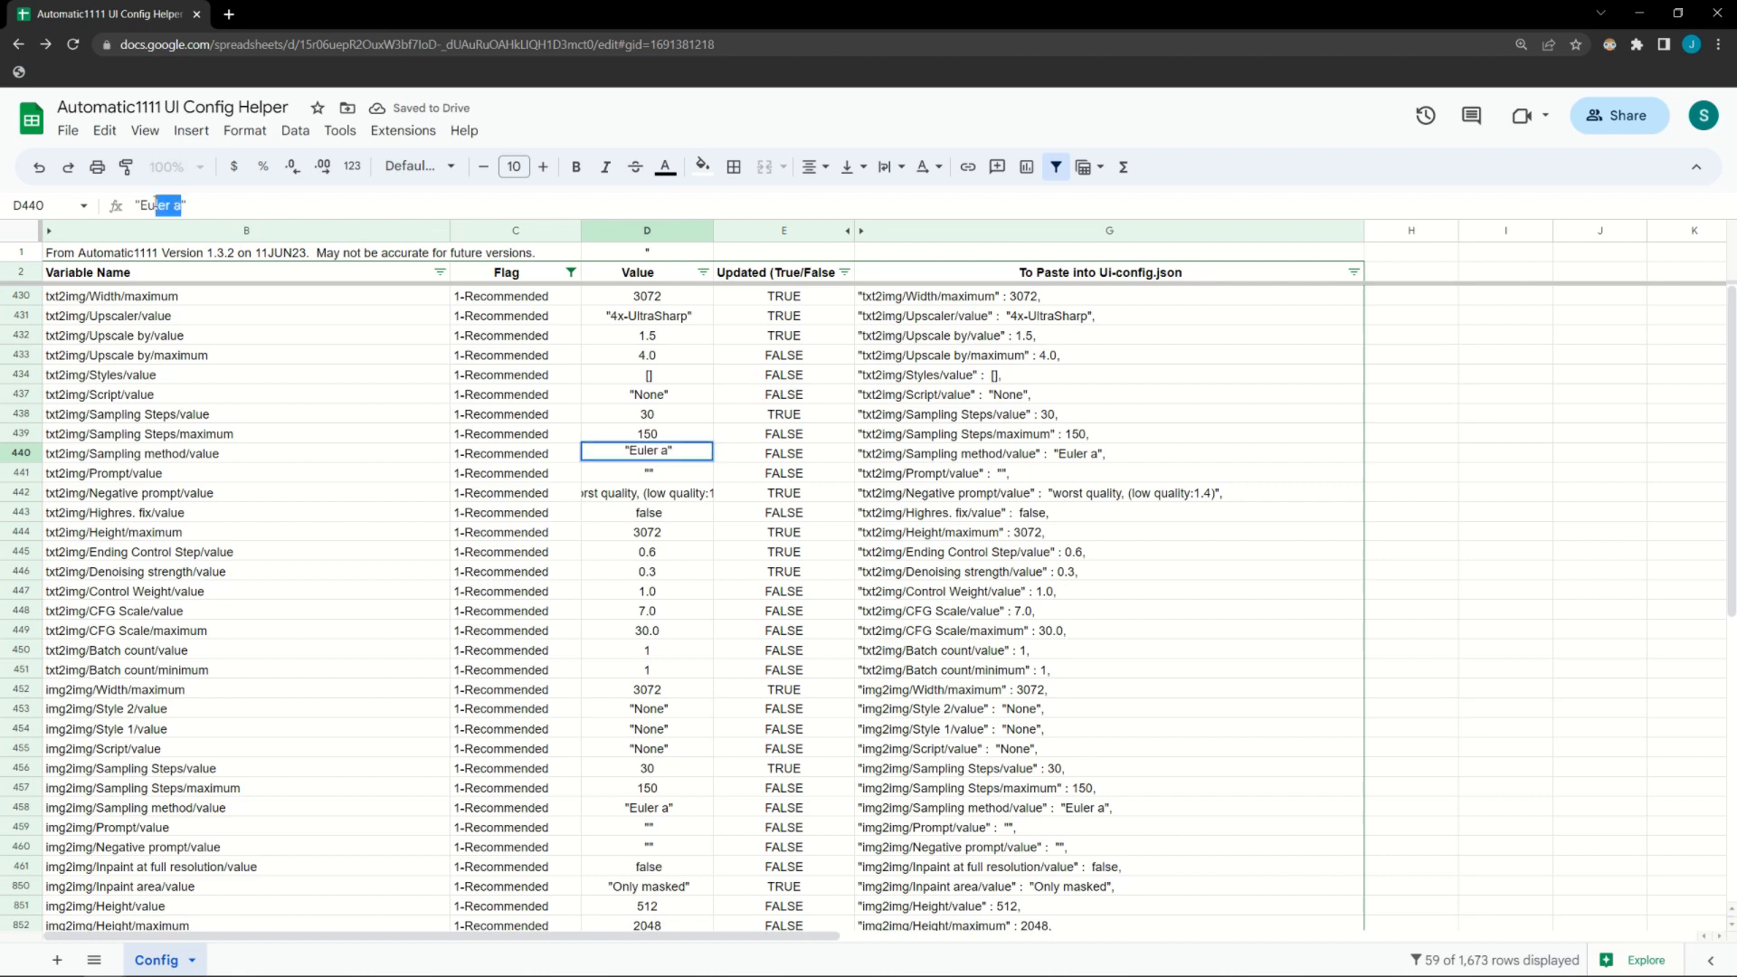
text(DPM++ 2M Karras")
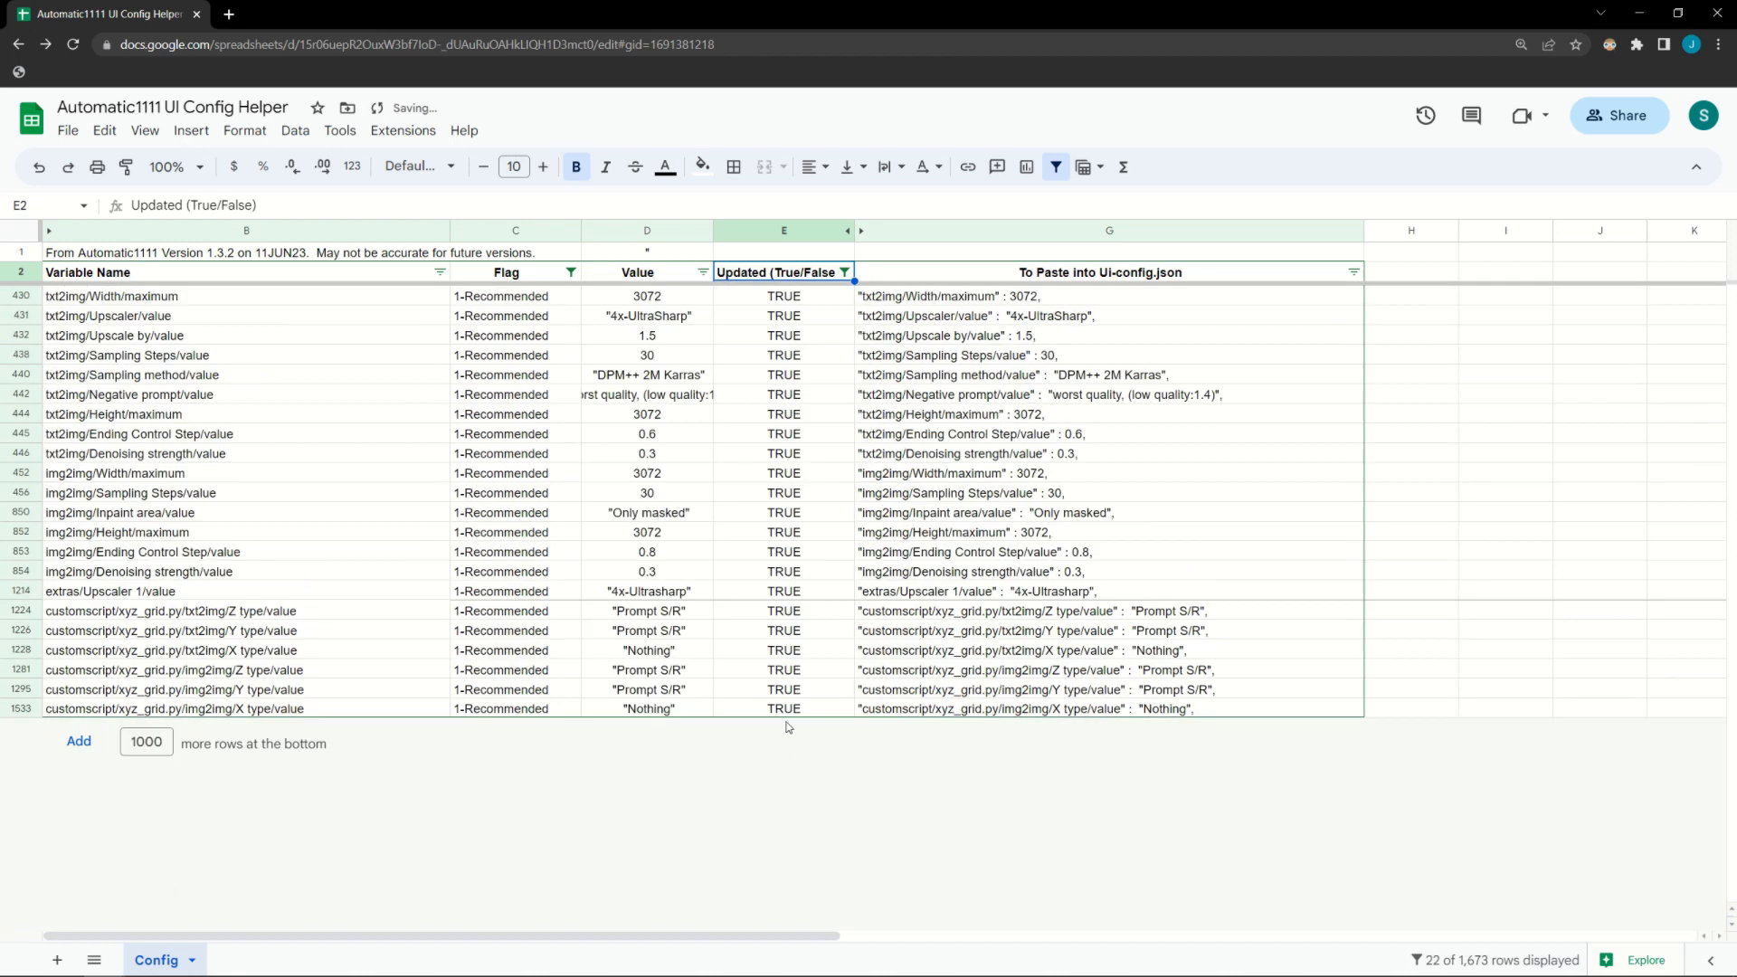
mouse_move(961, 712)
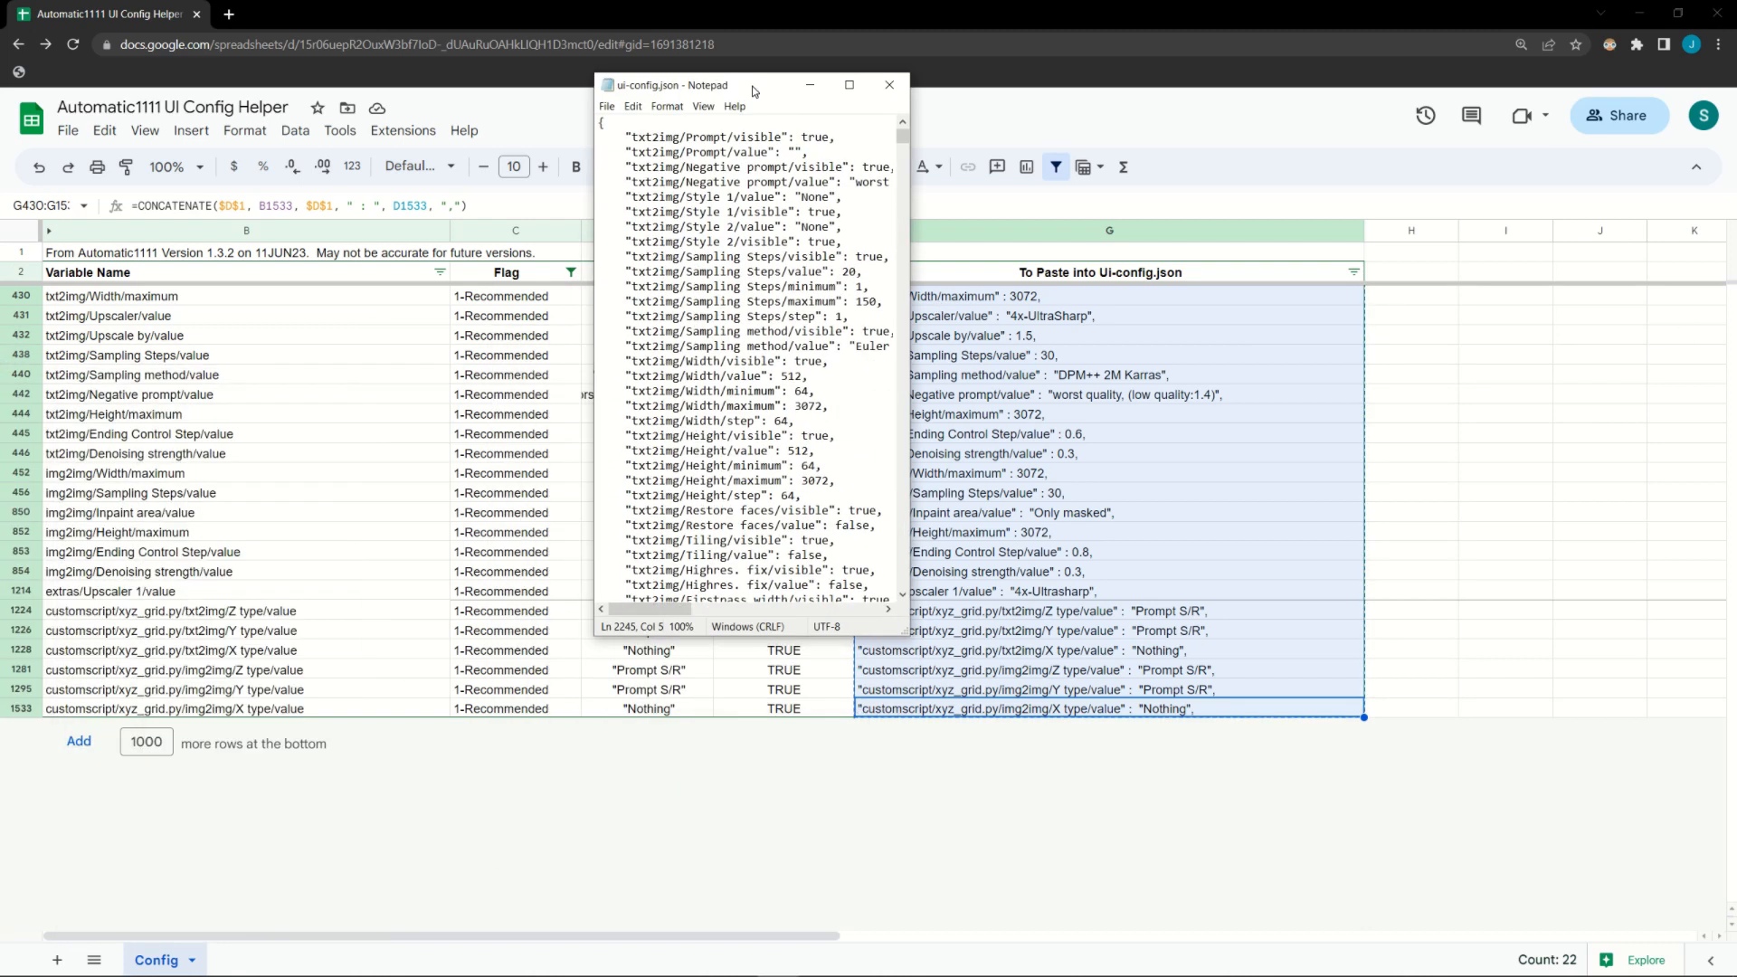
Maximize Notepad and insert the copied spreadsheet lines into ui-config.json
click(849, 86)
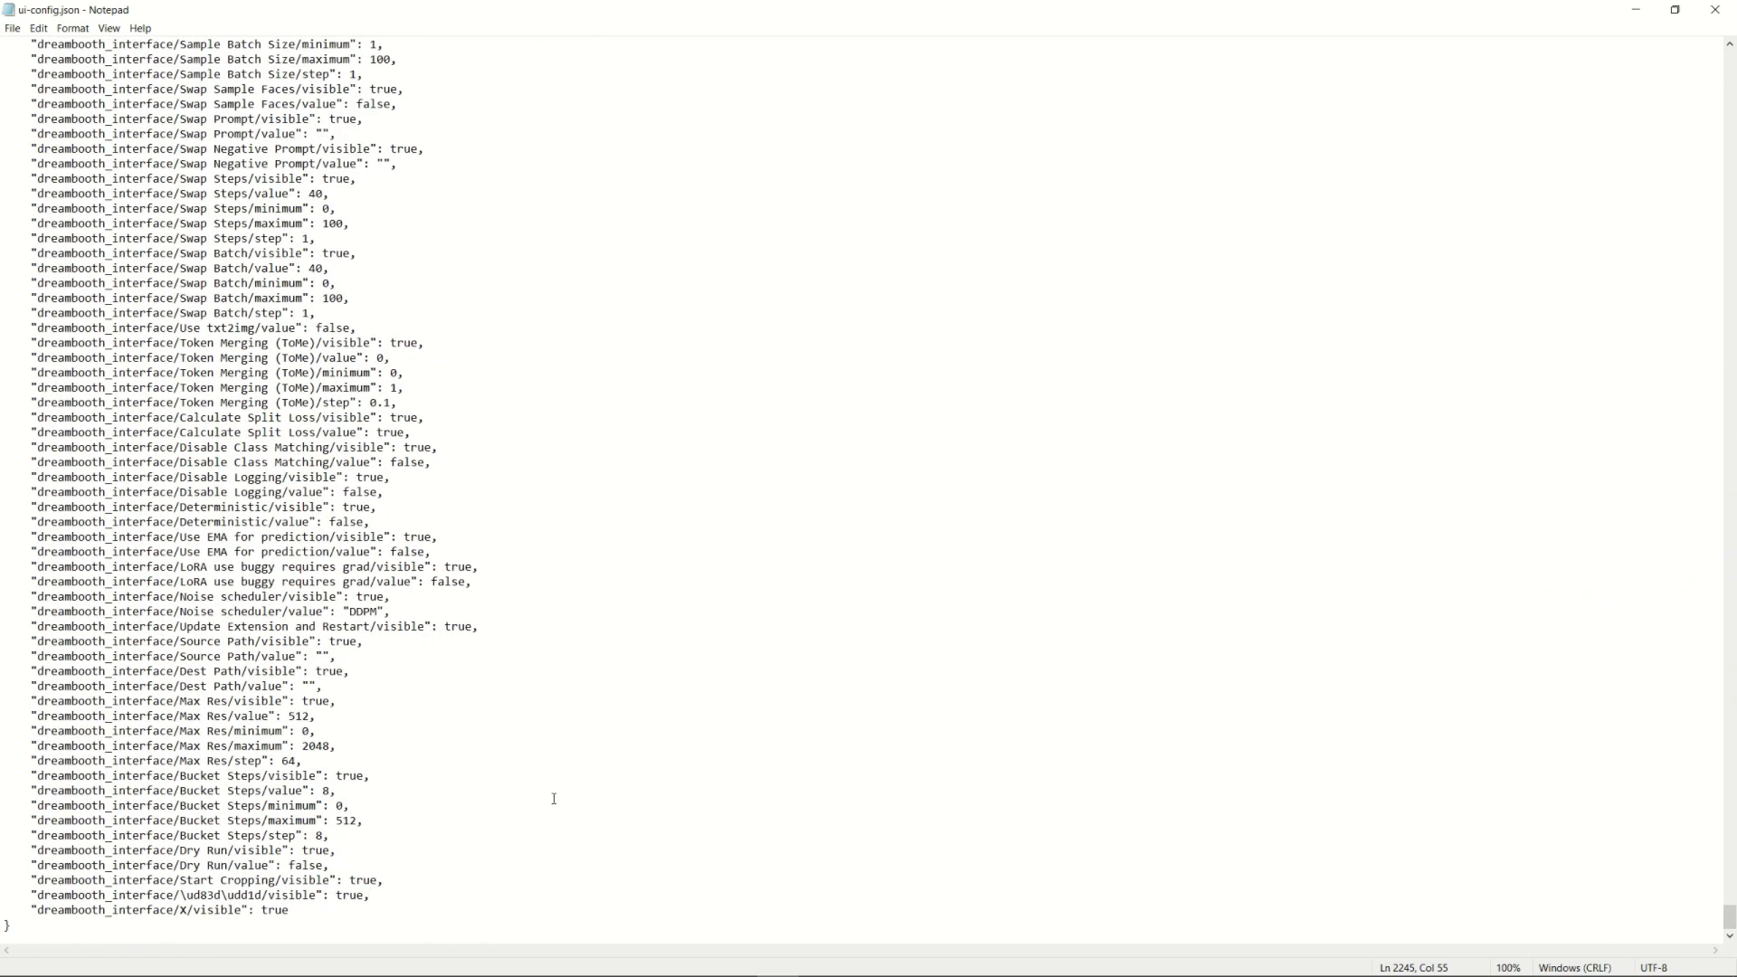
key(enter)
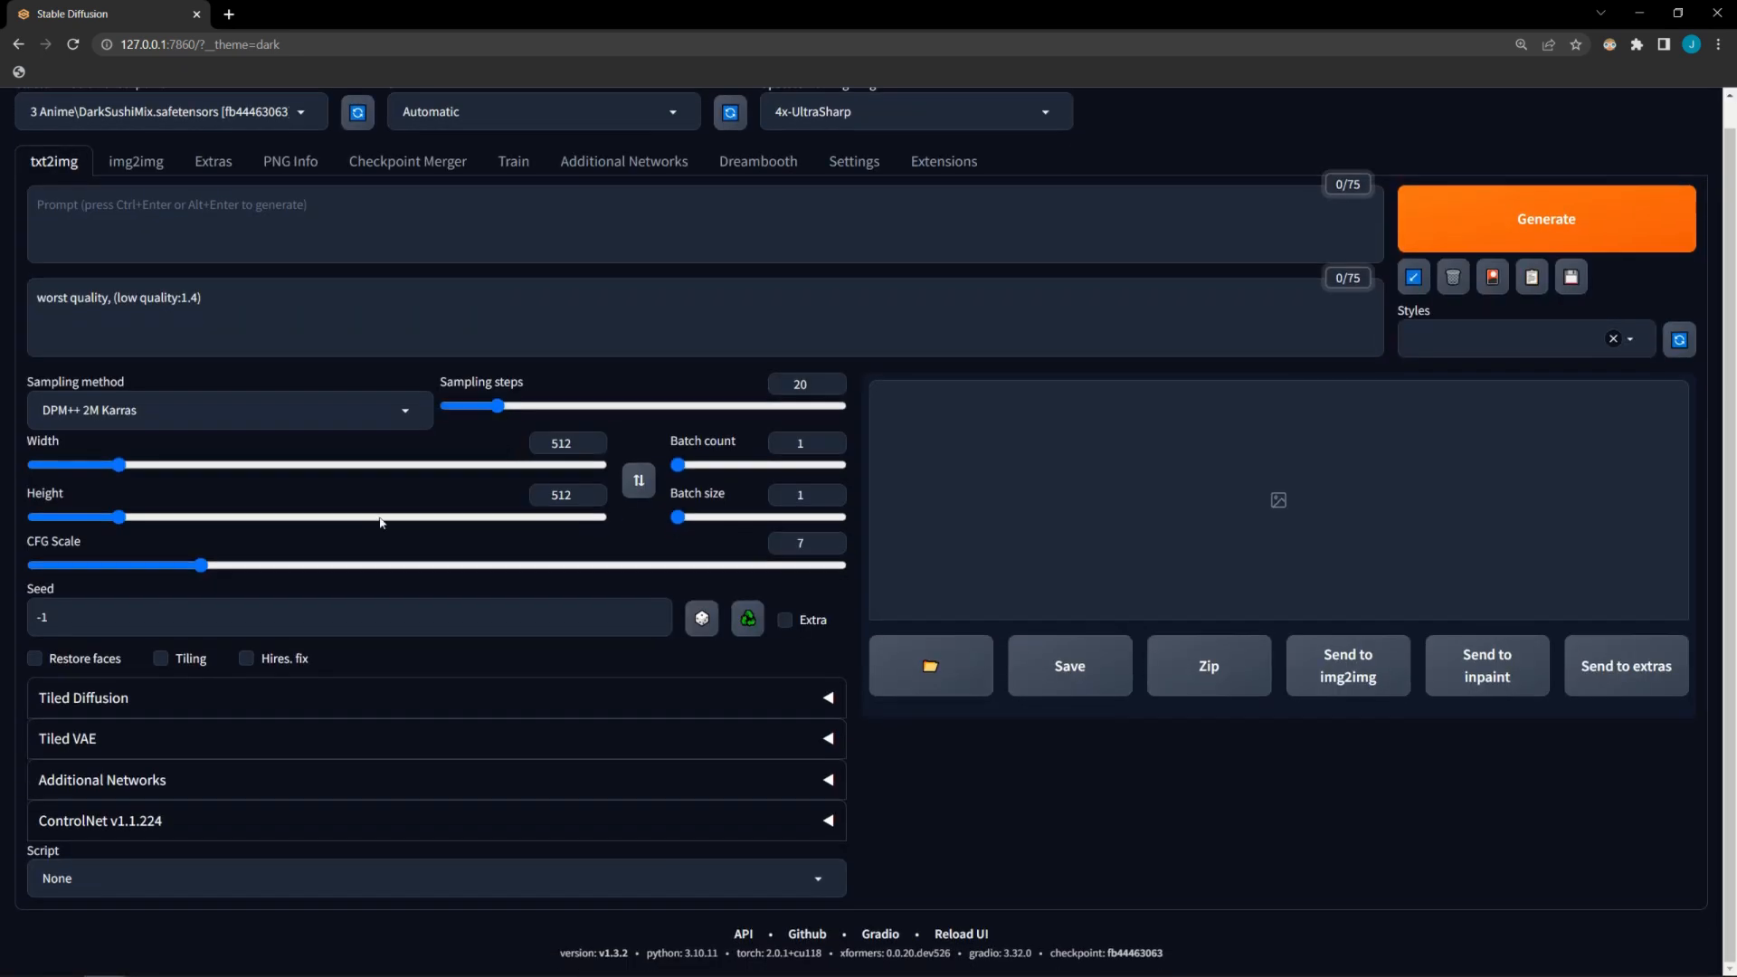
Expand the ControlNet v1.1.224 section to show Unit 0's image upload area
click(99, 820)
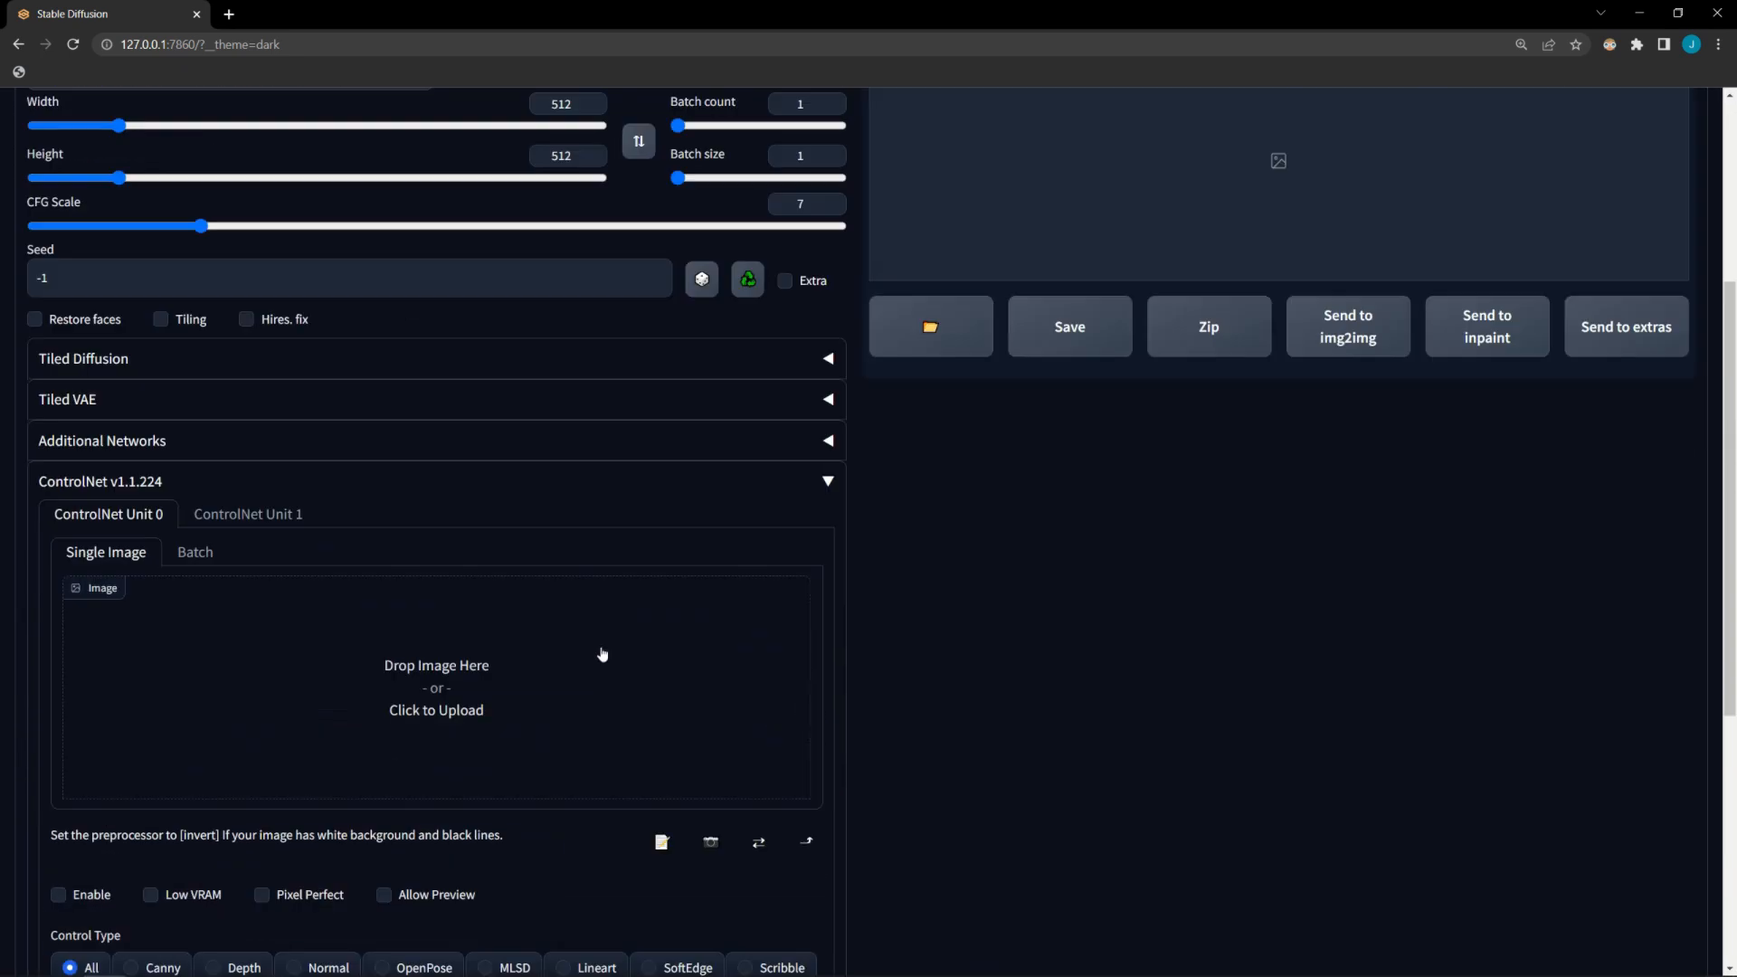